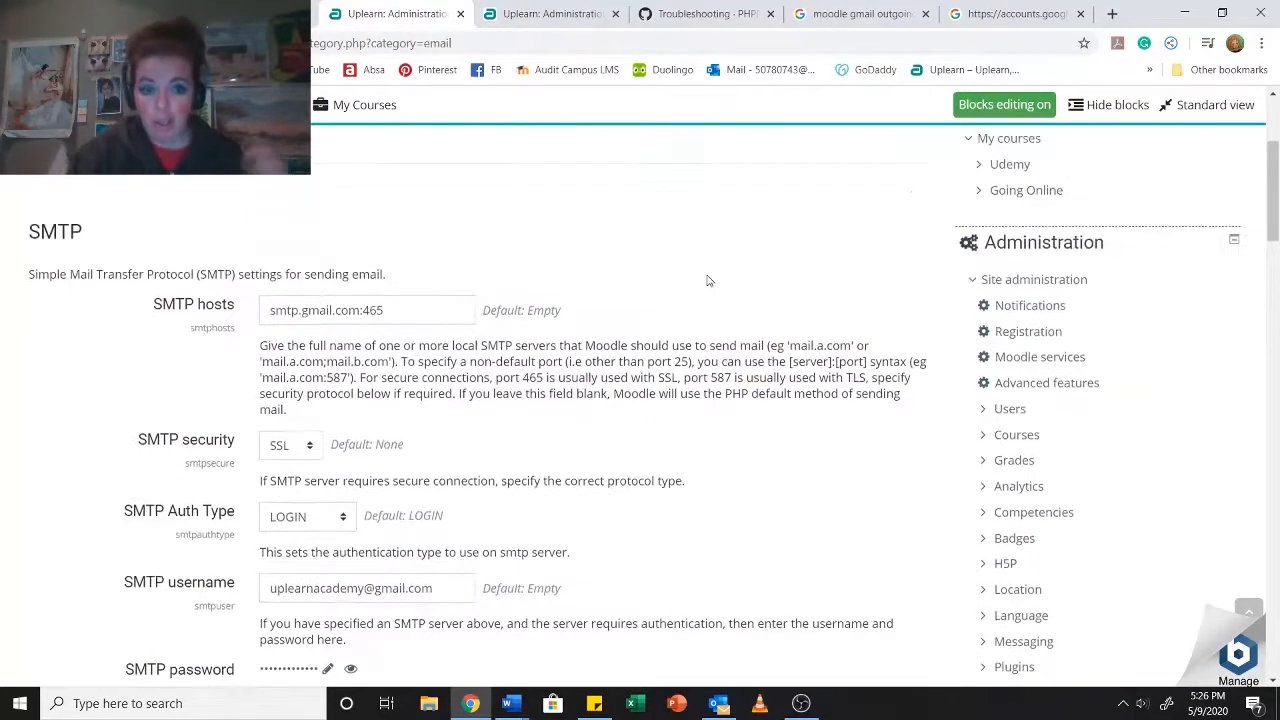
Step: Reload the interrupted page repeatedly until Site administration appears
{"action": "scroll", "scroll_direction": "down", "scroll_amount": 3}
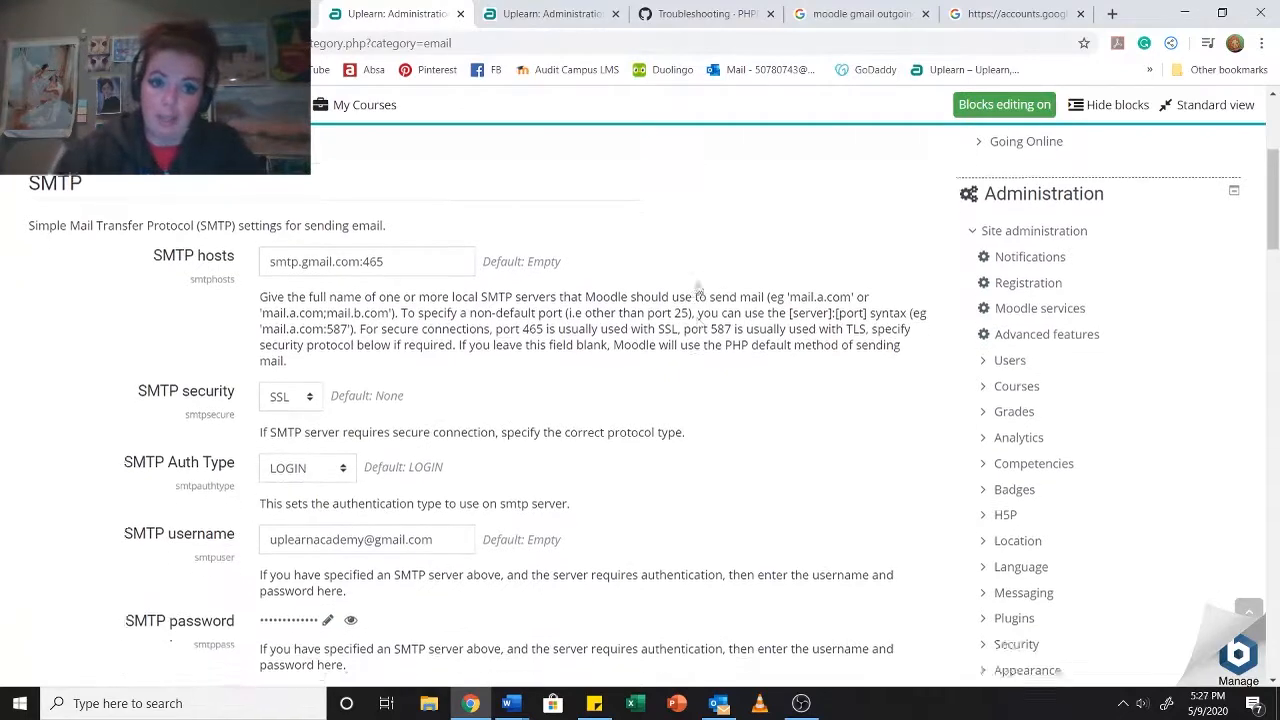
{"action": "scroll", "scroll_direction": "down", "scroll_amount": 3}
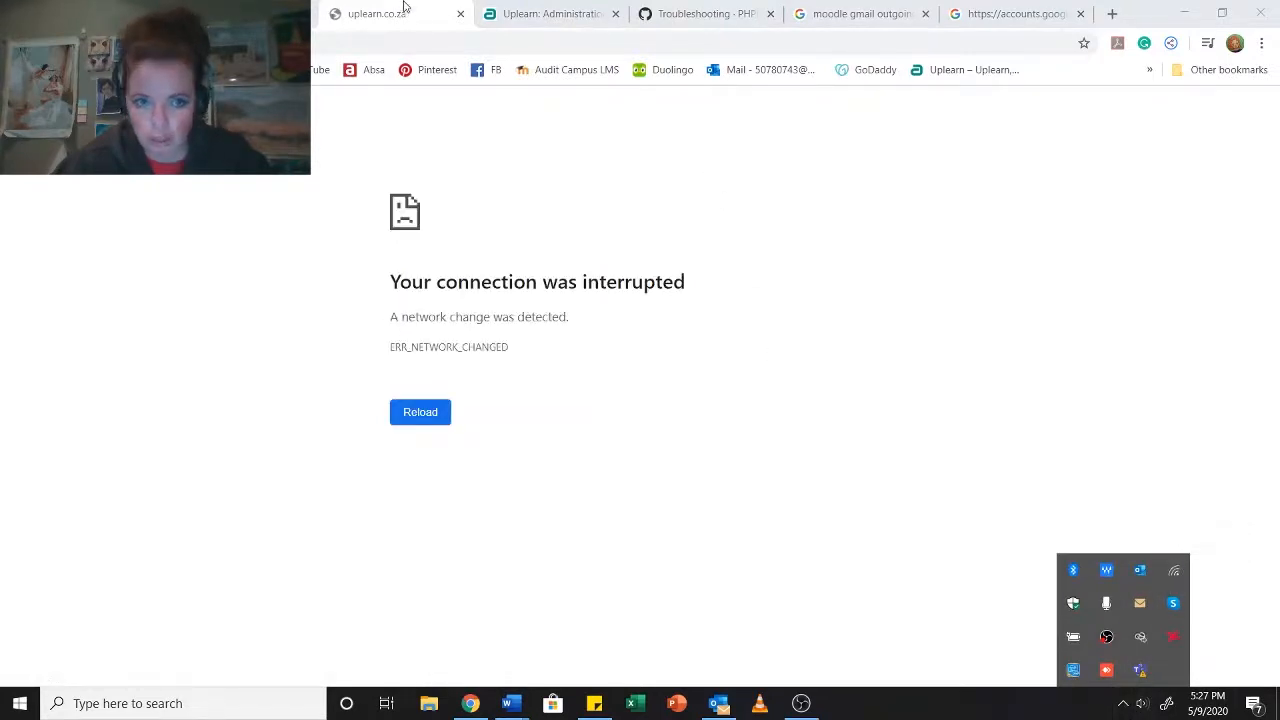
{"action": "left_click", "coordinate": [420, 412]}
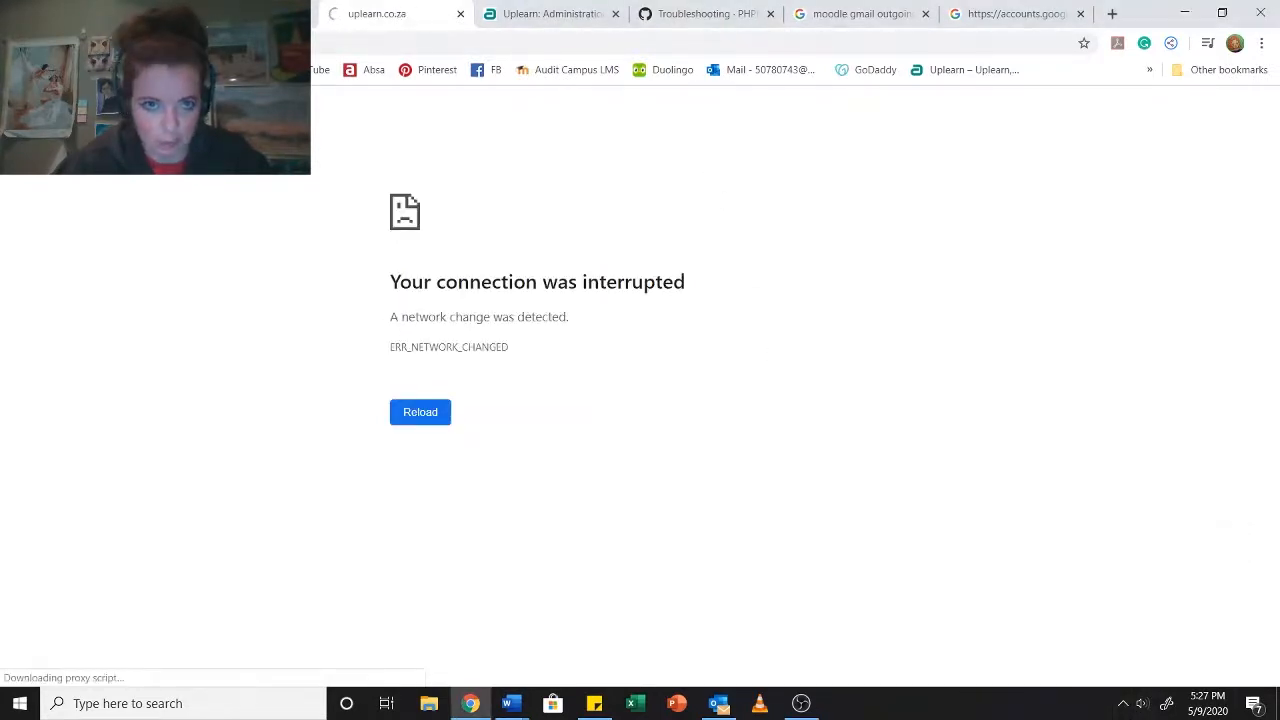
{"action": "left_click", "coordinate": [420, 412]}
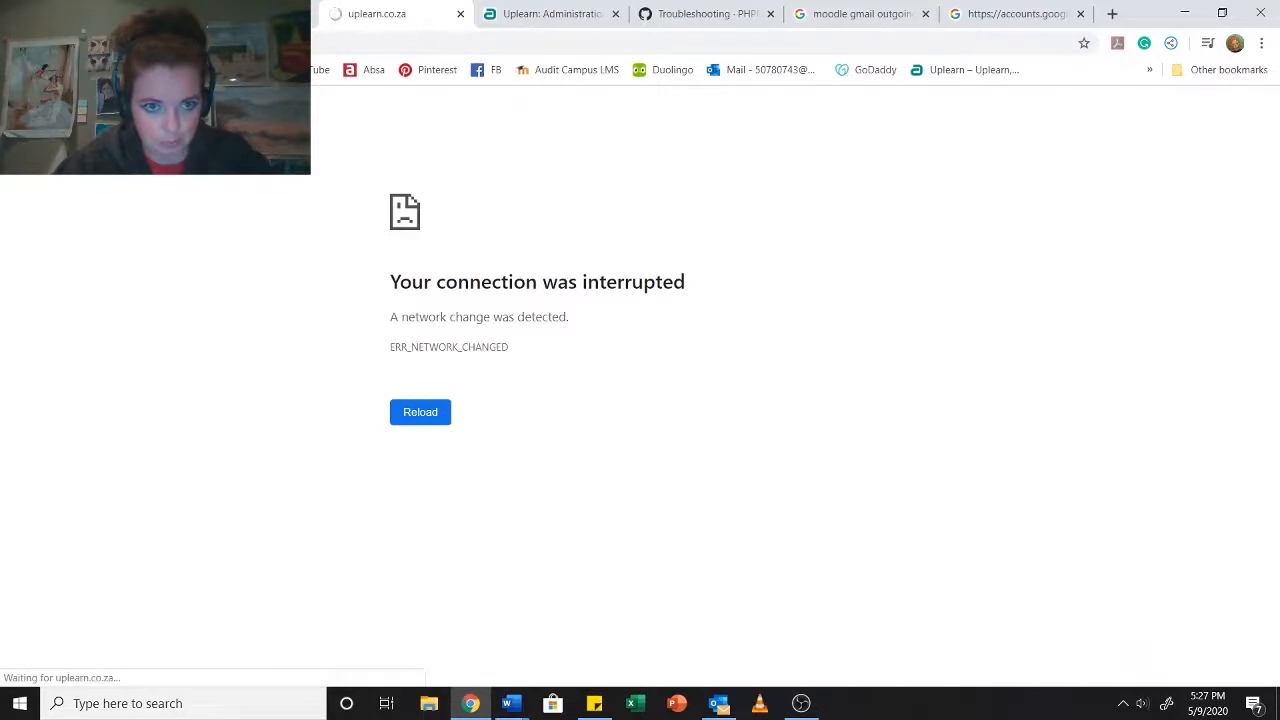
{"action": "left_click", "coordinate": [420, 412]}
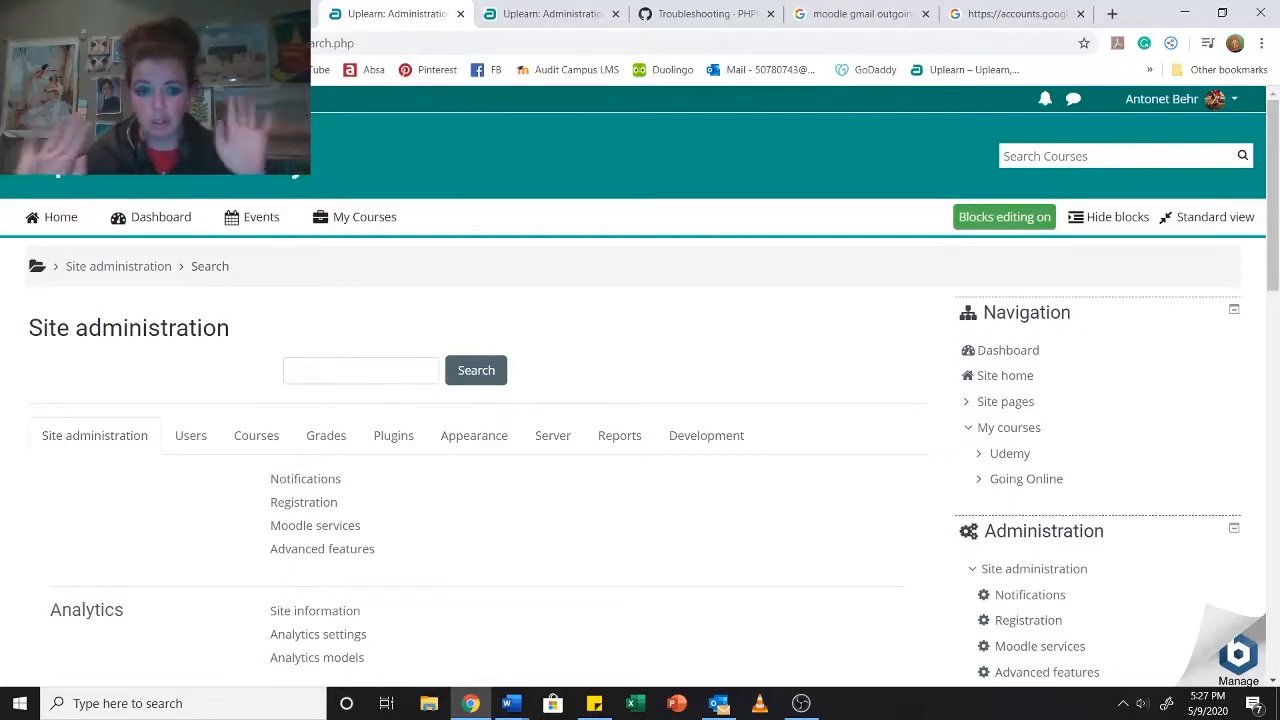
{"action": "scroll", "scroll_direction": "down", "scroll_amount": 3}
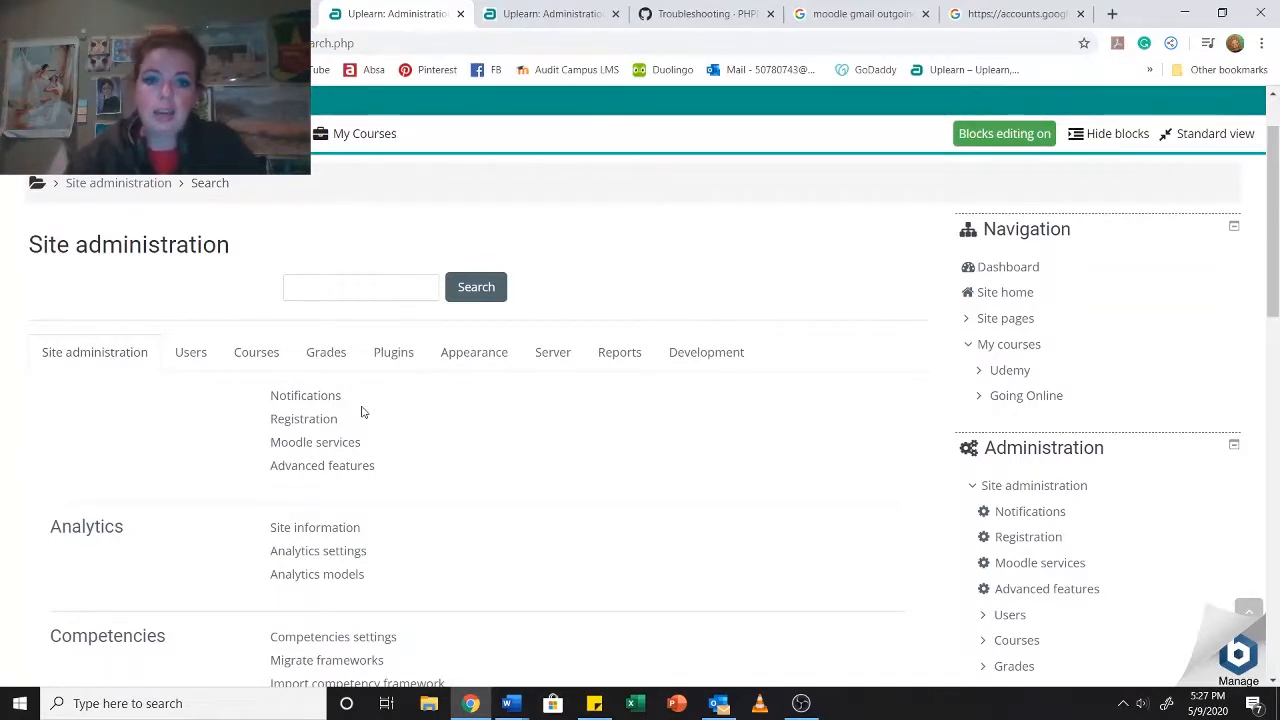
{"action": "mouse_move", "coordinate": [284, 220]}
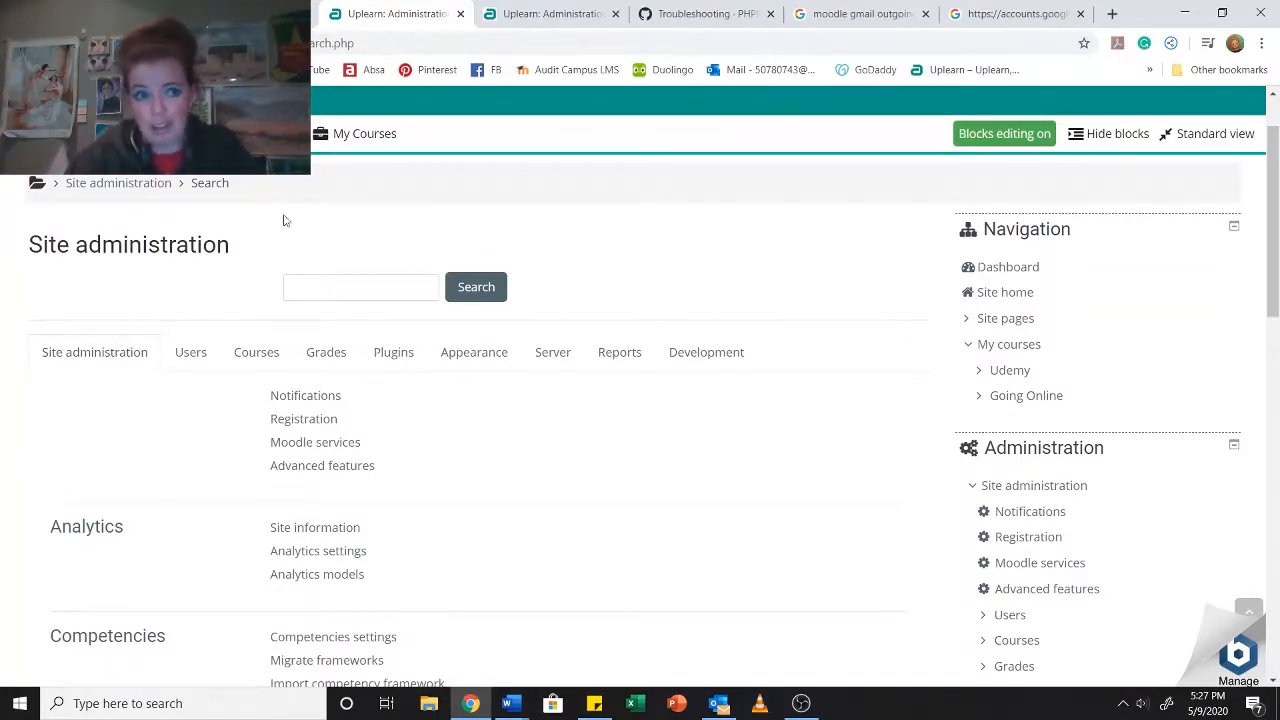
{"action": "left_click", "coordinate": [860, 12]}
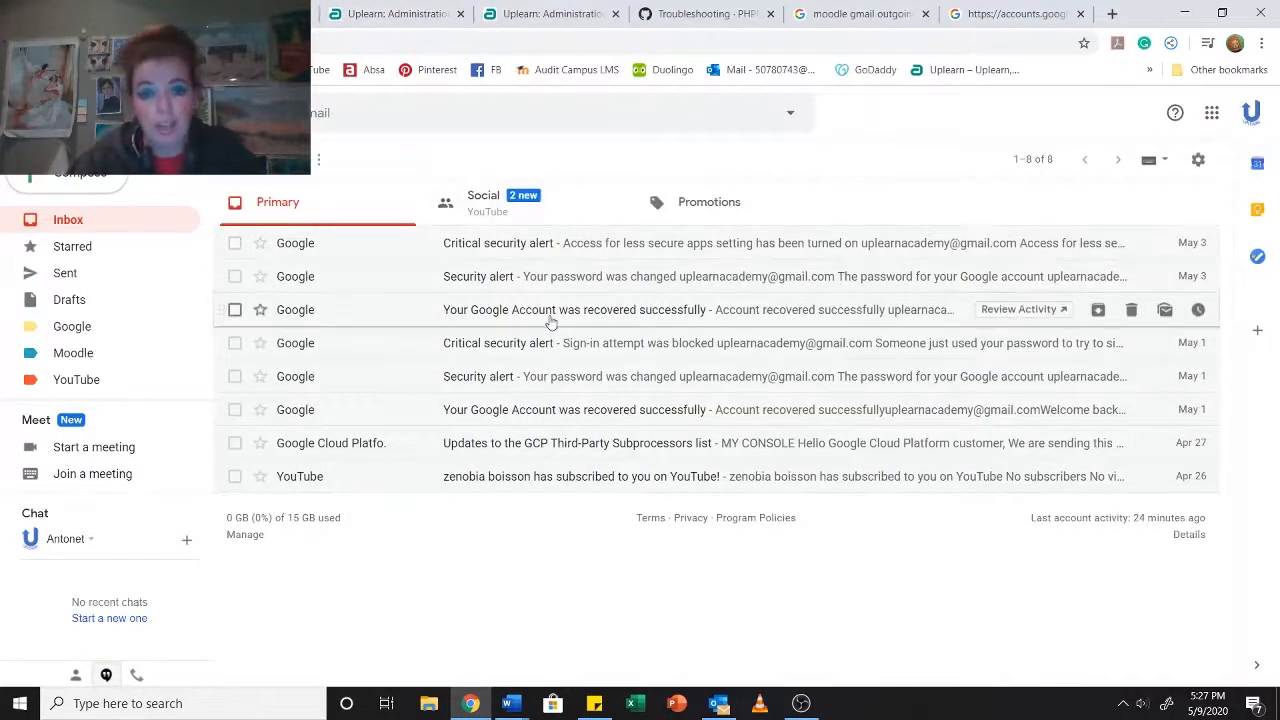
{"action": "mouse_move", "coordinate": [220, 272]}
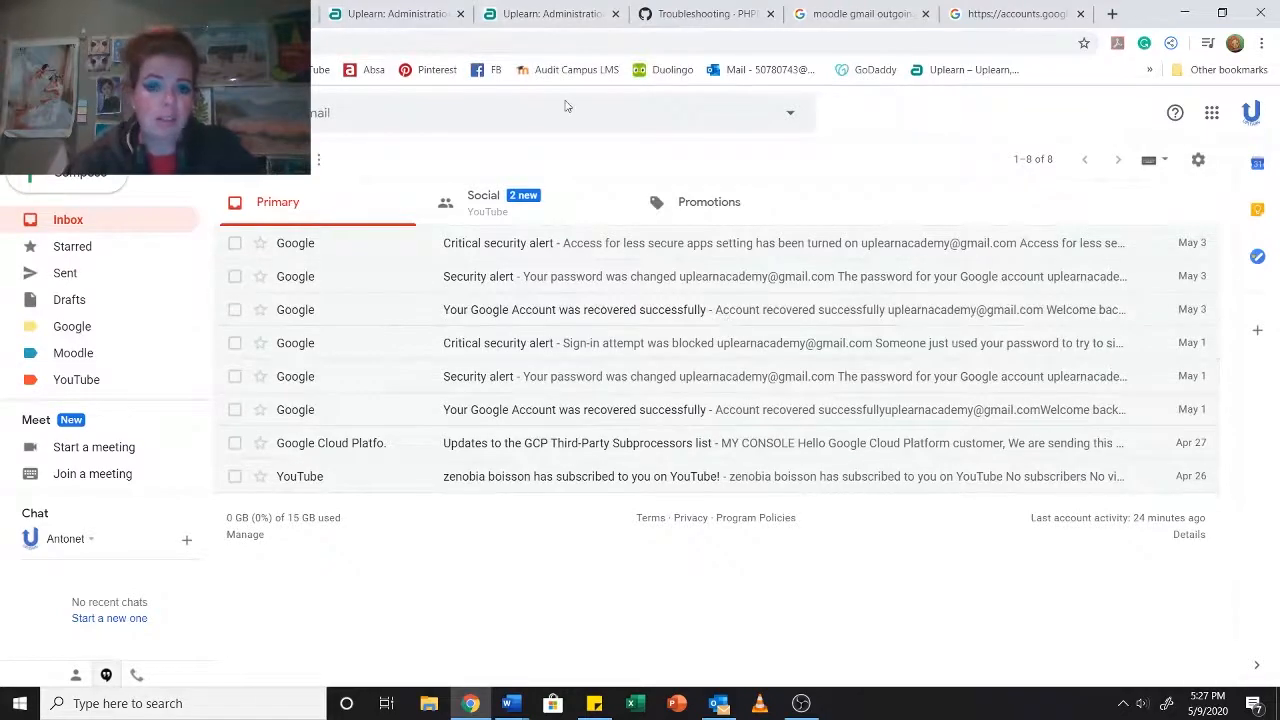
{"action": "left_click", "coordinate": [390, 12]}
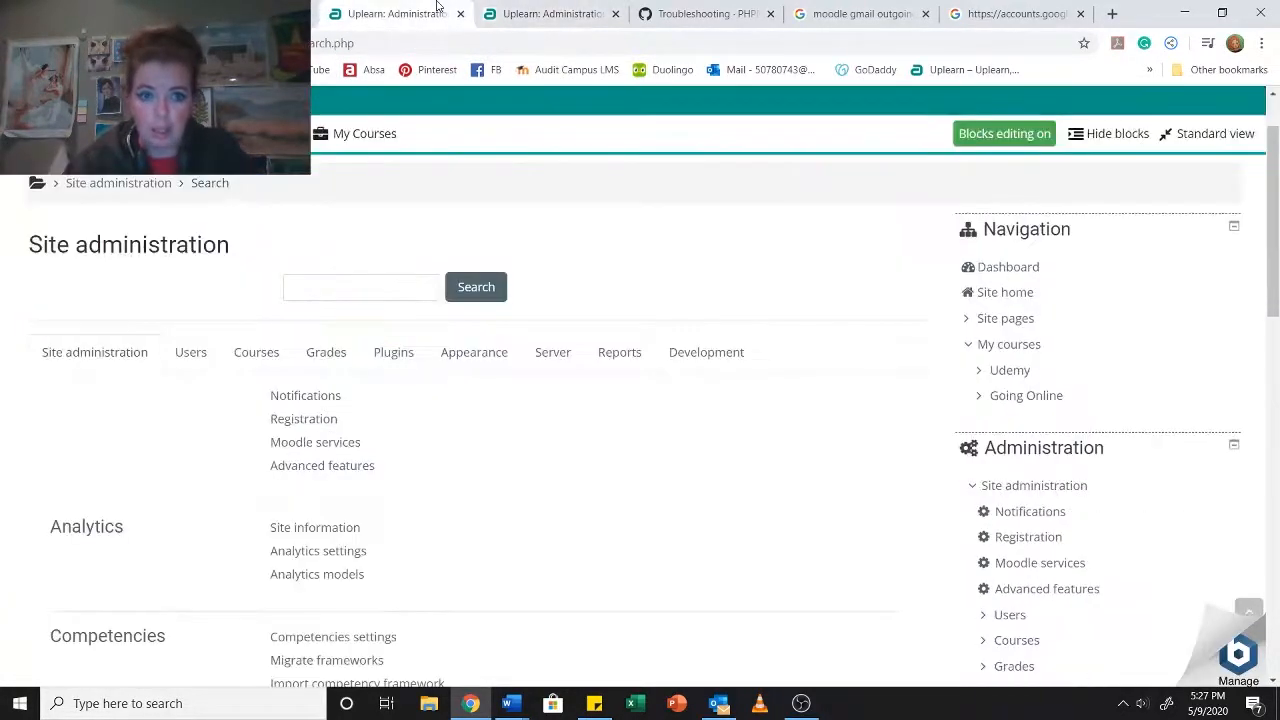
Step: Go to Server > Email and choose Outgoing mail configuration
{"action": "scroll", "scroll_direction": "down", "scroll_amount": 3}
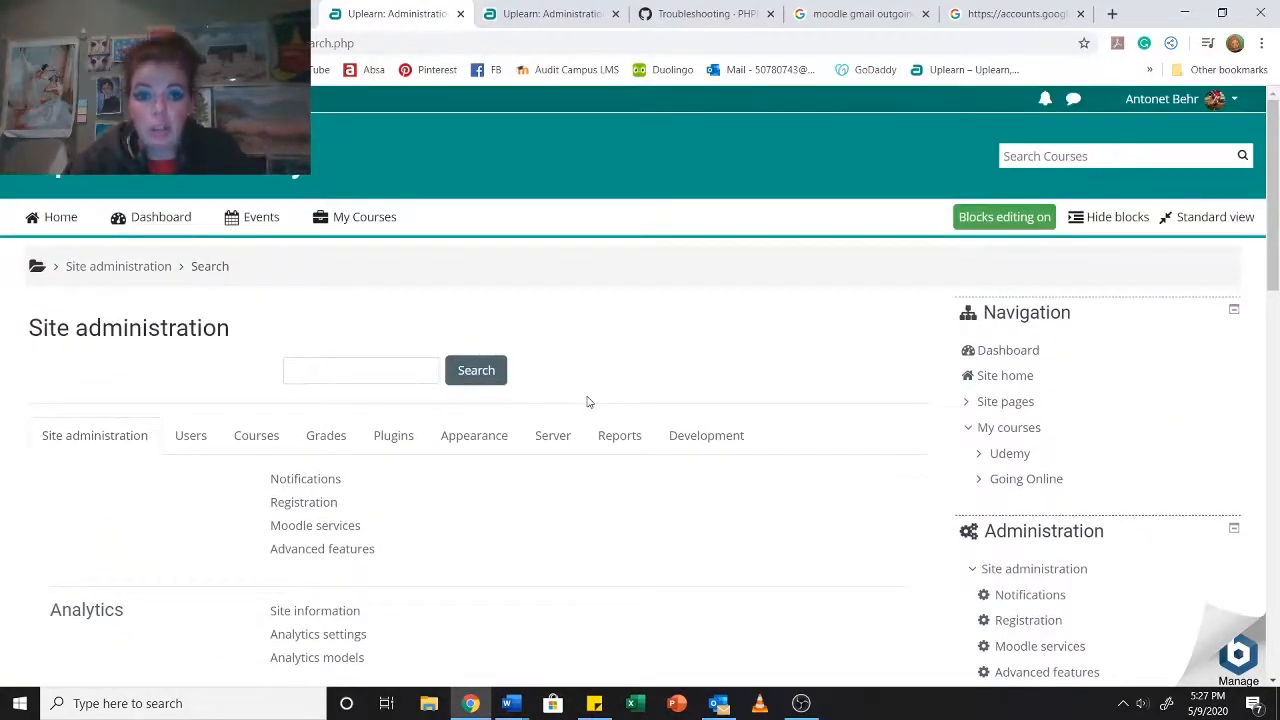
{"action": "mouse_move", "coordinate": [474, 436]}
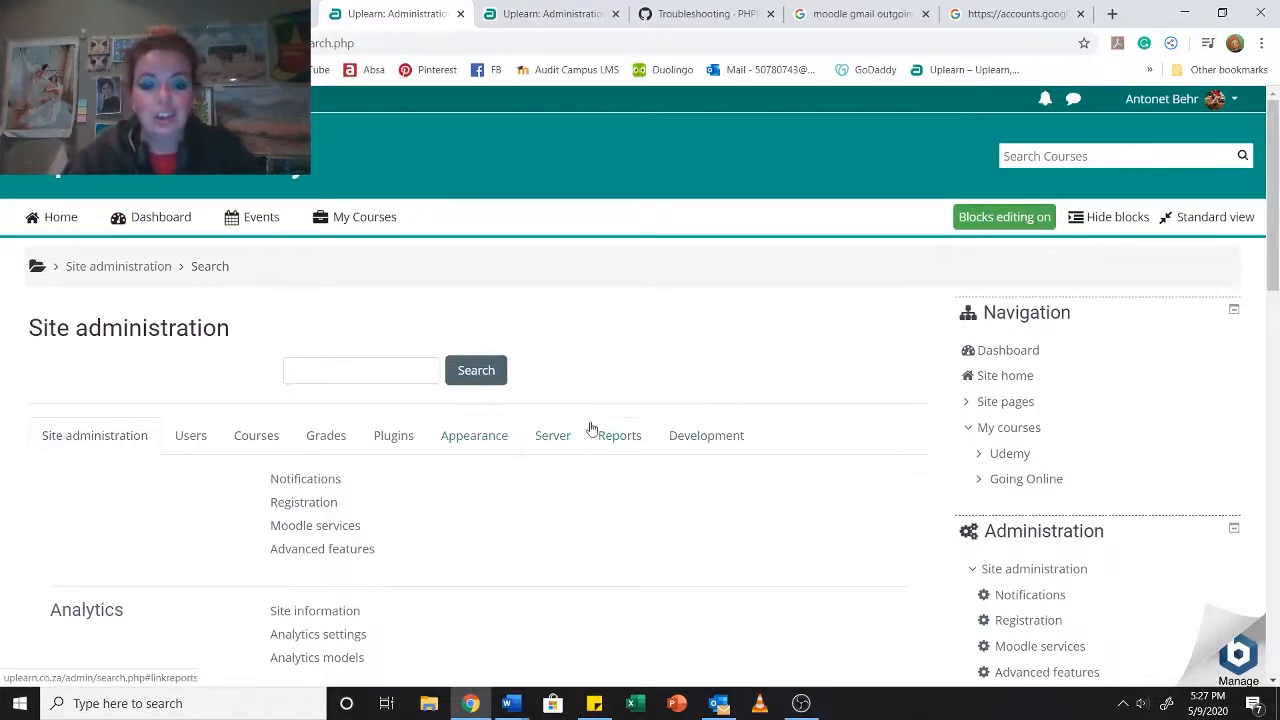
{"action": "scroll", "scroll_direction": "down", "scroll_amount": 3}
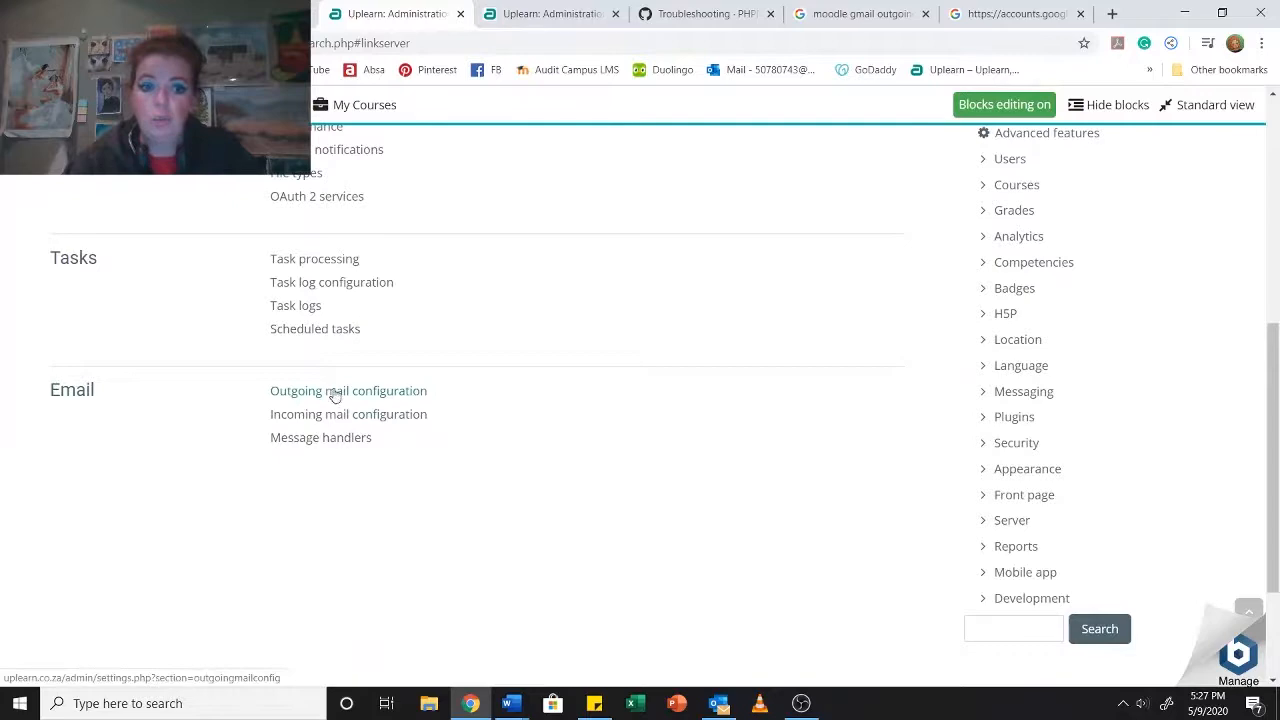
{"action": "left_click", "coordinate": [348, 390]}
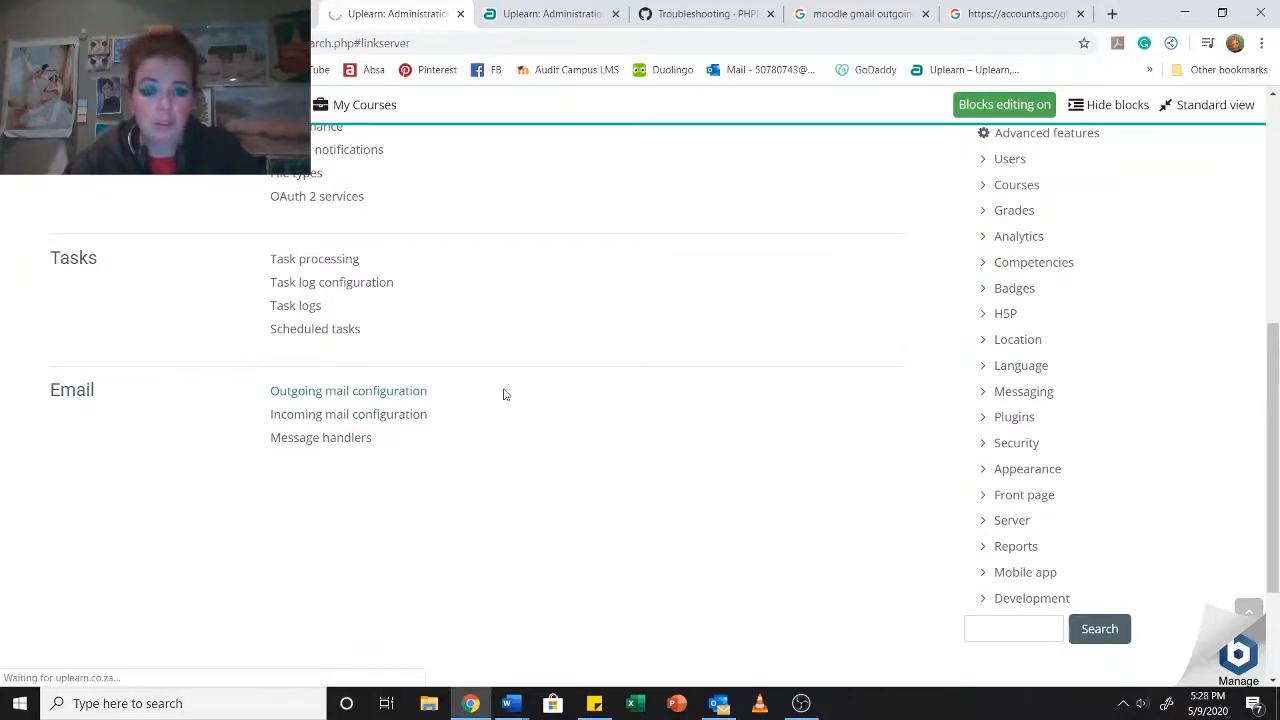
Step: Review the SMTP fields: host smtp.gmail.com:465, SSL, LOGIN auth and username
{"action": "left_click", "coordinate": [348, 390]}
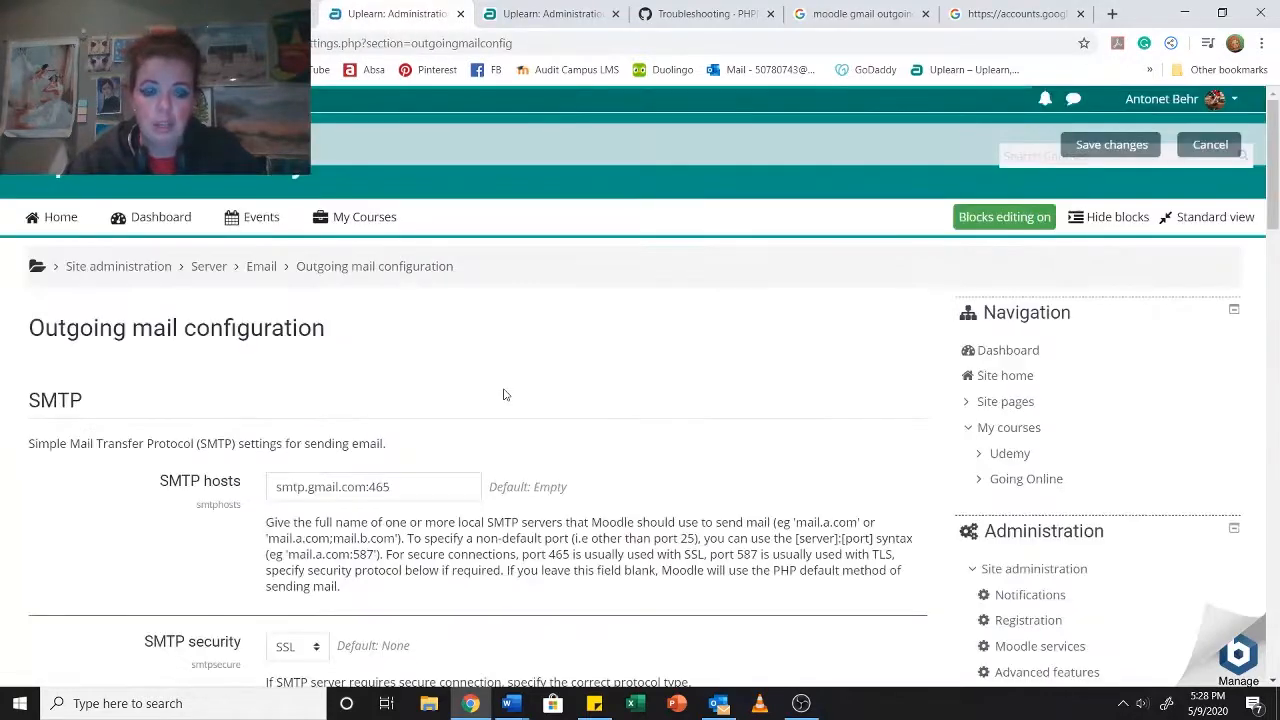
{"action": "scroll", "scroll_direction": "down", "scroll_amount": 3}
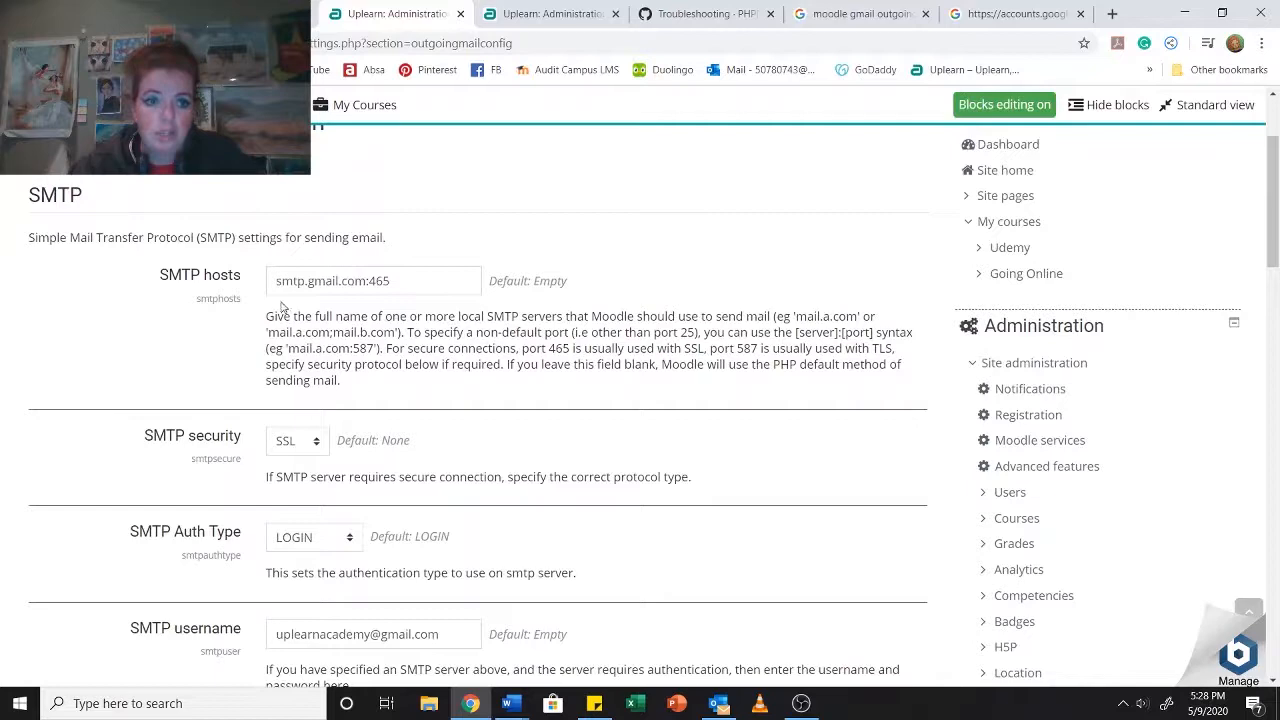
{"action": "scroll", "scroll_direction": "down", "scroll_amount": 3}
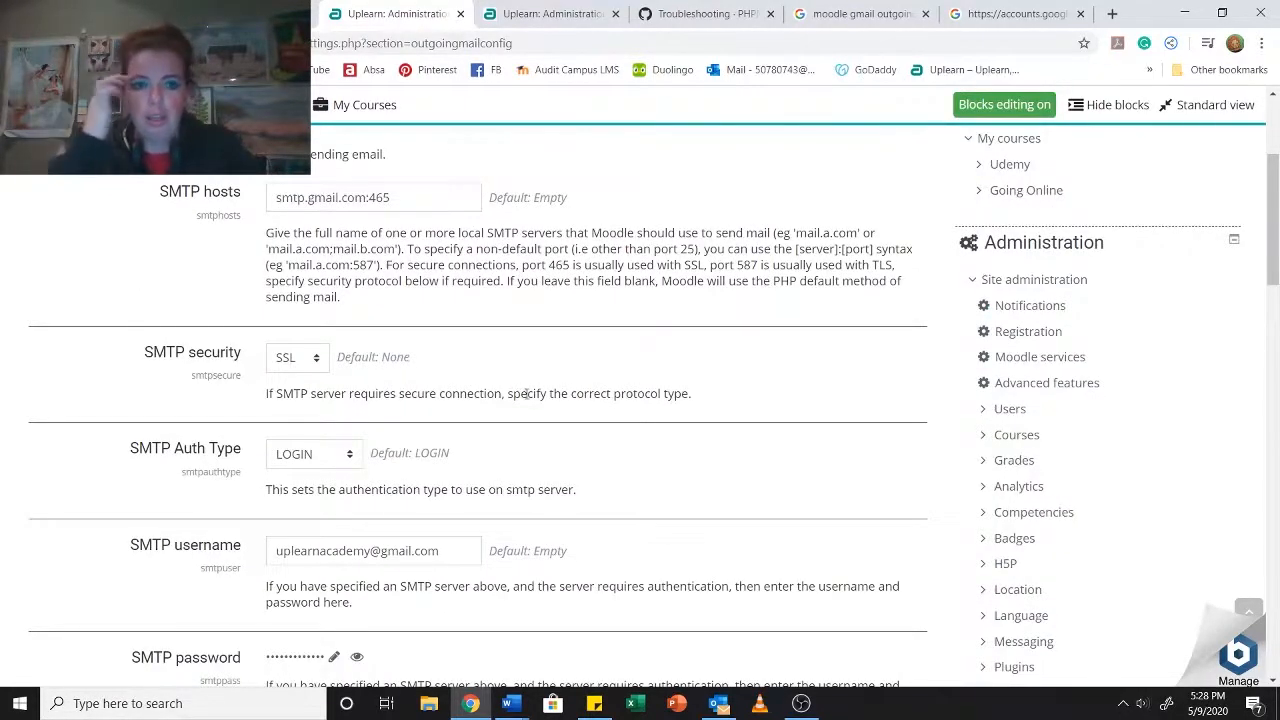
{"action": "mouse_move", "coordinate": [508, 340]}
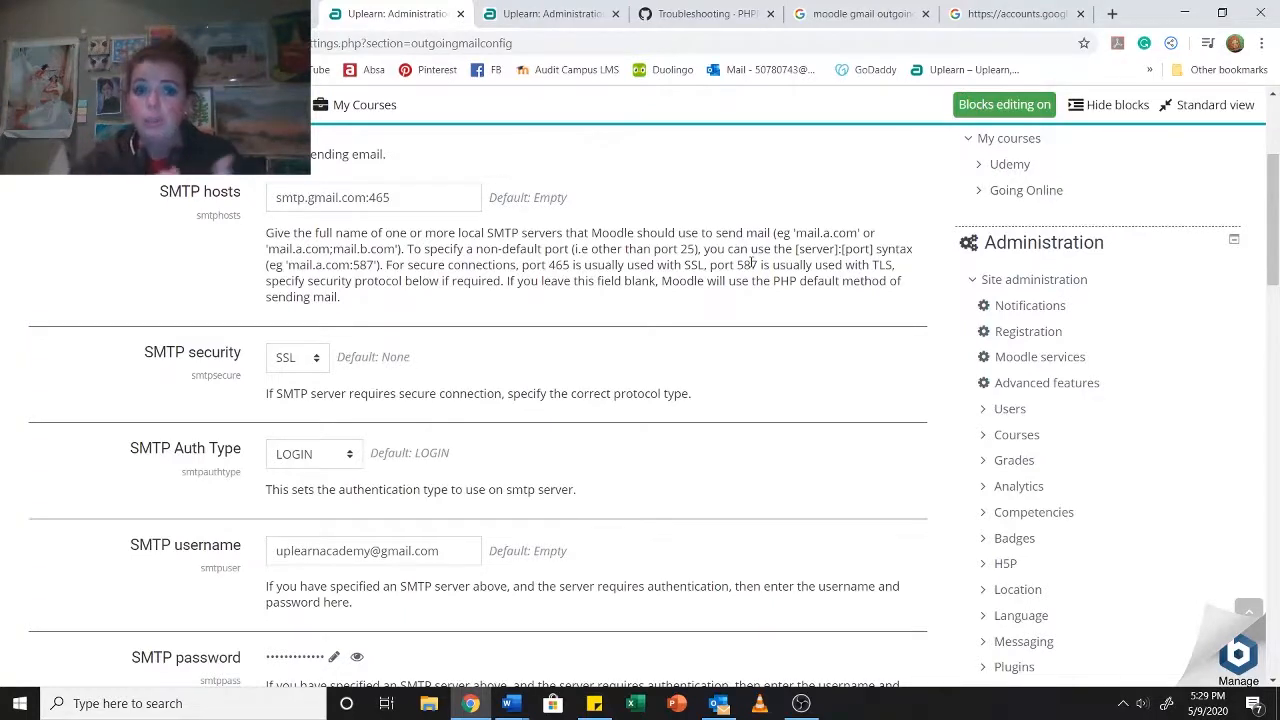
Step: Check the SMTP security choices (None, SSL, TLS) and keep SSL selected
{"action": "scroll", "scroll_direction": "down", "scroll_amount": 3}
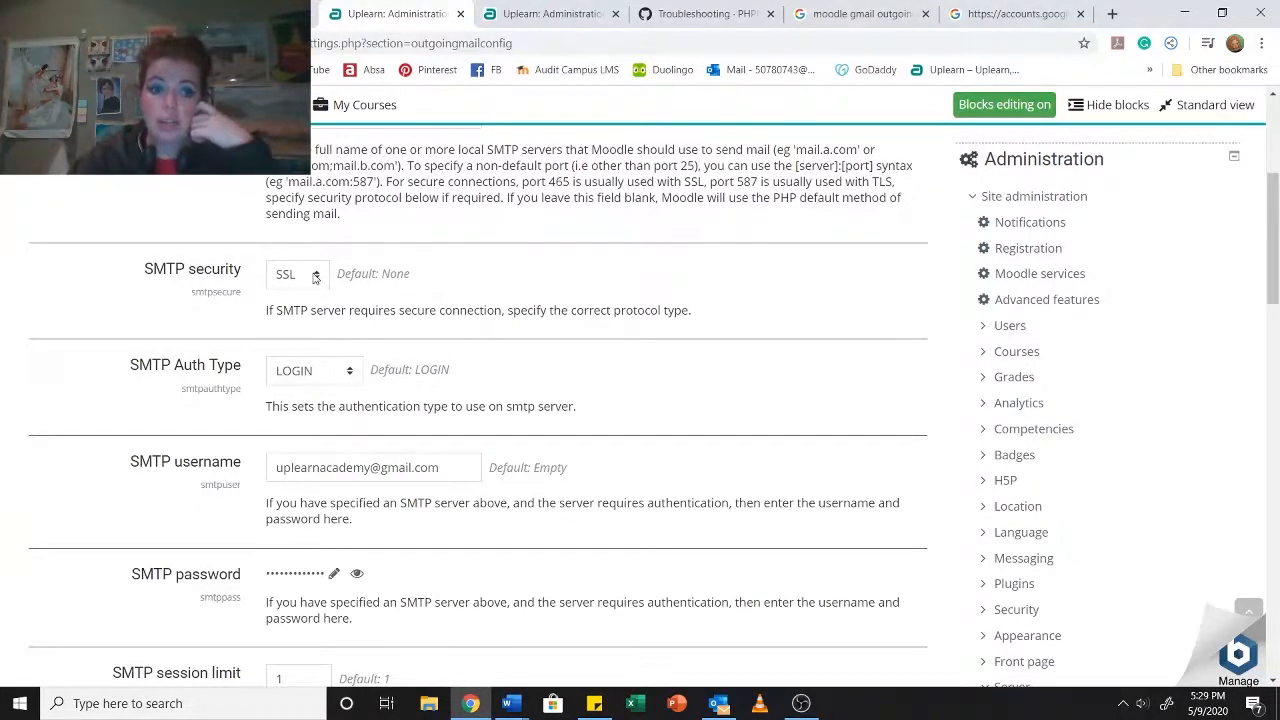
{"action": "left_click", "coordinate": [296, 274]}
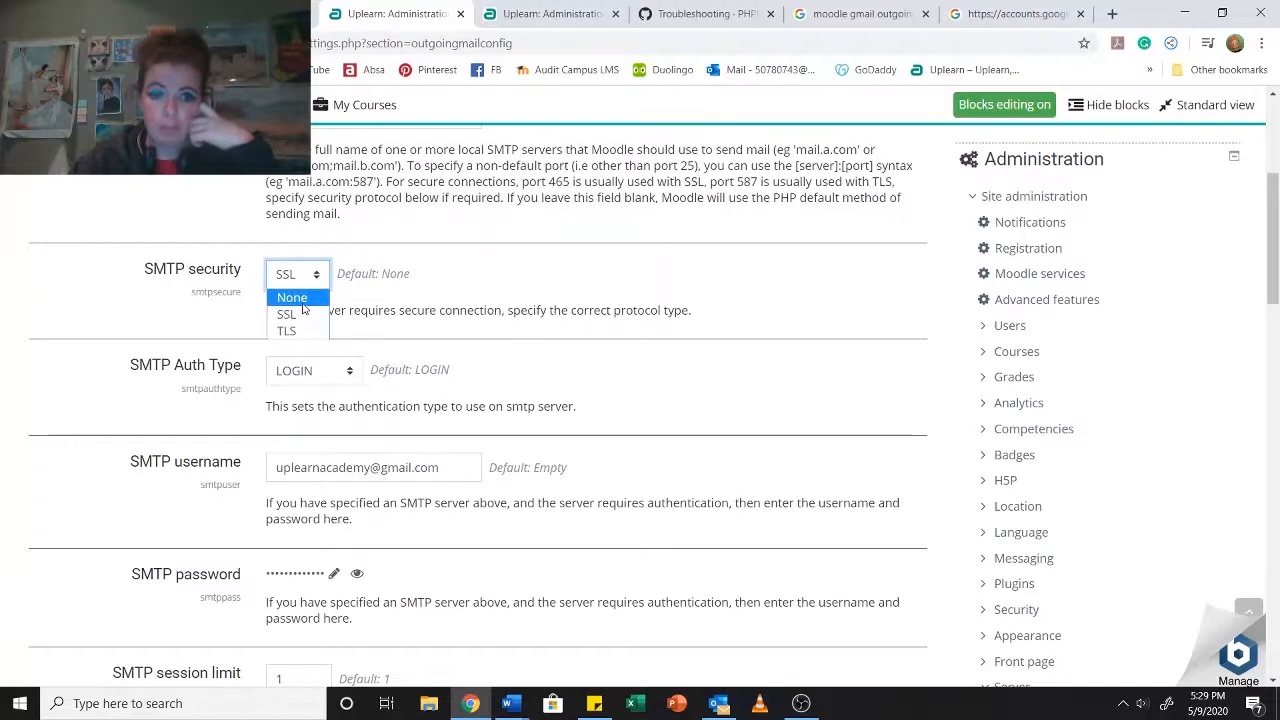
{"action": "left_click", "coordinate": [286, 312]}
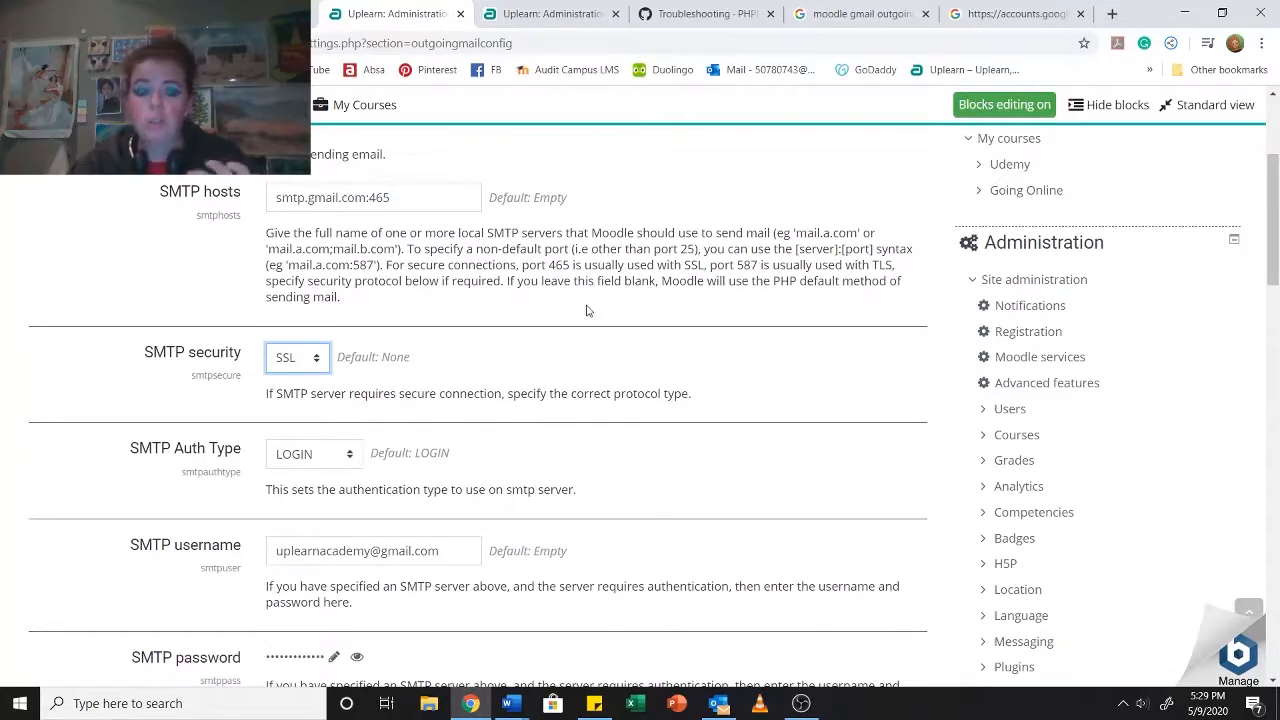
{"action": "scroll", "scroll_direction": "down", "scroll_amount": 3}
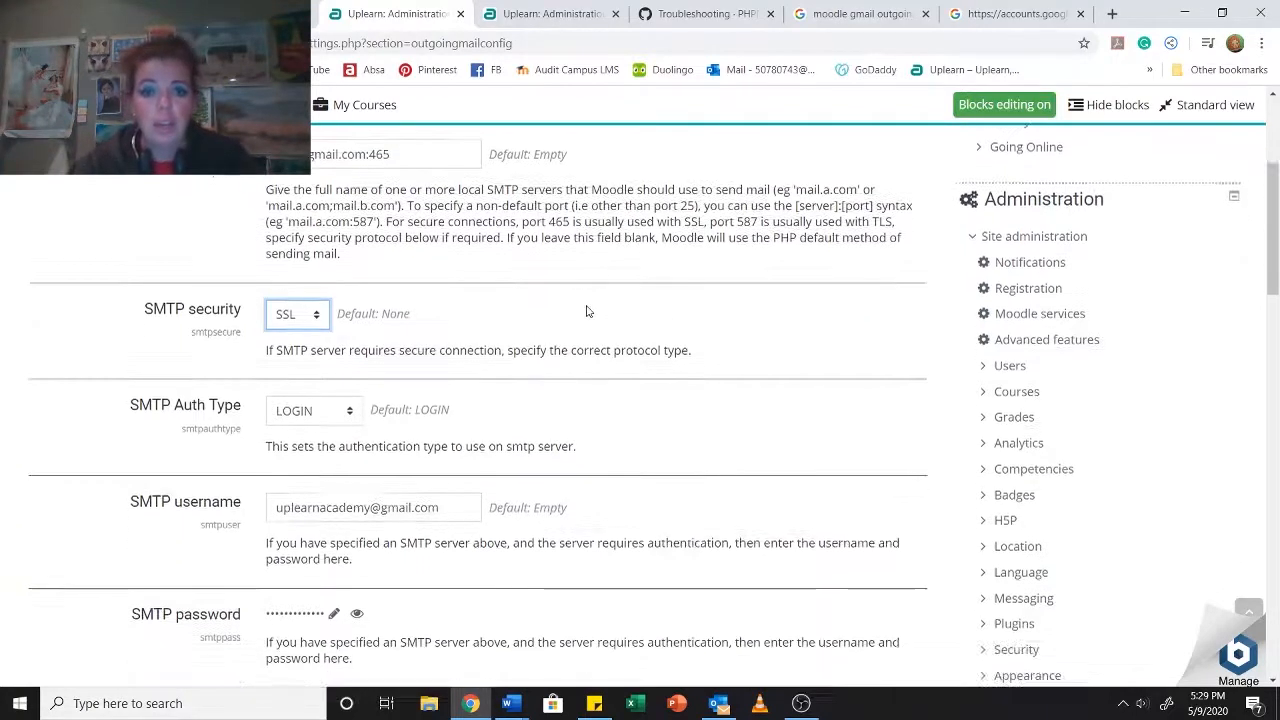
{"action": "scroll", "scroll_direction": "down", "scroll_amount": 3}
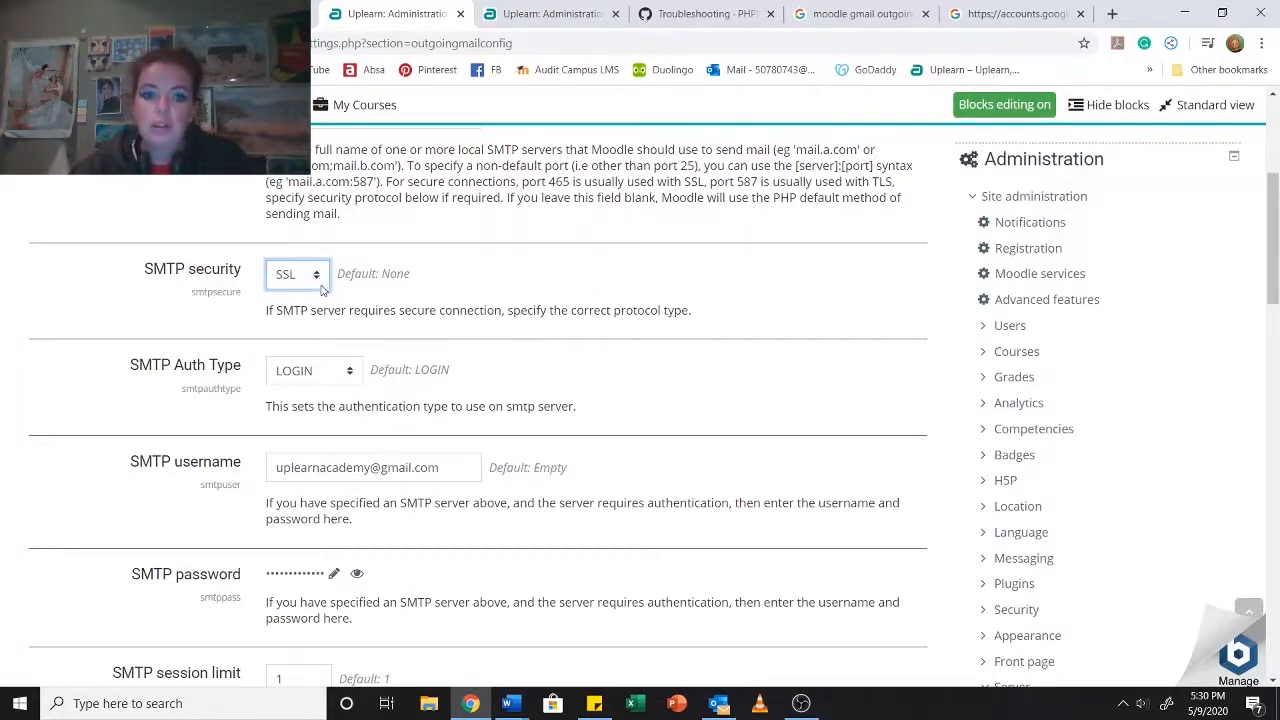
{"action": "left_click", "coordinate": [296, 274]}
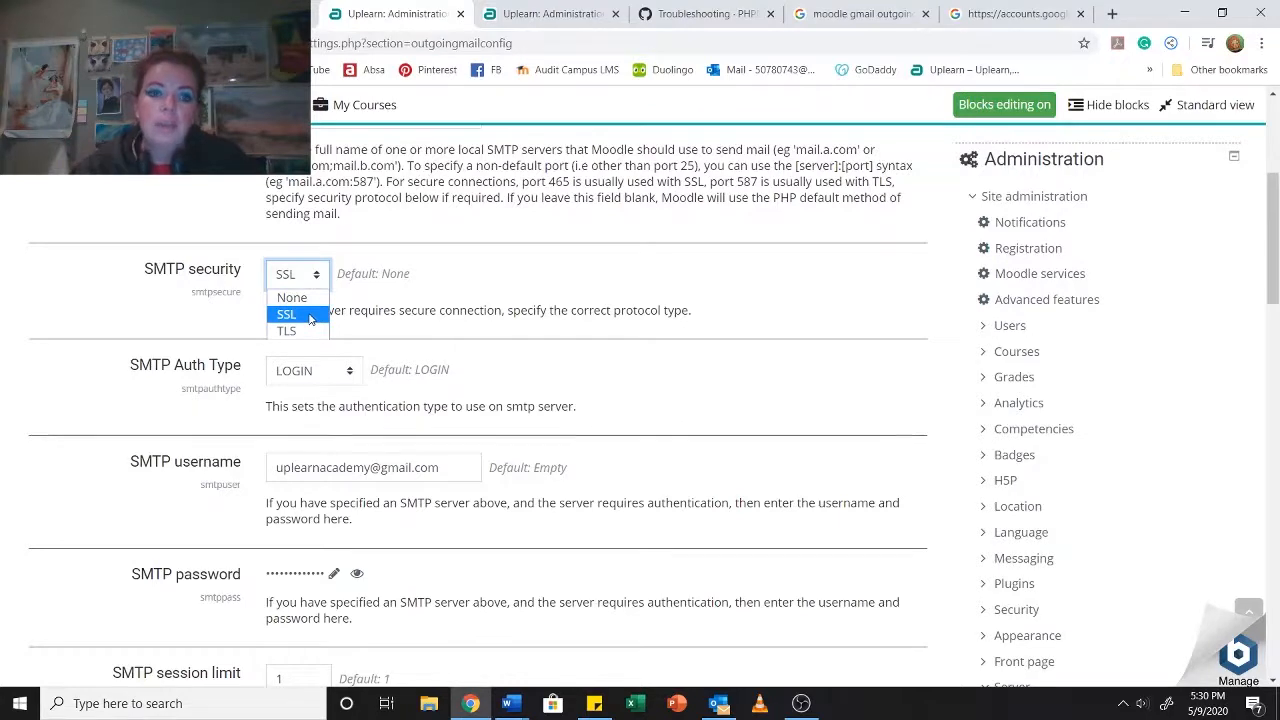
{"action": "mouse_move", "coordinate": [286, 332]}
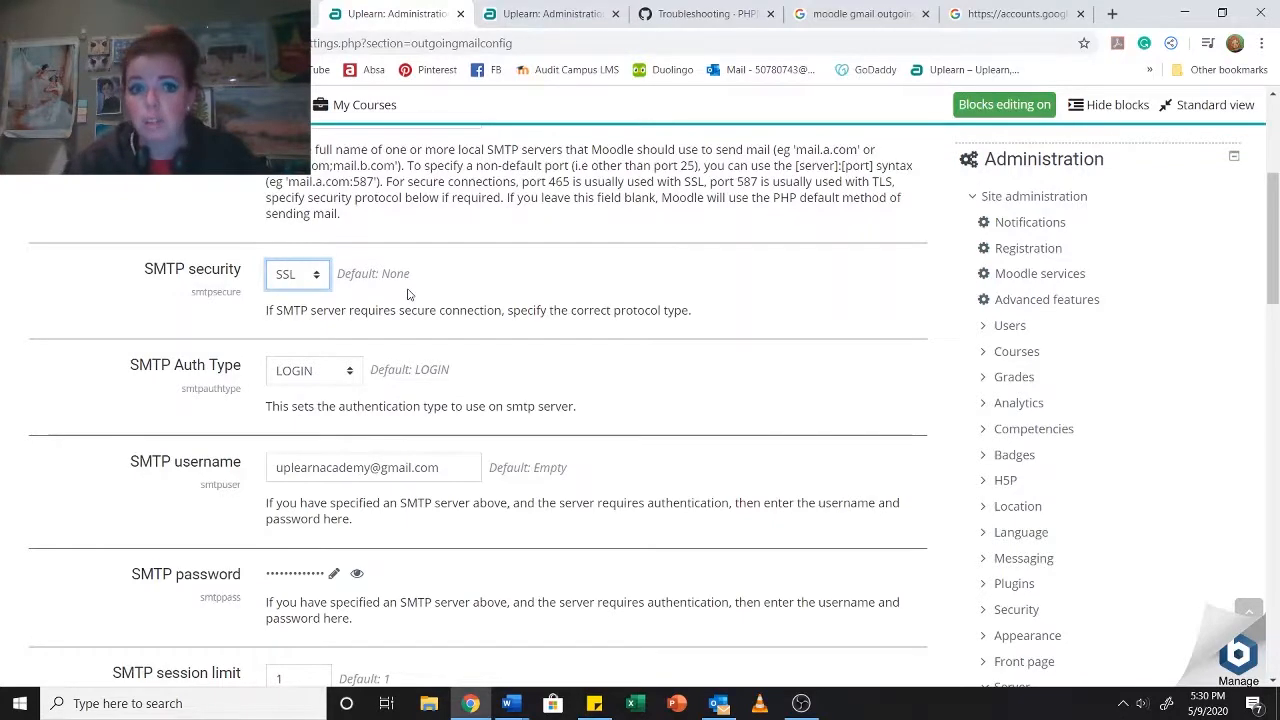
{"action": "scroll", "scroll_direction": "down", "scroll_amount": 3}
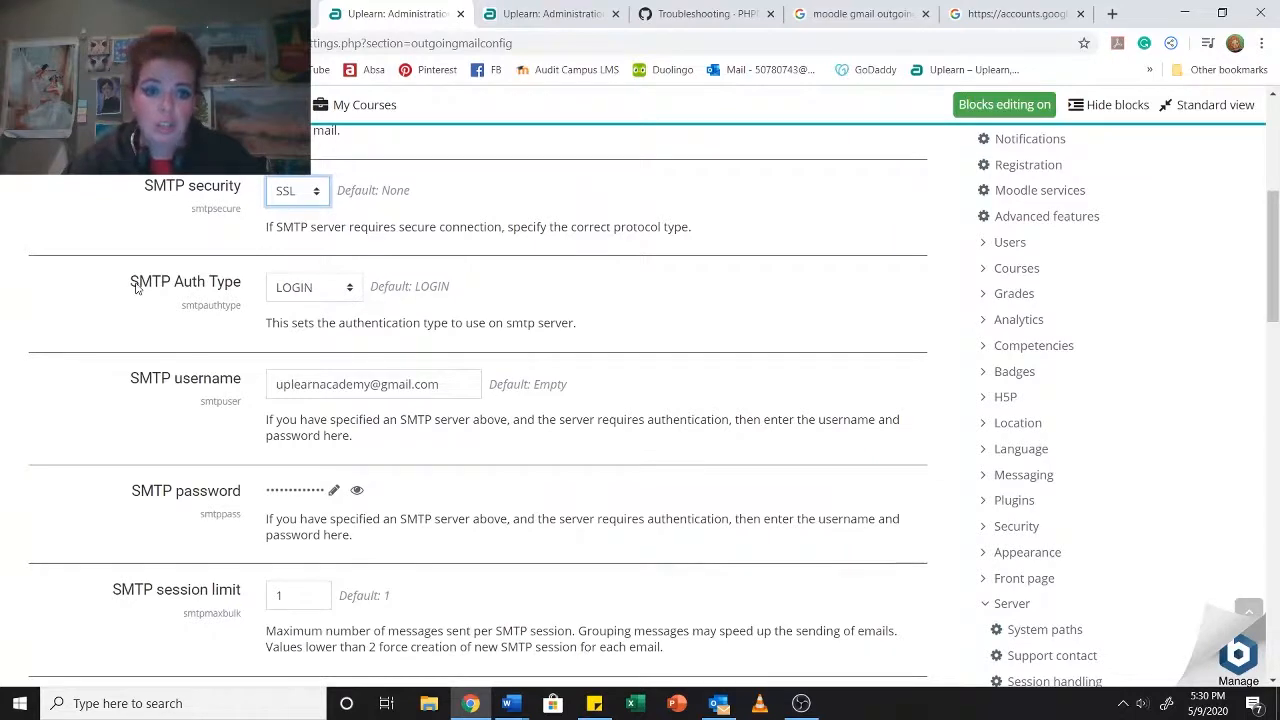
{"action": "left_click", "coordinate": [312, 288]}
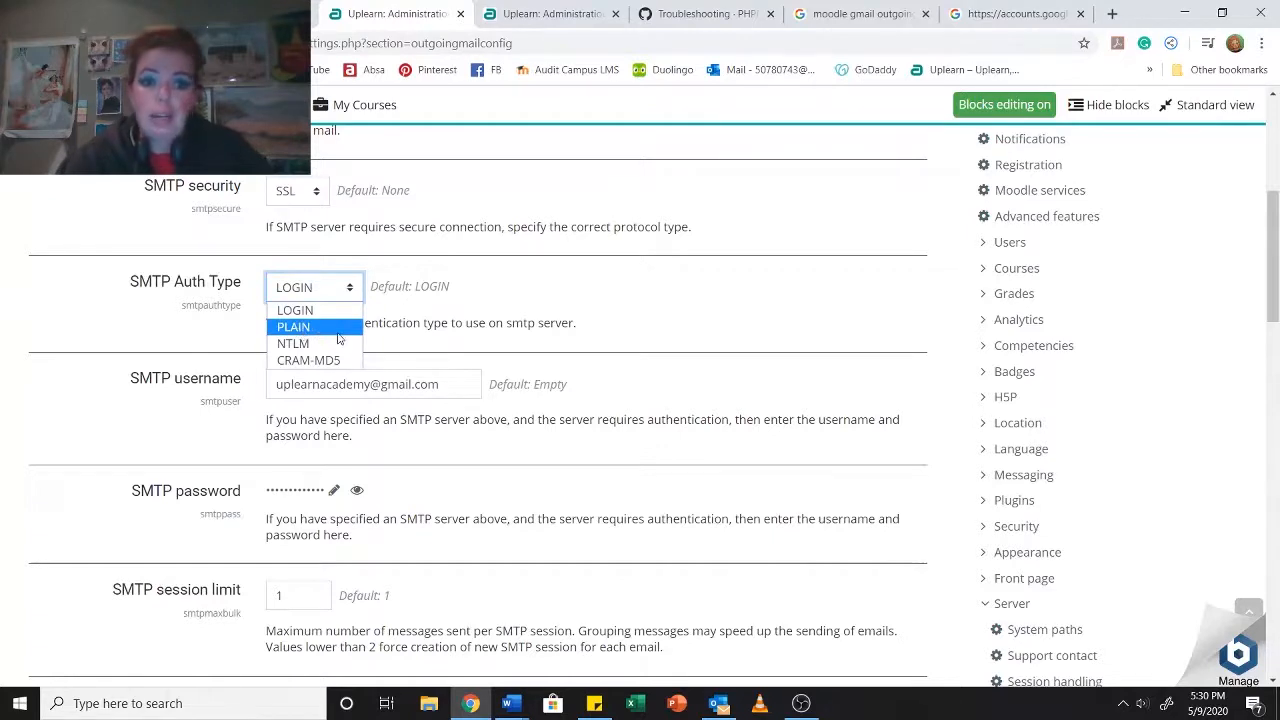
{"action": "mouse_move", "coordinate": [308, 360]}
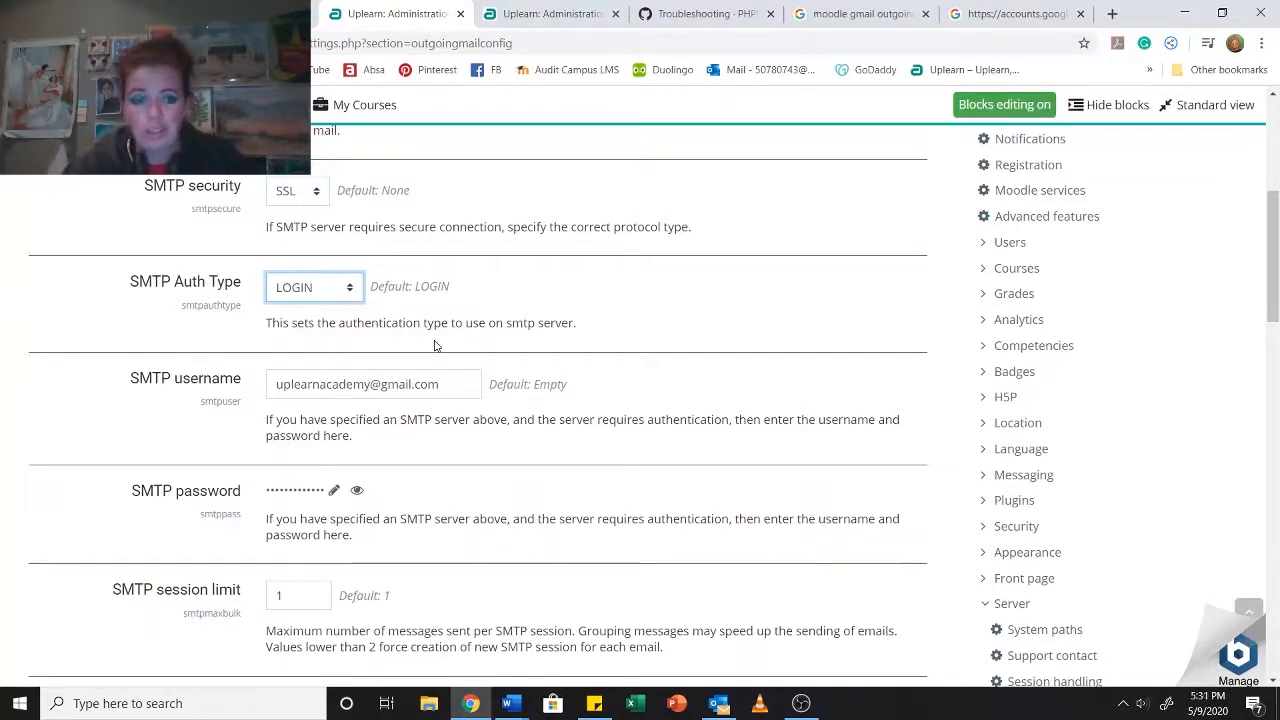
{"action": "scroll", "scroll_direction": "down", "scroll_amount": 3}
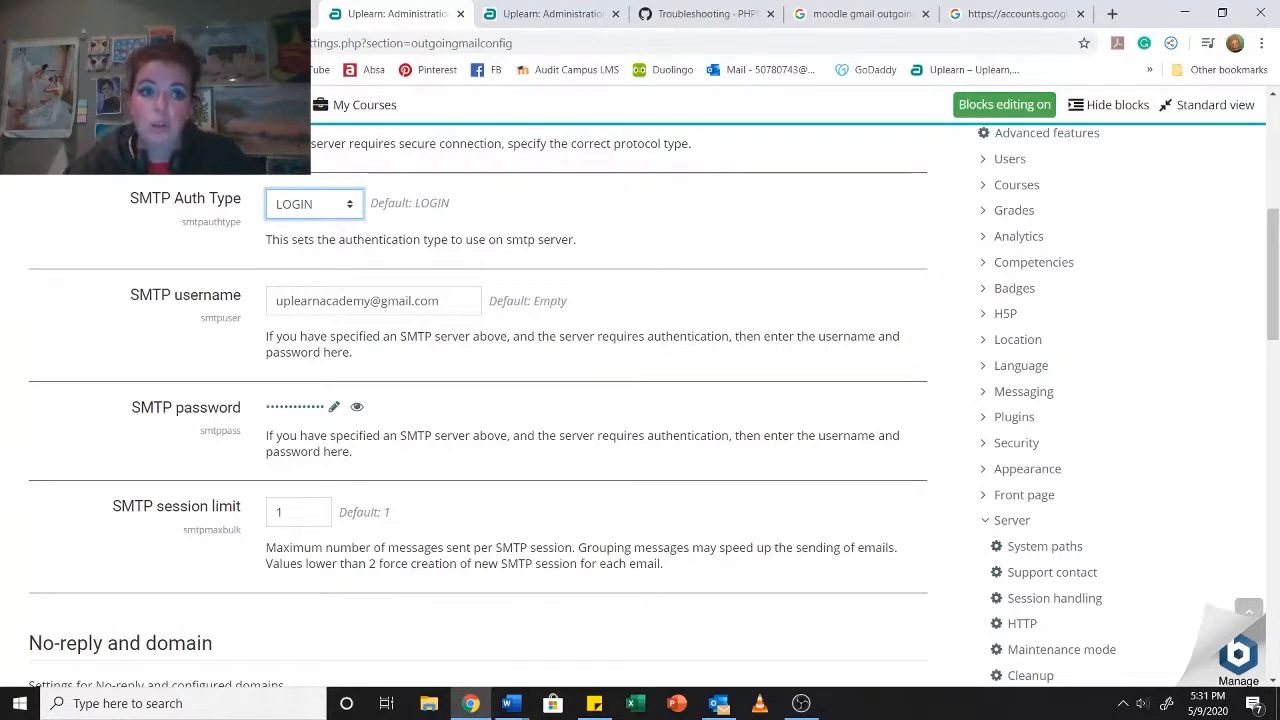
{"action": "left_click", "coordinate": [548, 12]}
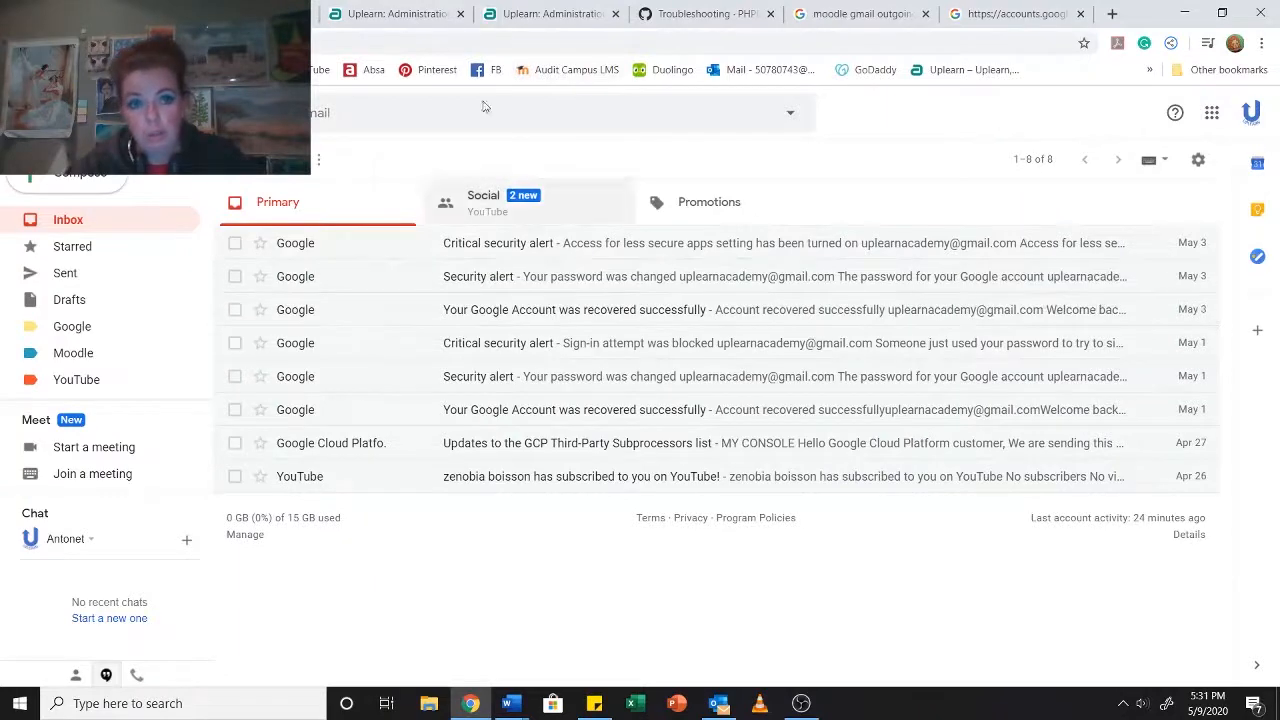
{"action": "left_click", "coordinate": [392, 12]}
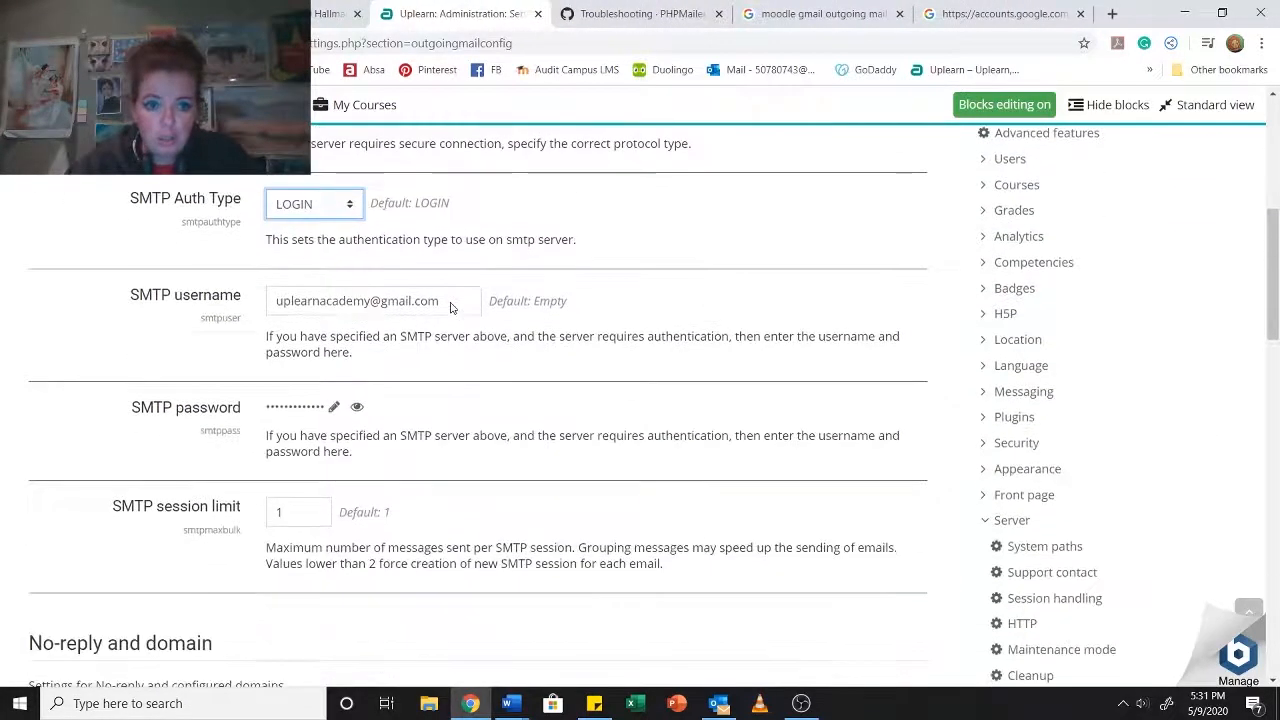
{"action": "scroll", "scroll_direction": "down", "scroll_amount": 3}
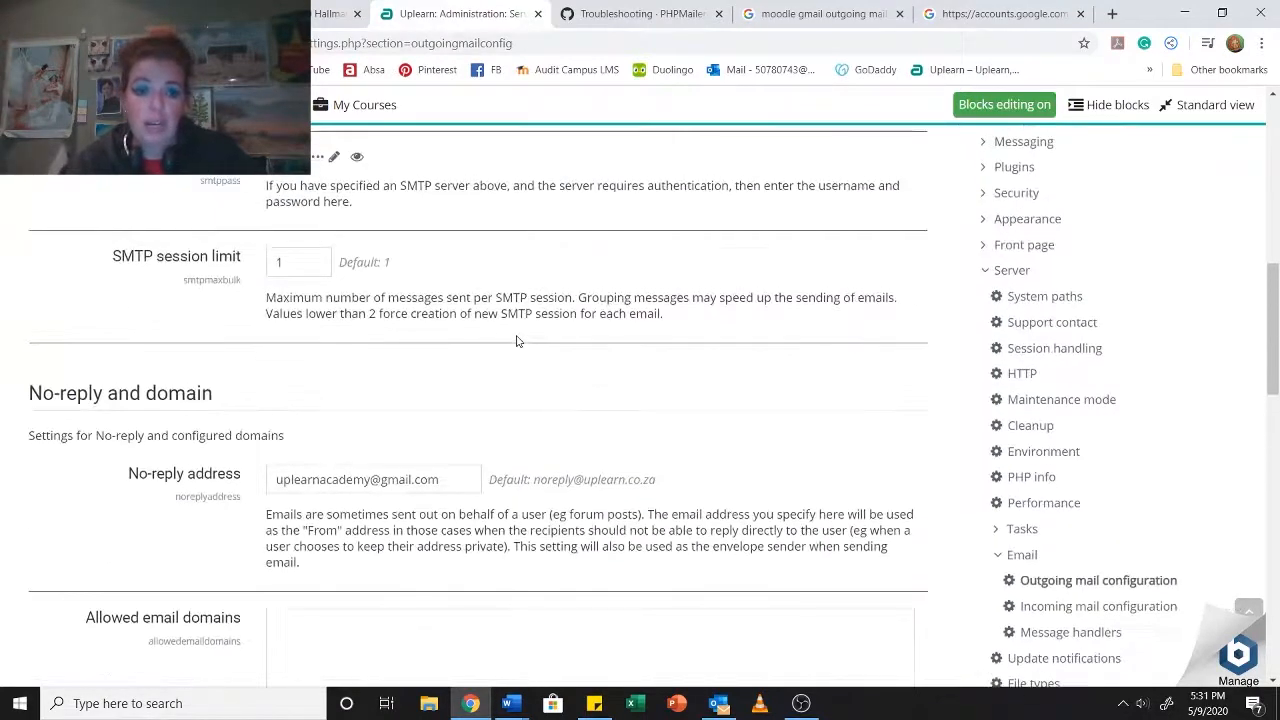
{"action": "scroll", "scroll_direction": "down", "scroll_amount": 3}
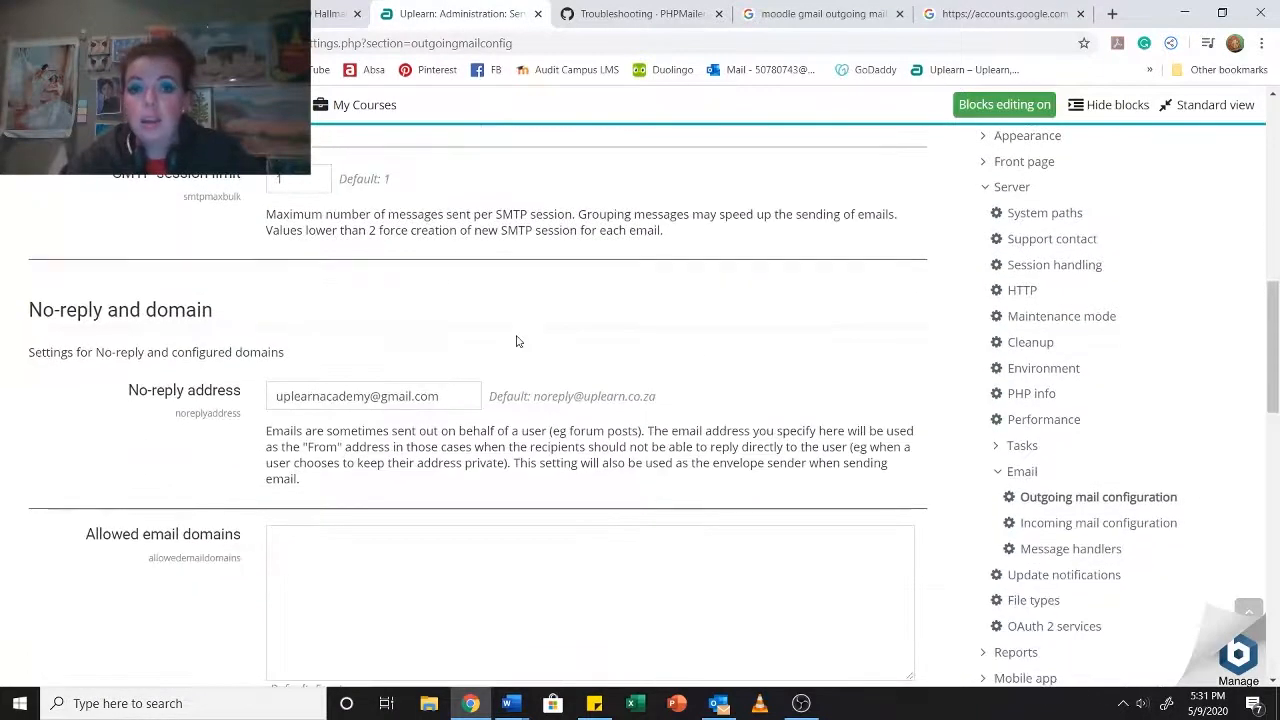
{"action": "scroll", "scroll_direction": "down", "scroll_amount": 3}
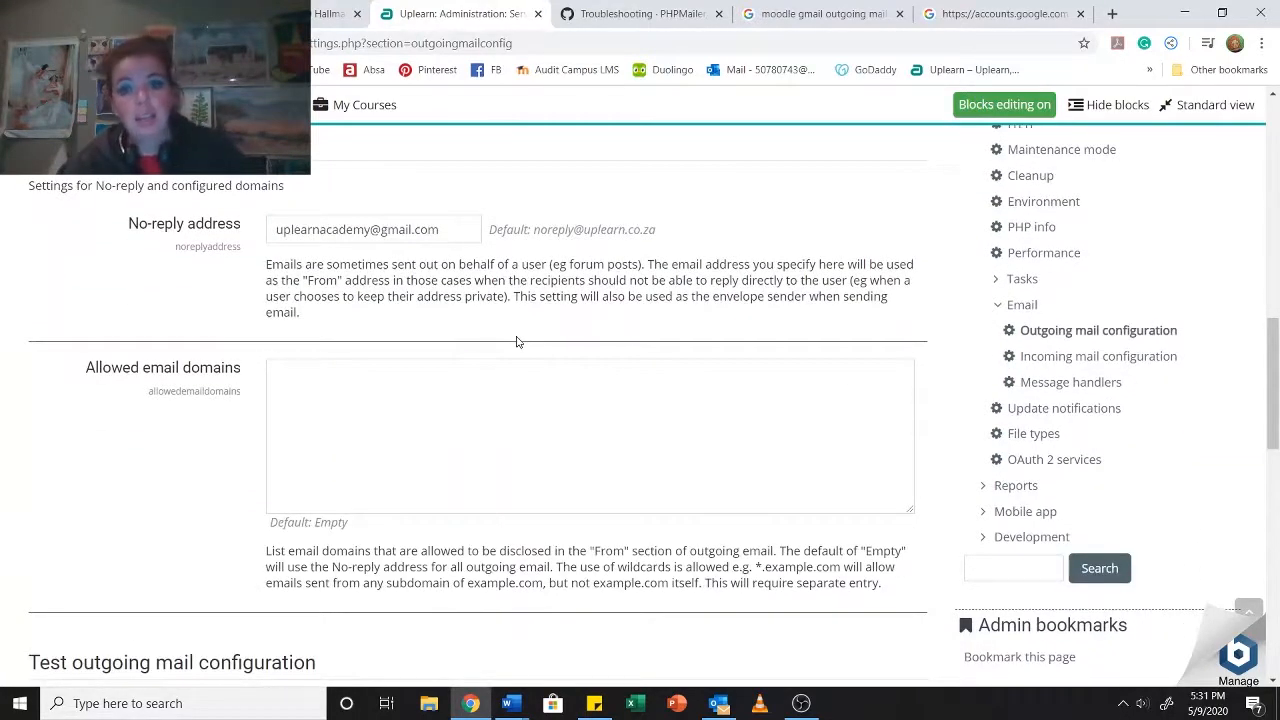
{"action": "scroll", "scroll_direction": "down", "scroll_amount": 3}
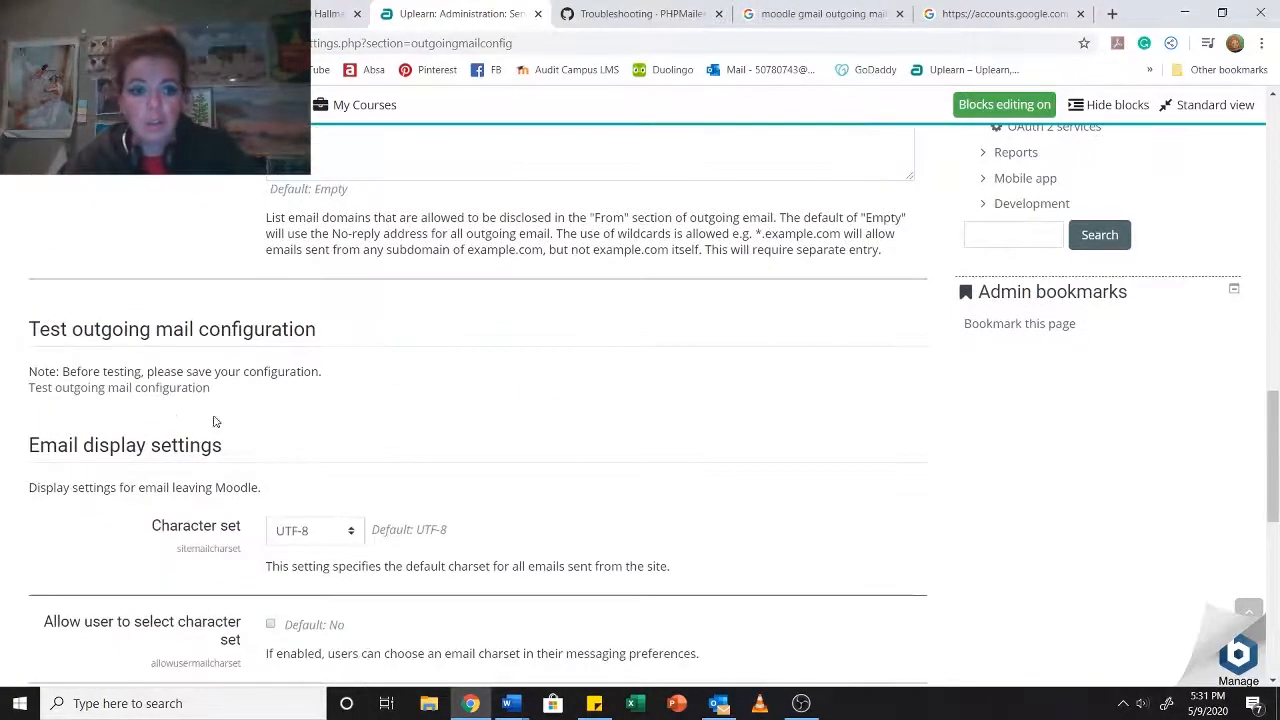
Step: Open the Test outgoing mail configuration link in a new tab and switch to it
{"action": "right_click", "coordinate": [118, 388]}
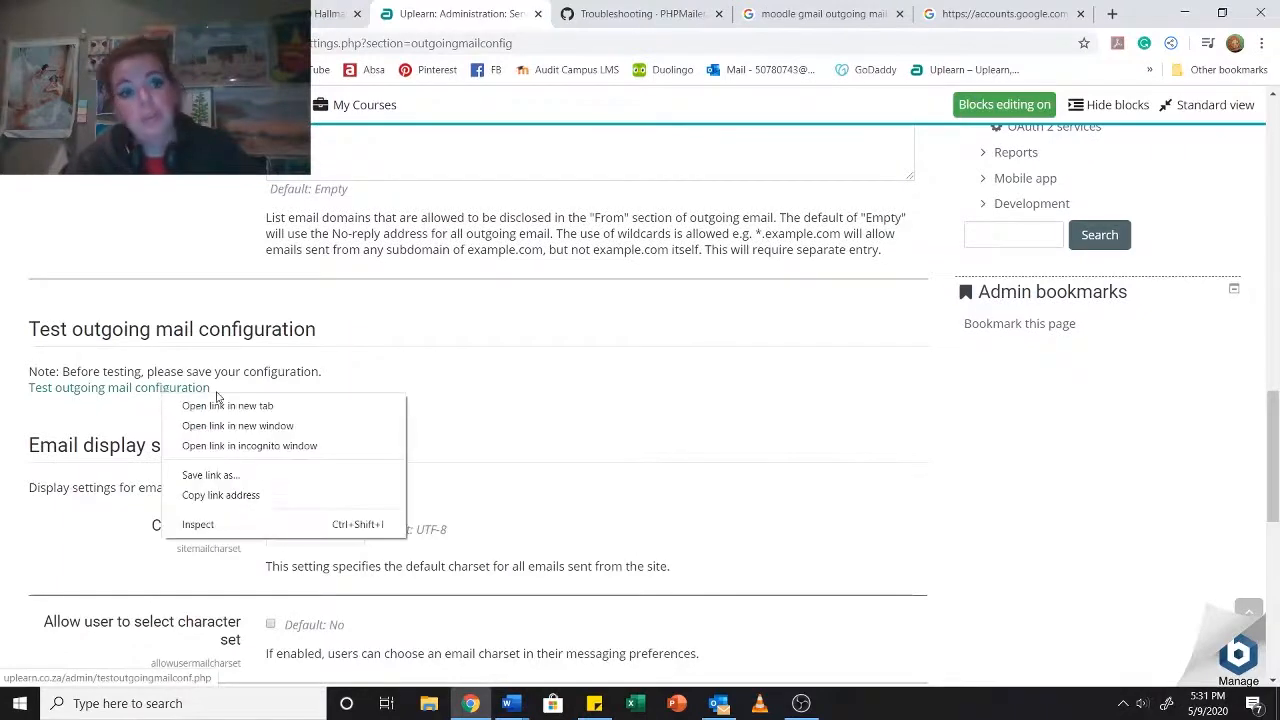
{"action": "left_click", "coordinate": [228, 404]}
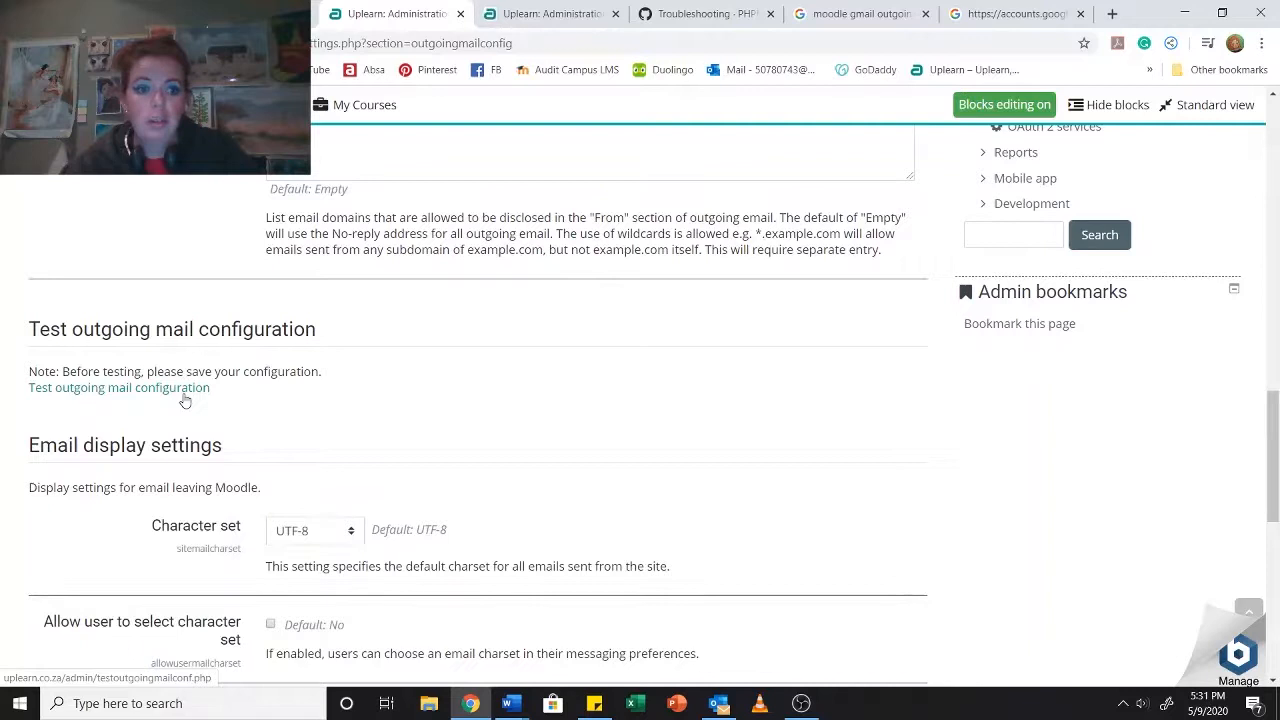
{"action": "left_click", "coordinate": [120, 388]}
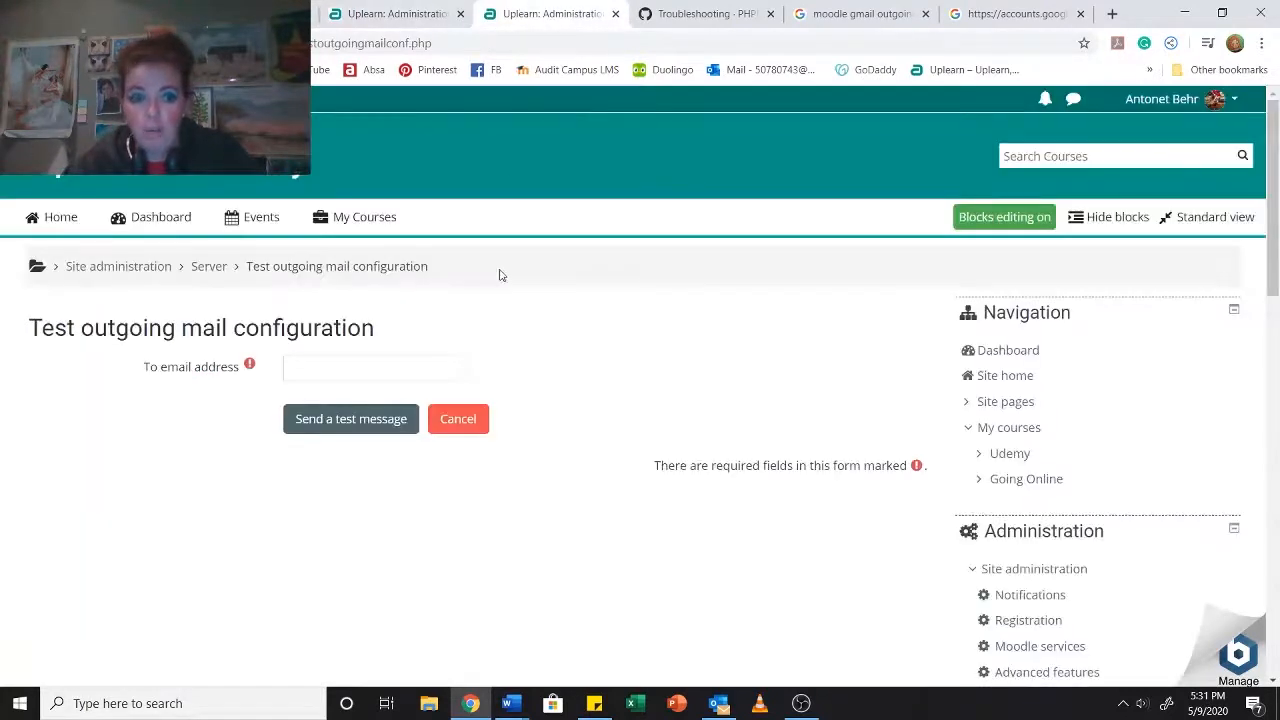
{"action": "left_click", "coordinate": [364, 216]}
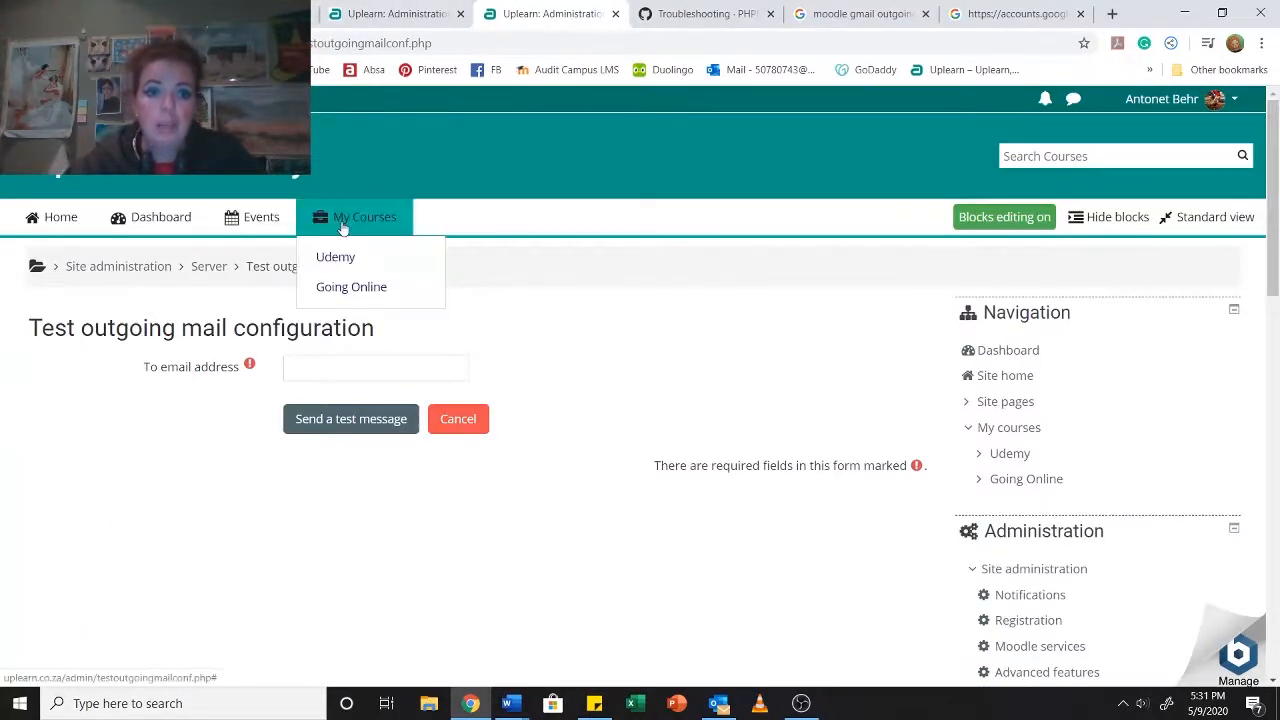
{"action": "left_click", "coordinate": [430, 316]}
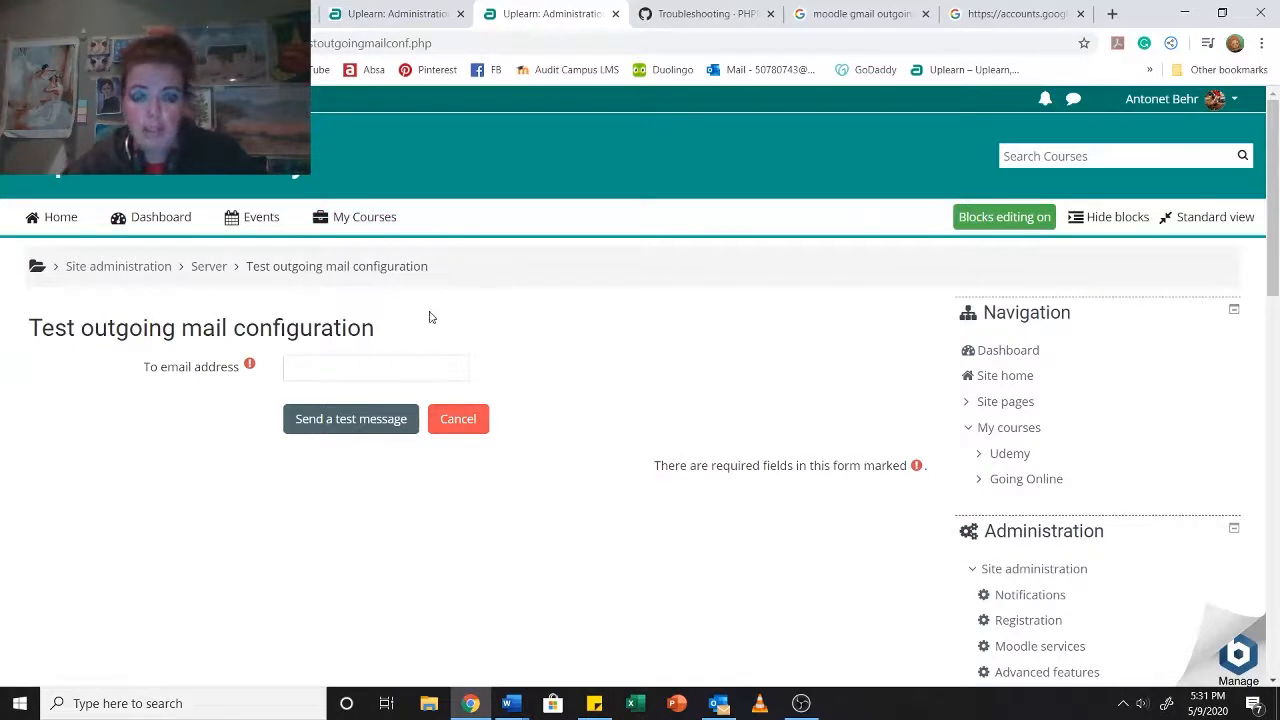
{"action": "mouse_move", "coordinate": [460, 268]}
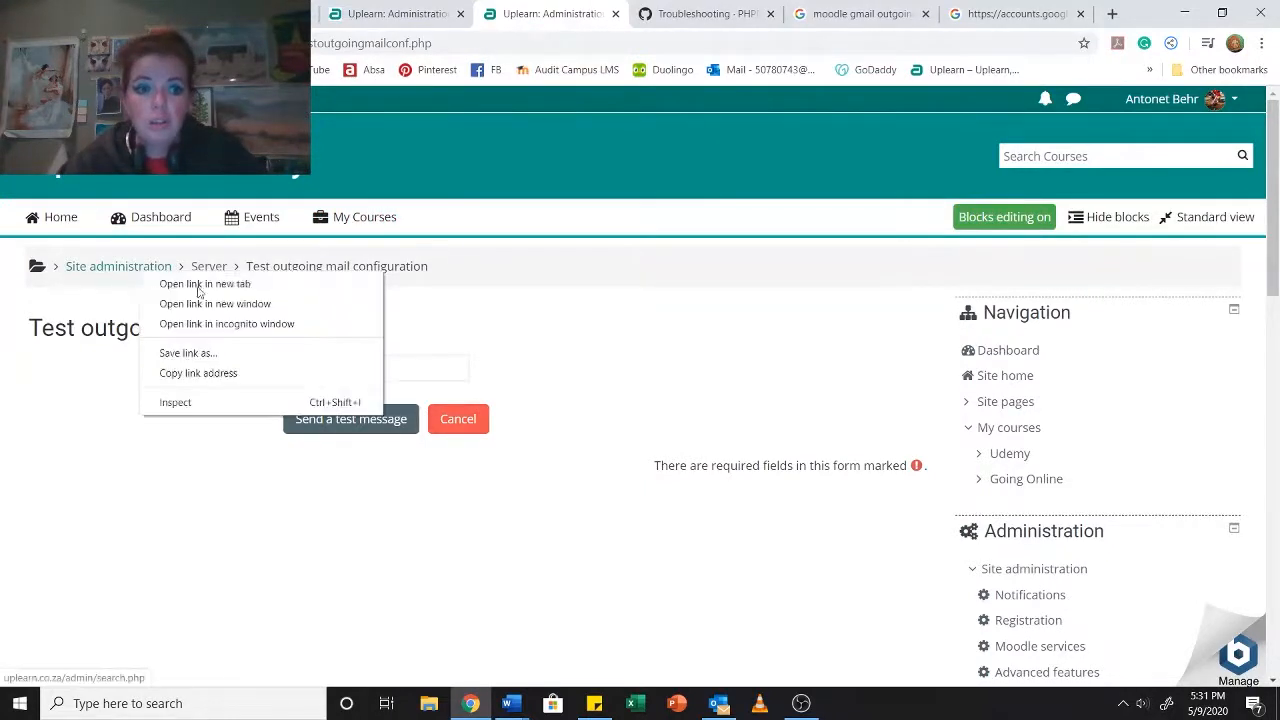
Step: Open Site administration in a new tab and go to Development > Debugging
{"action": "left_click", "coordinate": [204, 284]}
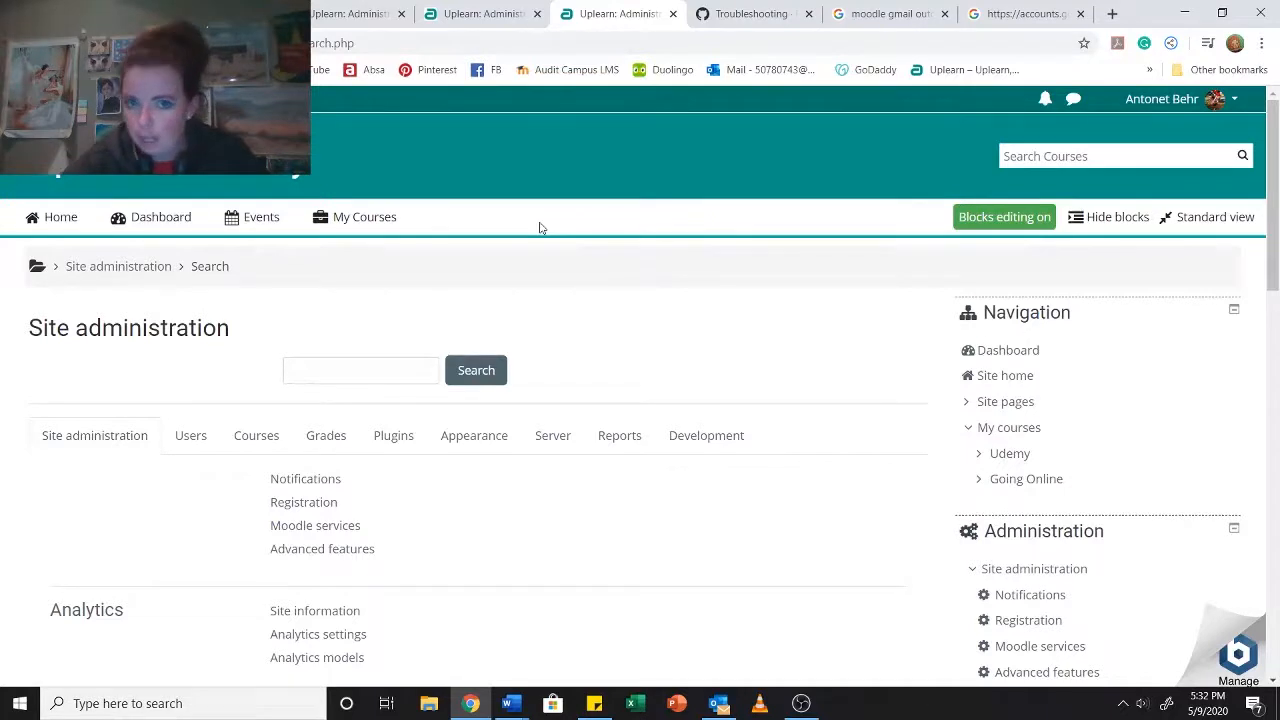
{"action": "mouse_move", "coordinate": [576, 284]}
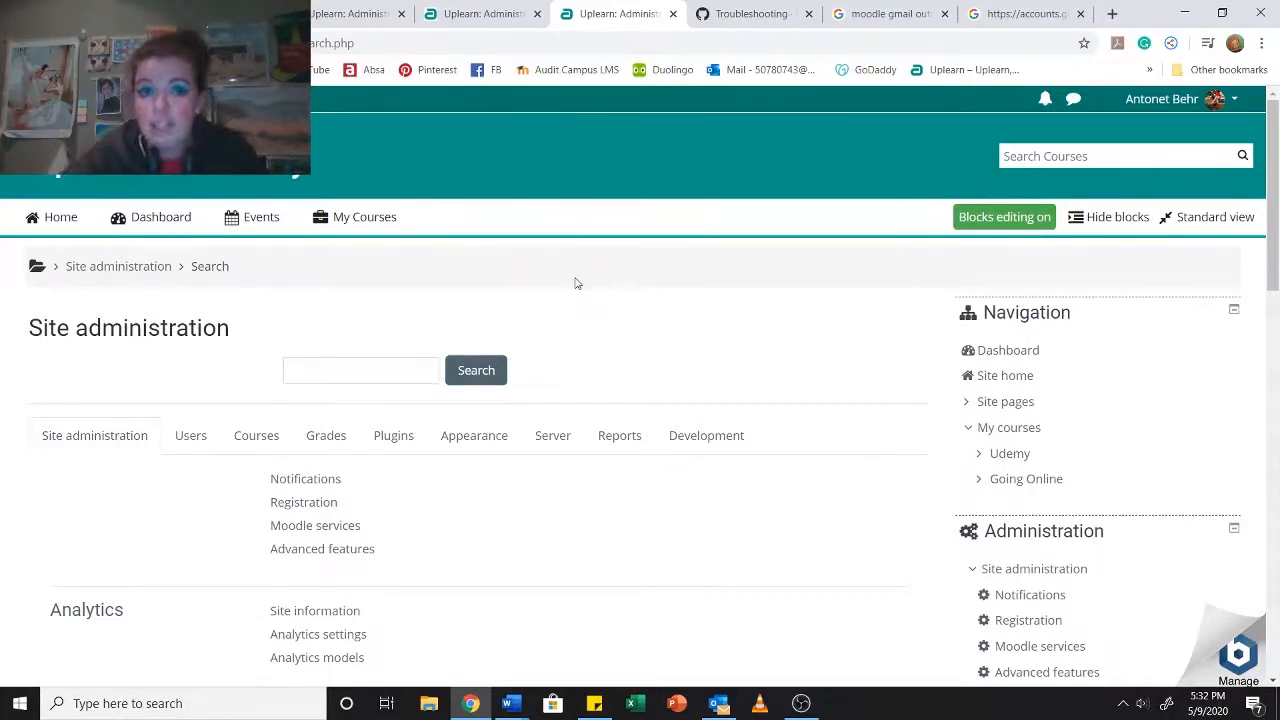
{"action": "mouse_move", "coordinate": [632, 256]}
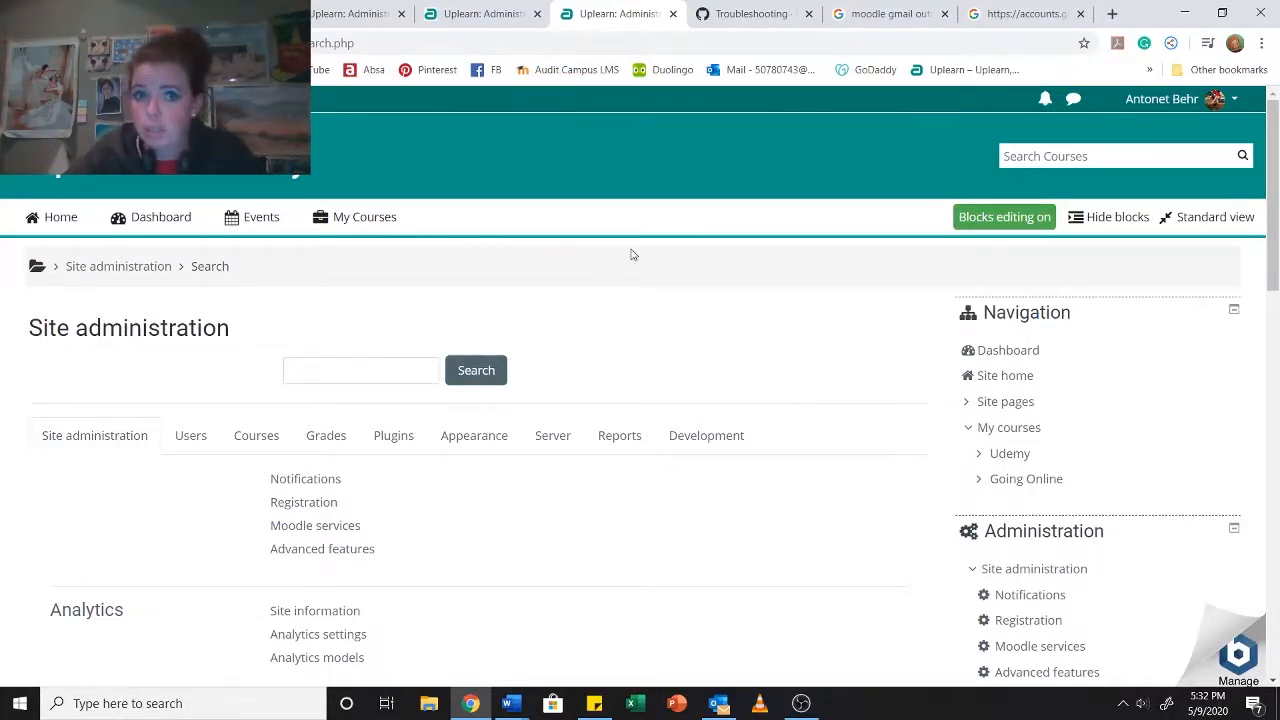
{"action": "scroll", "scroll_direction": "down", "scroll_amount": 3}
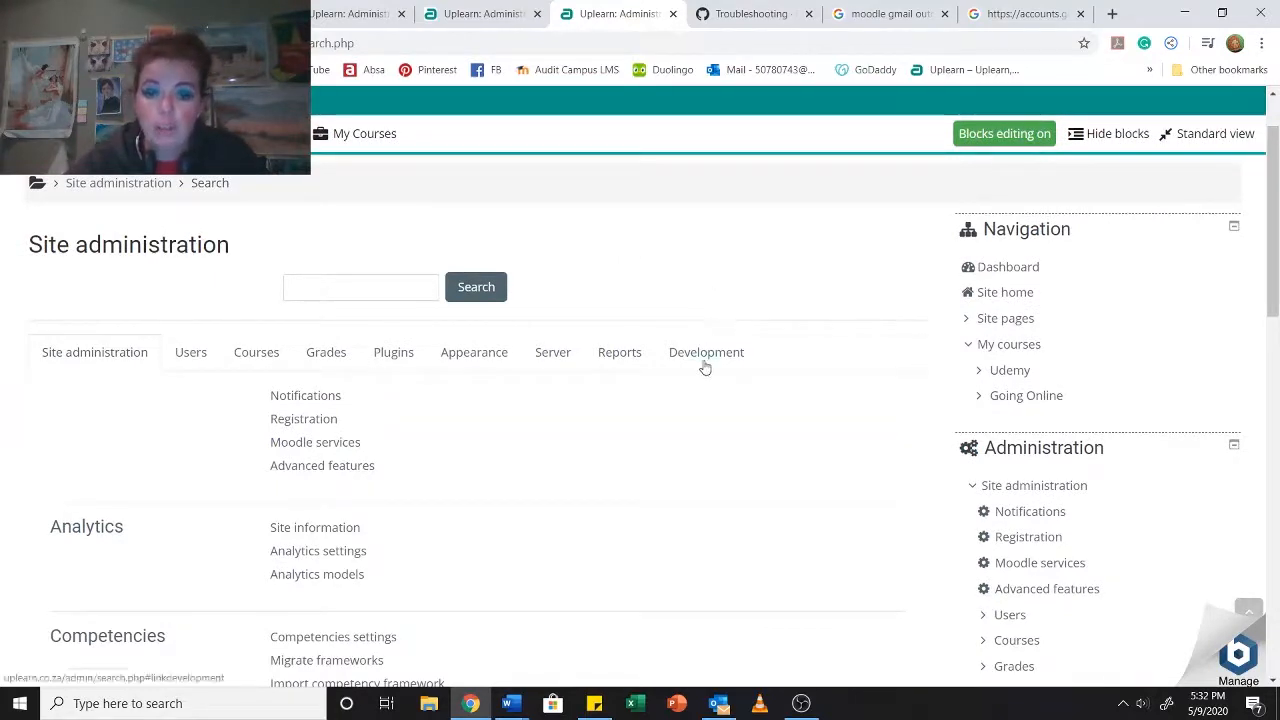
{"action": "left_click", "coordinate": [706, 352]}
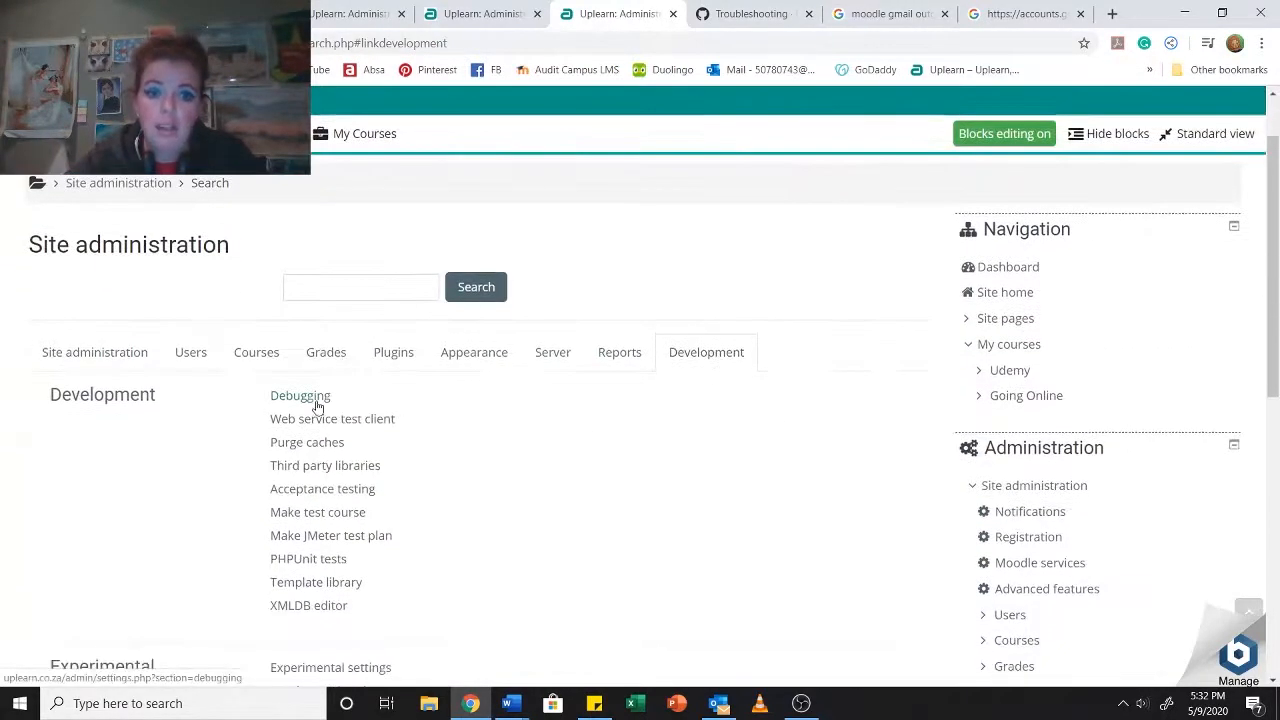
{"action": "left_click", "coordinate": [300, 396]}
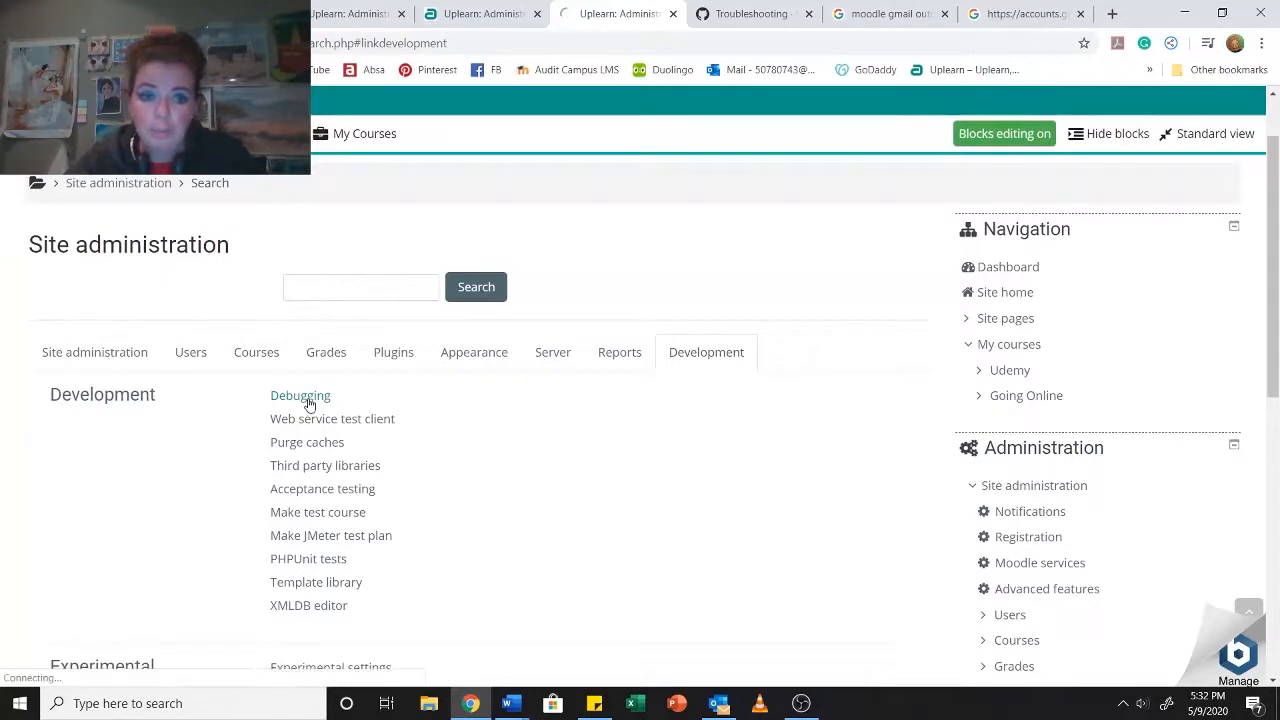
Step: Turn on Display debug messages and keep Debug messages at DEVELOPER level
{"action": "left_click", "coordinate": [300, 396]}
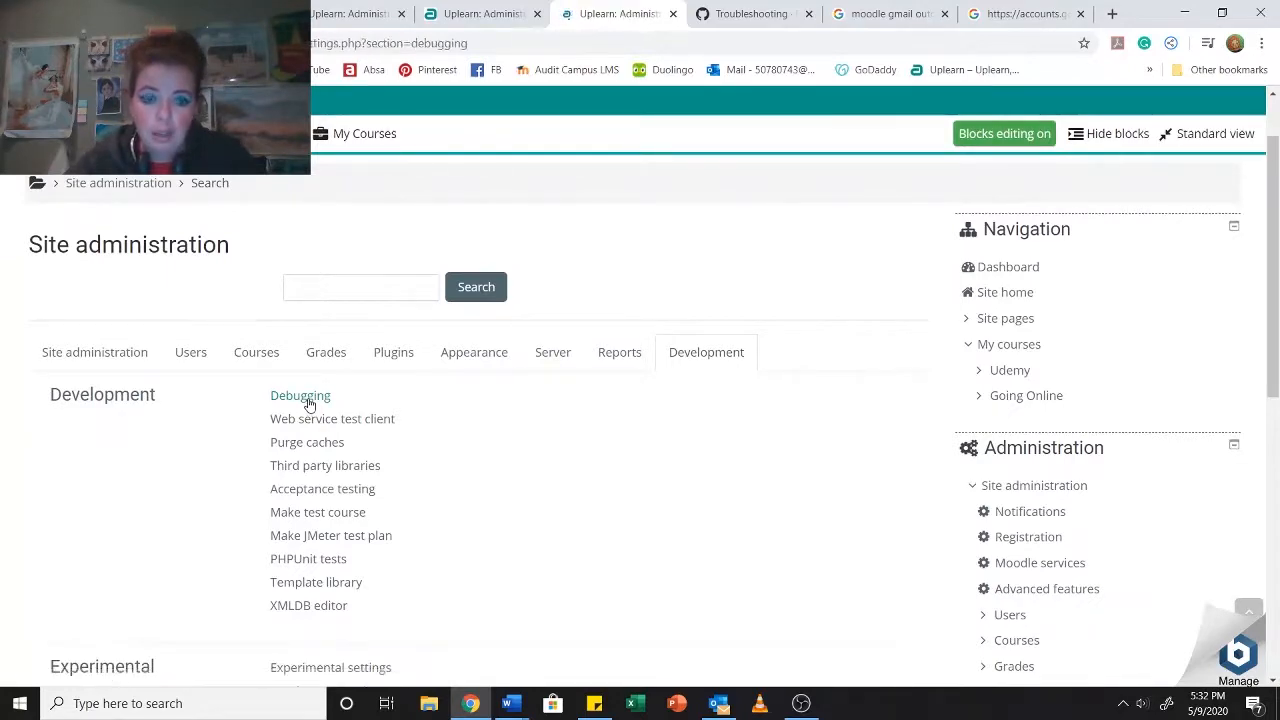
{"action": "left_click", "coordinate": [300, 396]}
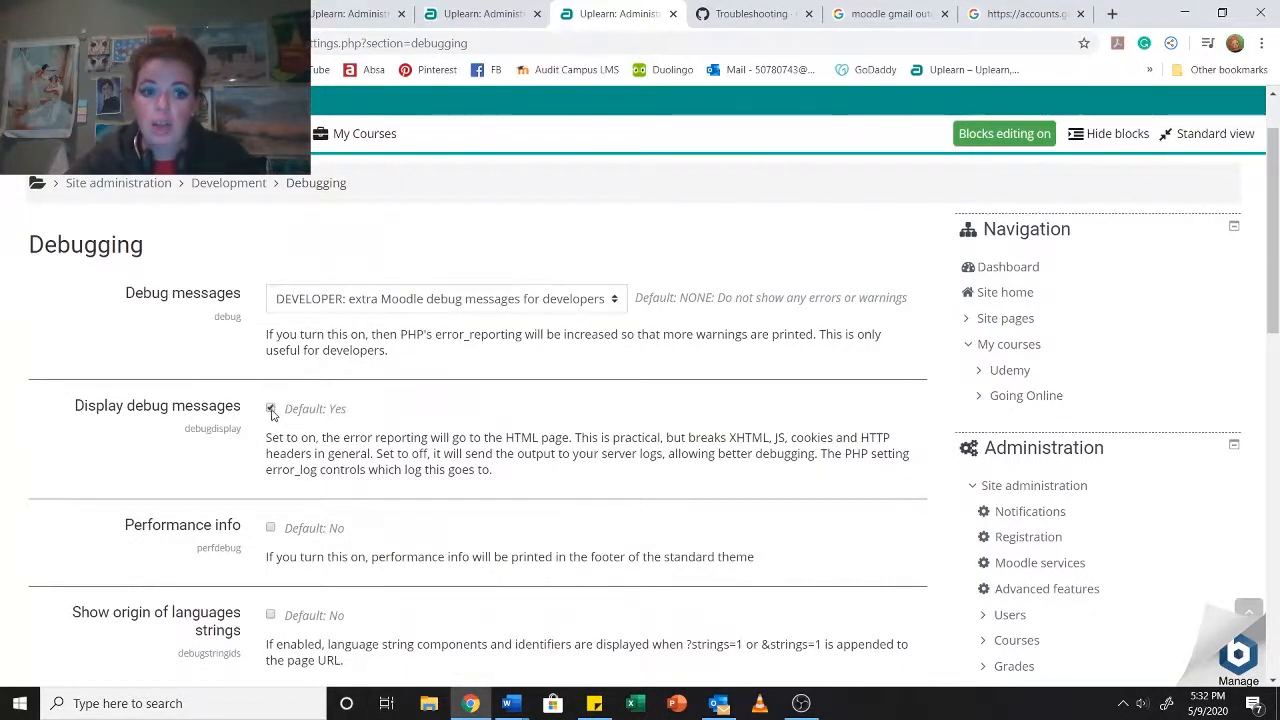
{"action": "left_click", "coordinate": [272, 408]}
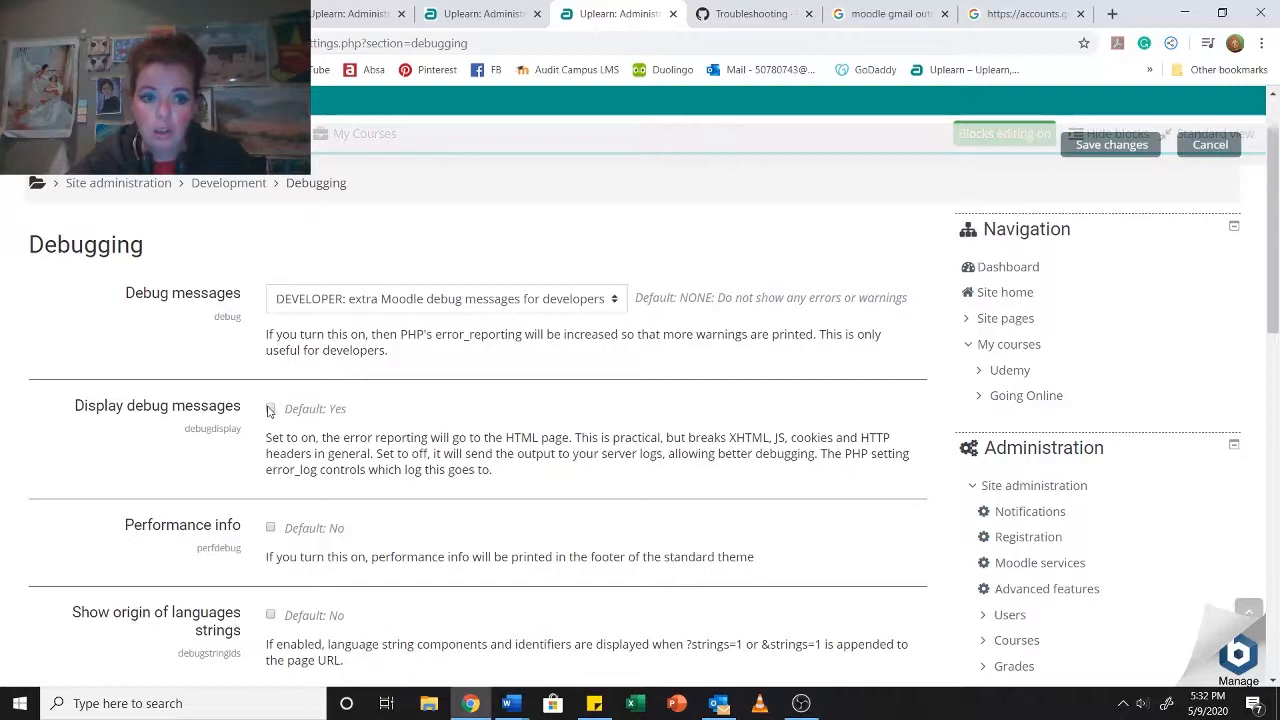
{"action": "left_click", "coordinate": [444, 298]}
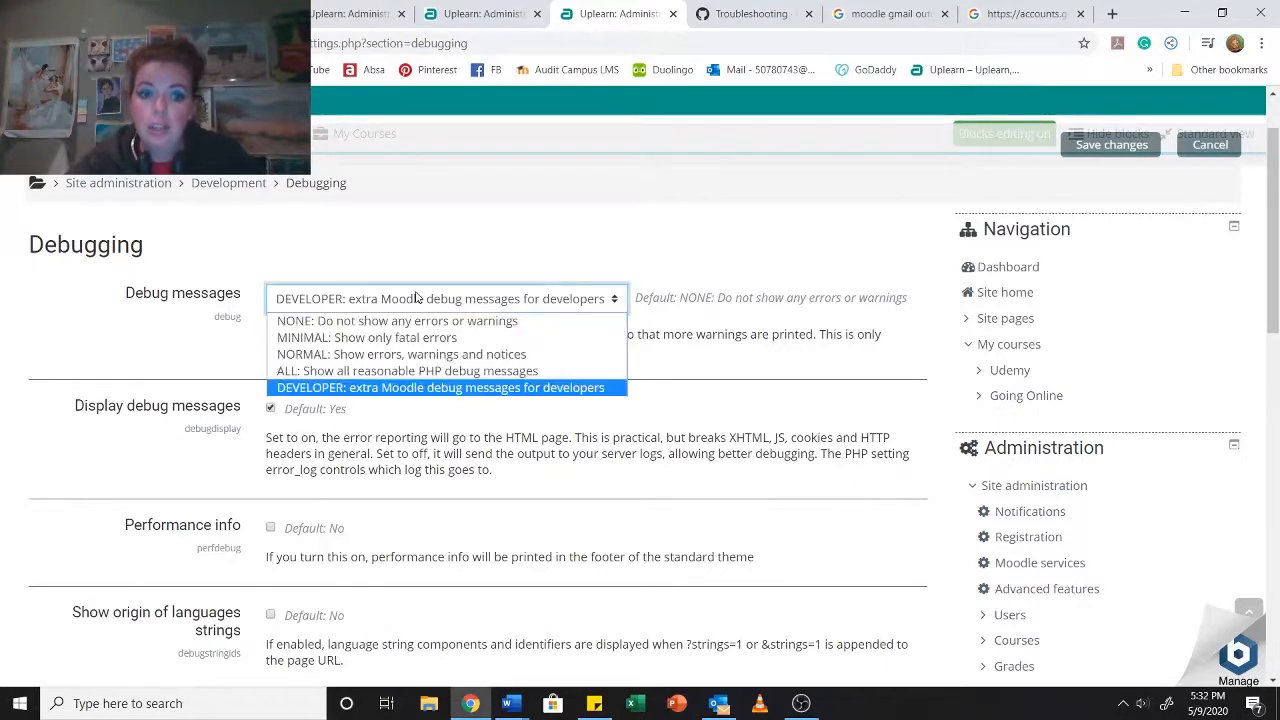
{"action": "mouse_move", "coordinate": [366, 336]}
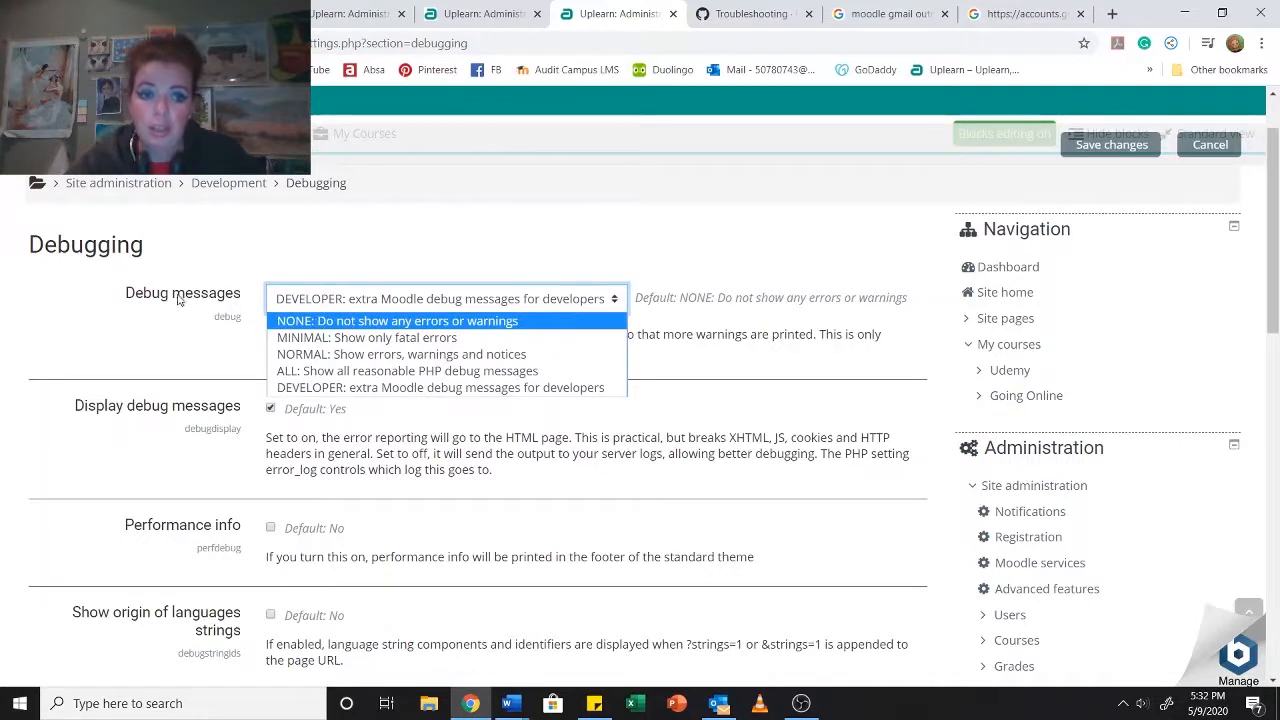
{"action": "mouse_move", "coordinate": [410, 334]}
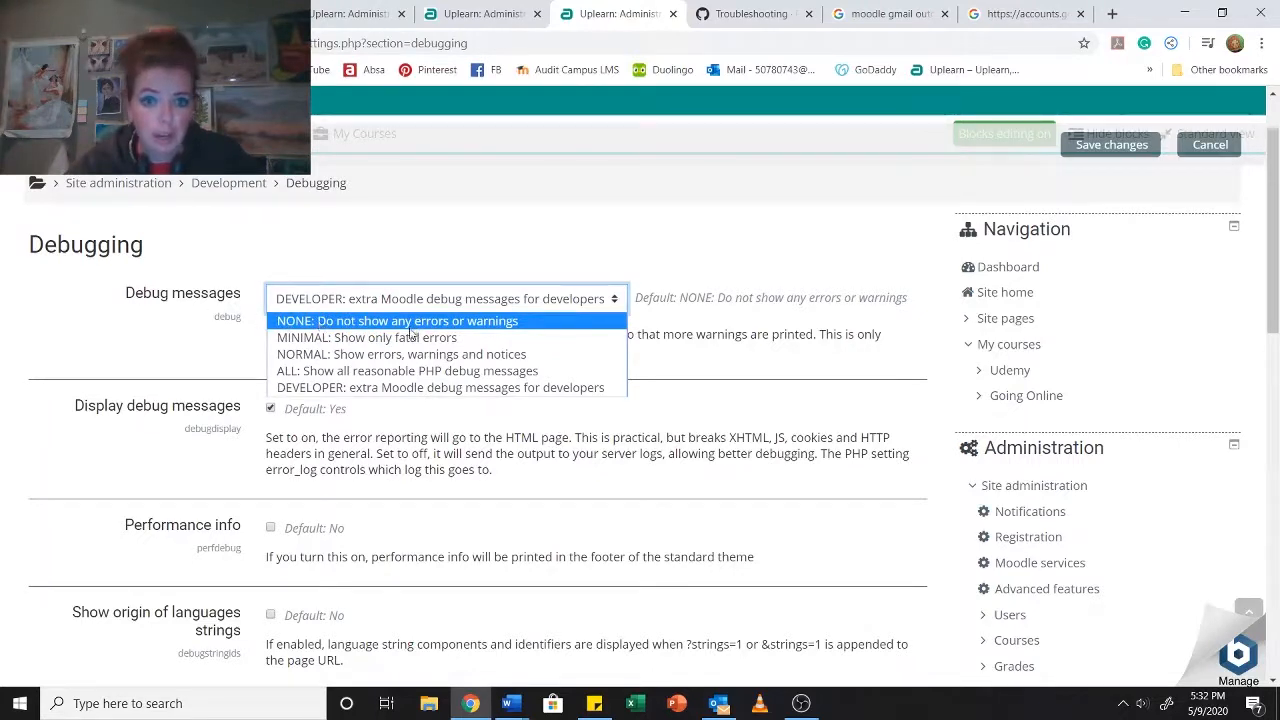
{"action": "left_click", "coordinate": [442, 388]}
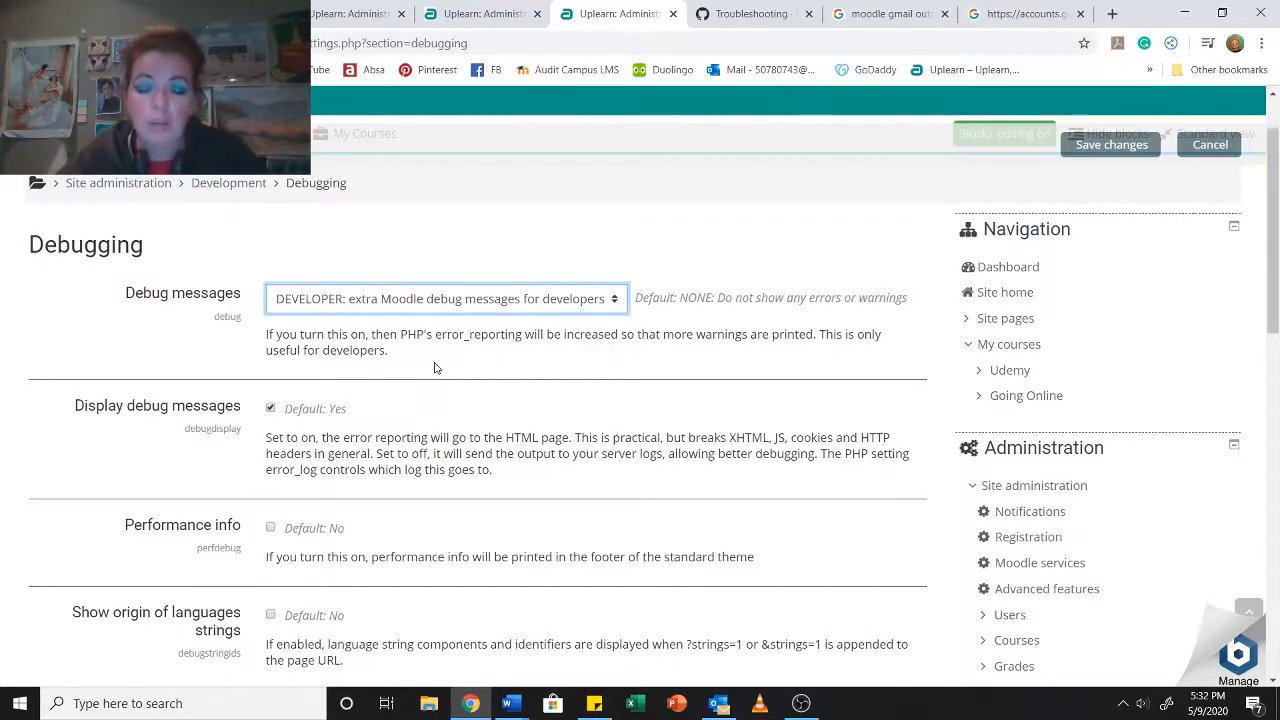
{"action": "mouse_move", "coordinate": [490, 404]}
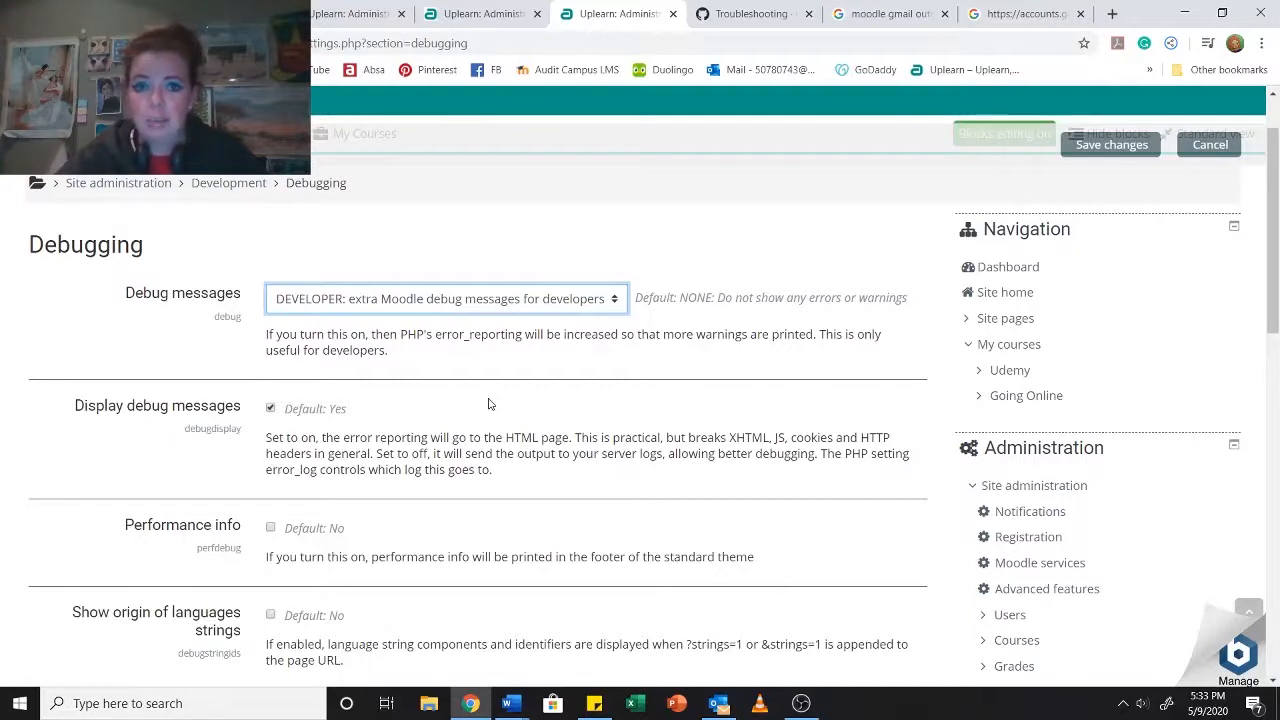
{"action": "mouse_move", "coordinate": [544, 352]}
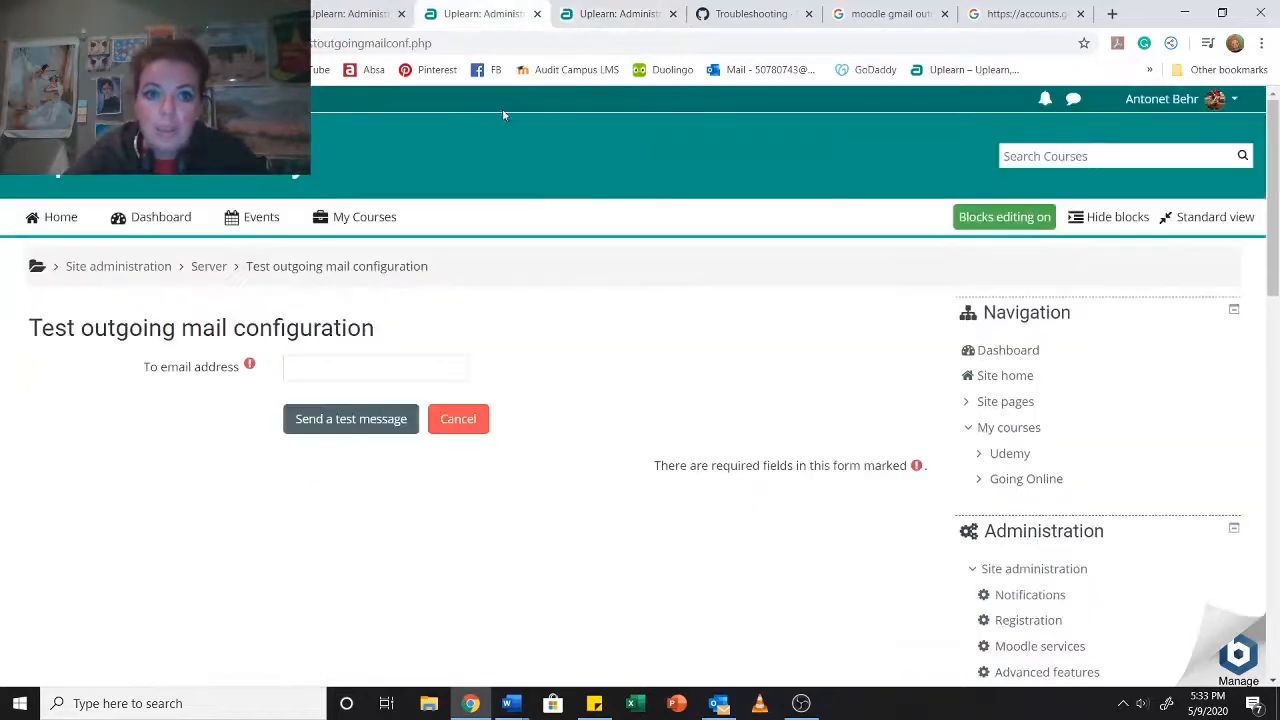
{"action": "mouse_move", "coordinate": [470, 356]}
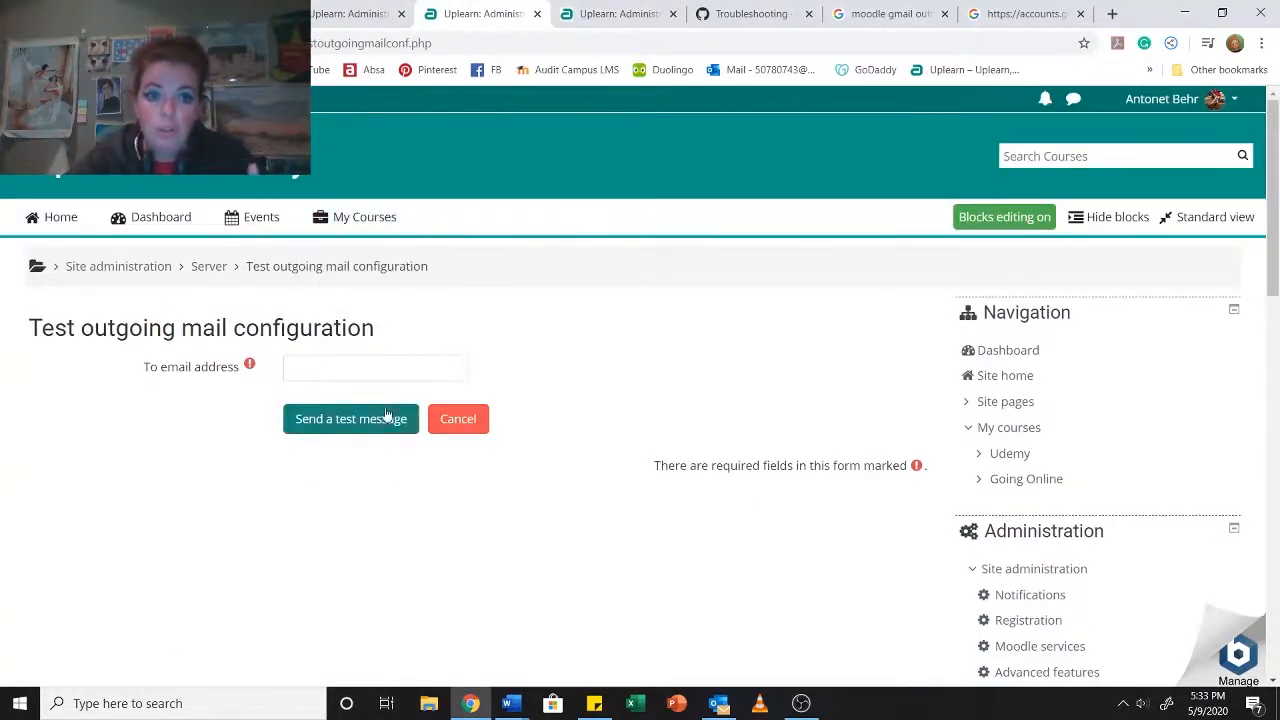
Step: Enter the academy Gmail address as recipient and send a test message
{"action": "left_click", "coordinate": [376, 368]}
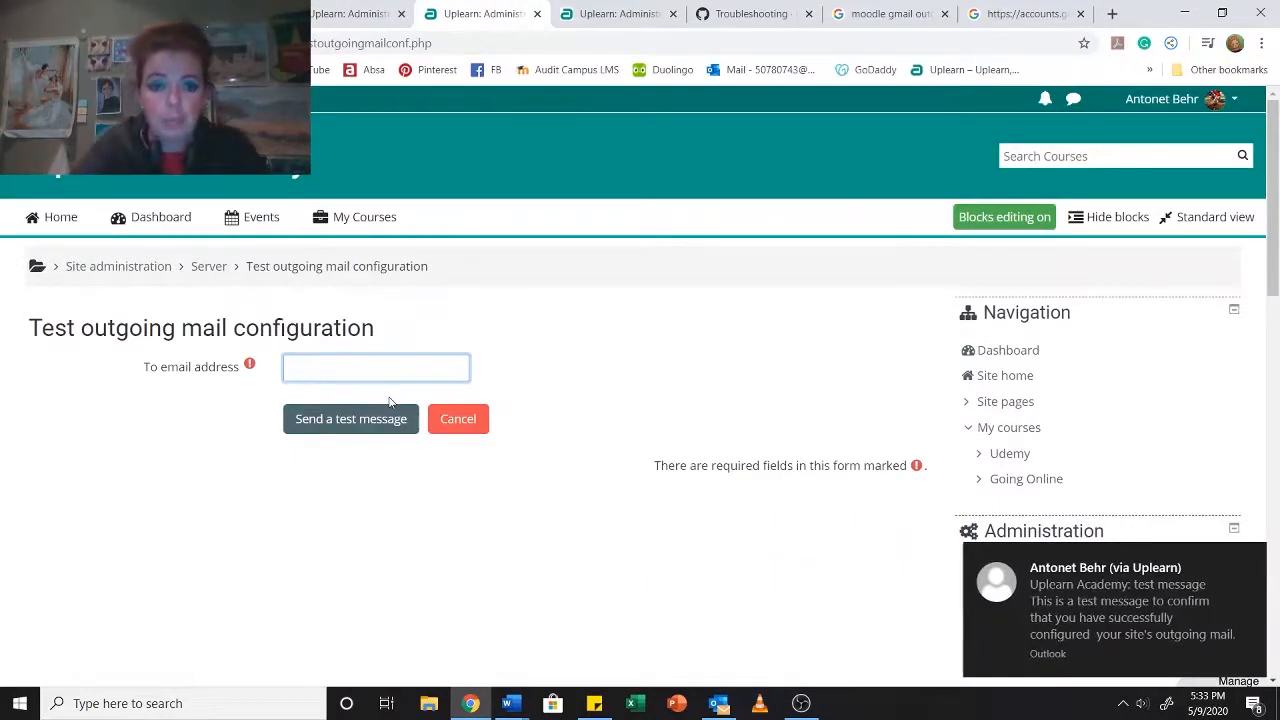
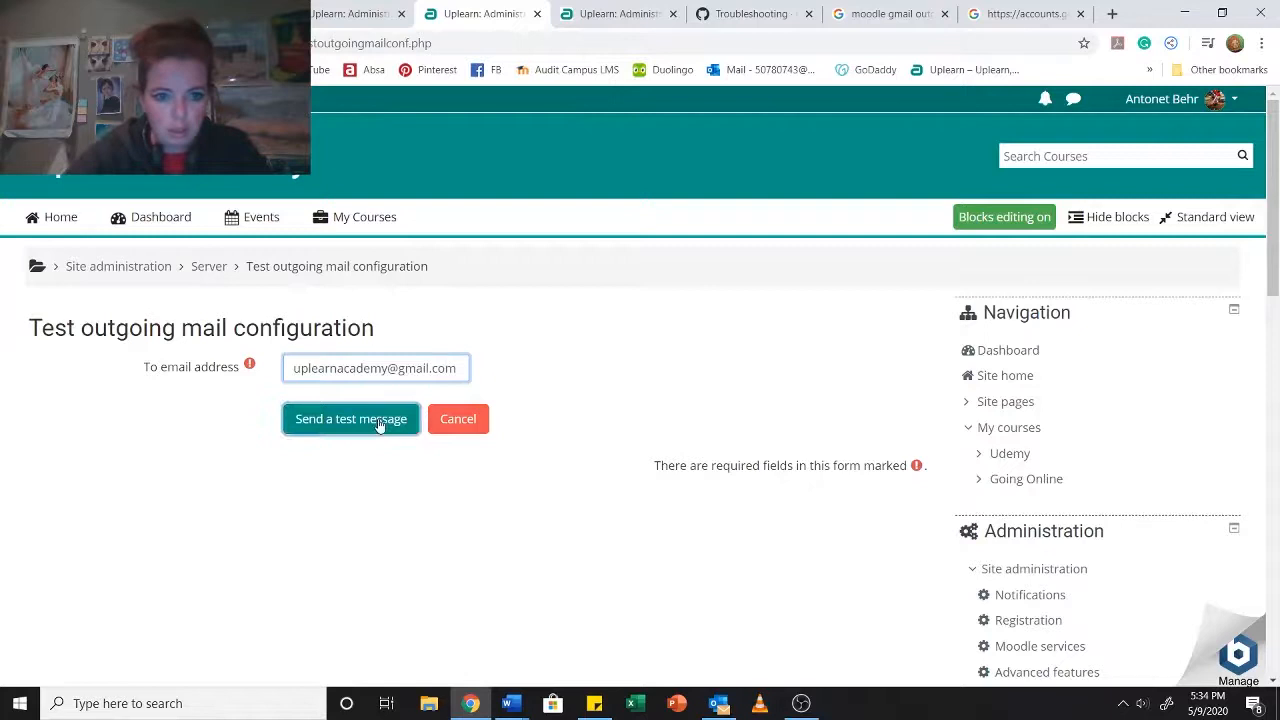
{"action": "left_click", "coordinate": [352, 418]}
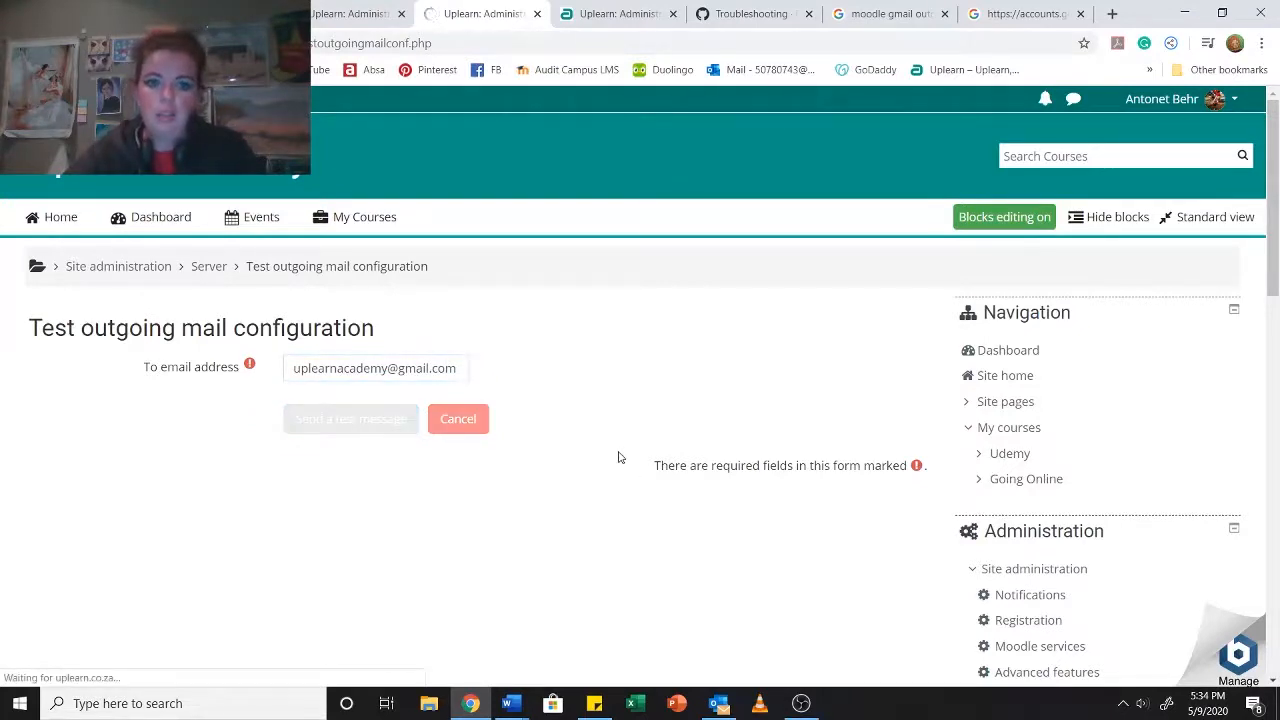
{"action": "left_click", "coordinate": [350, 418]}
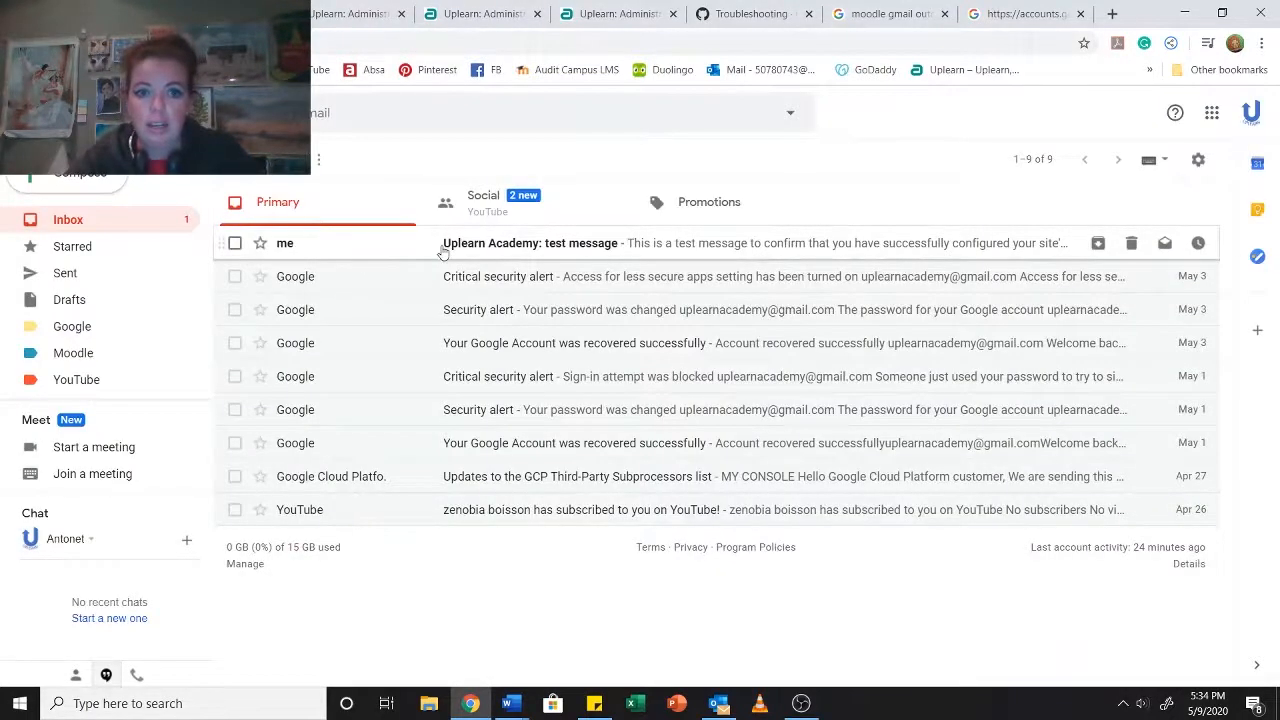
Step: Return to the Moodle mail test tab showing the successful send
{"action": "left_click", "coordinate": [530, 244]}
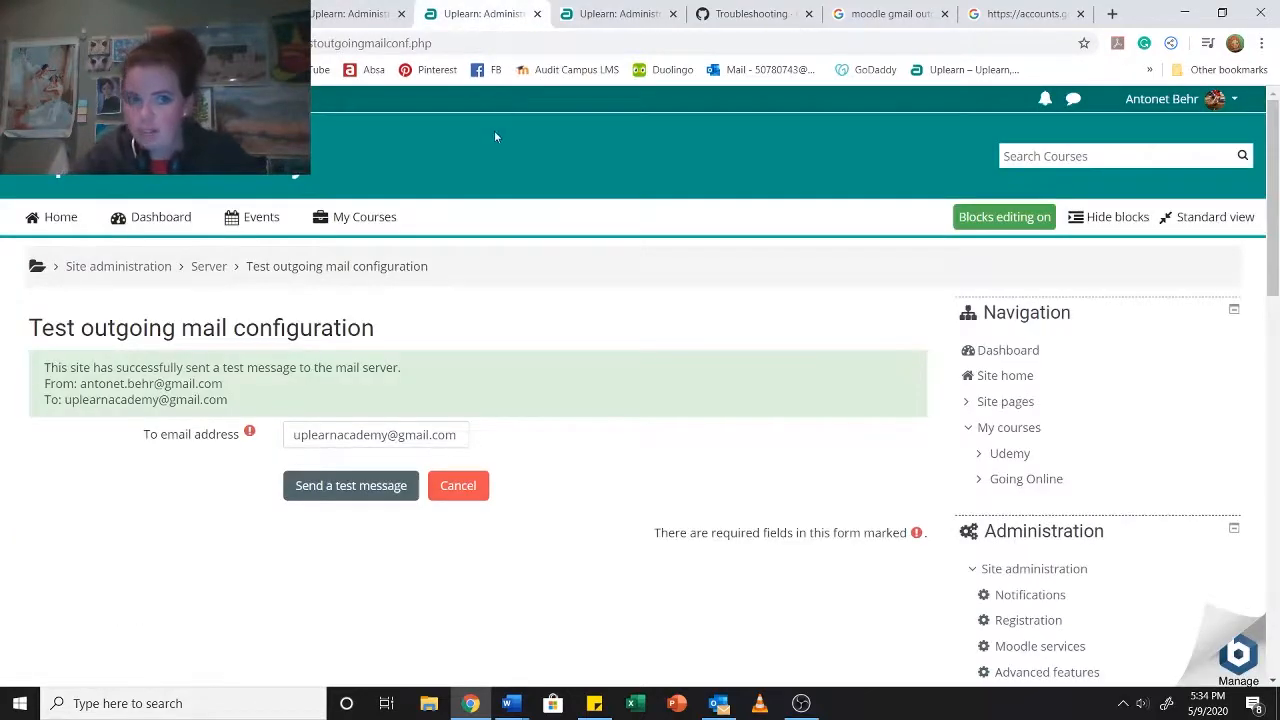
{"action": "mouse_move", "coordinate": [428, 270]}
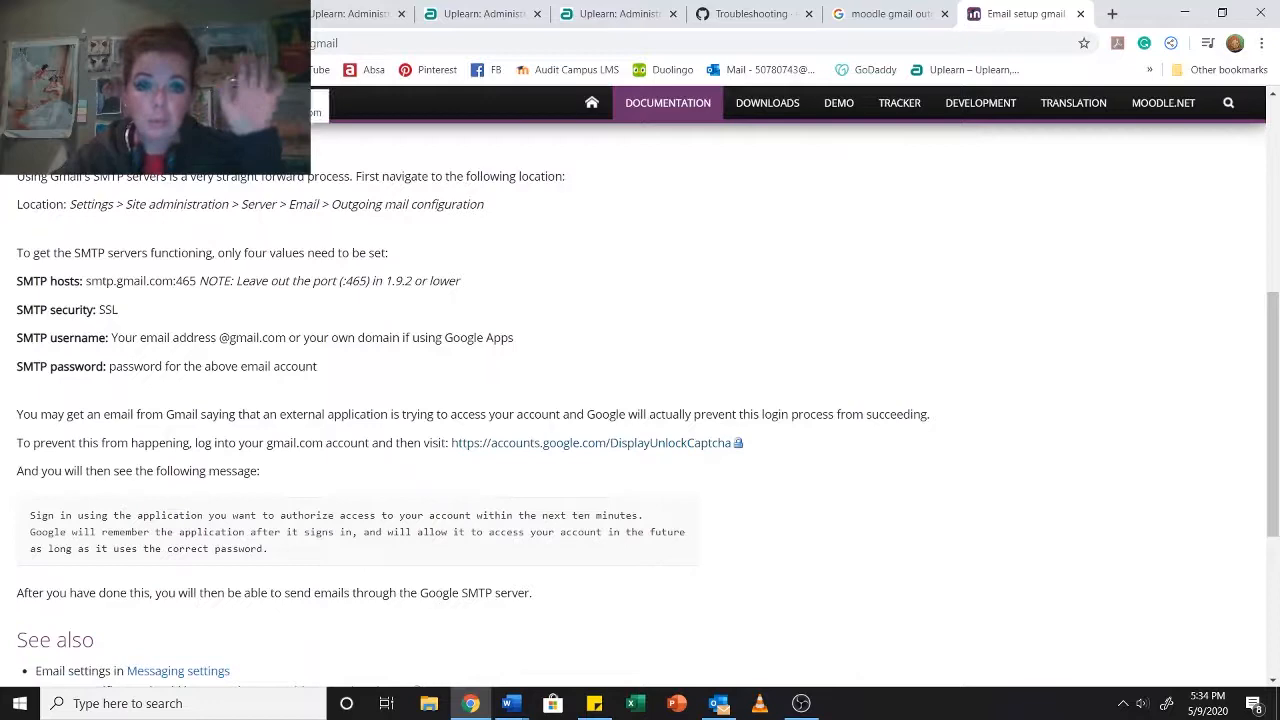
Step: Skim the Email setup gmail docs page, then view the test message in Gmail
{"action": "scroll", "scroll_direction": "up", "scroll_amount": 3}
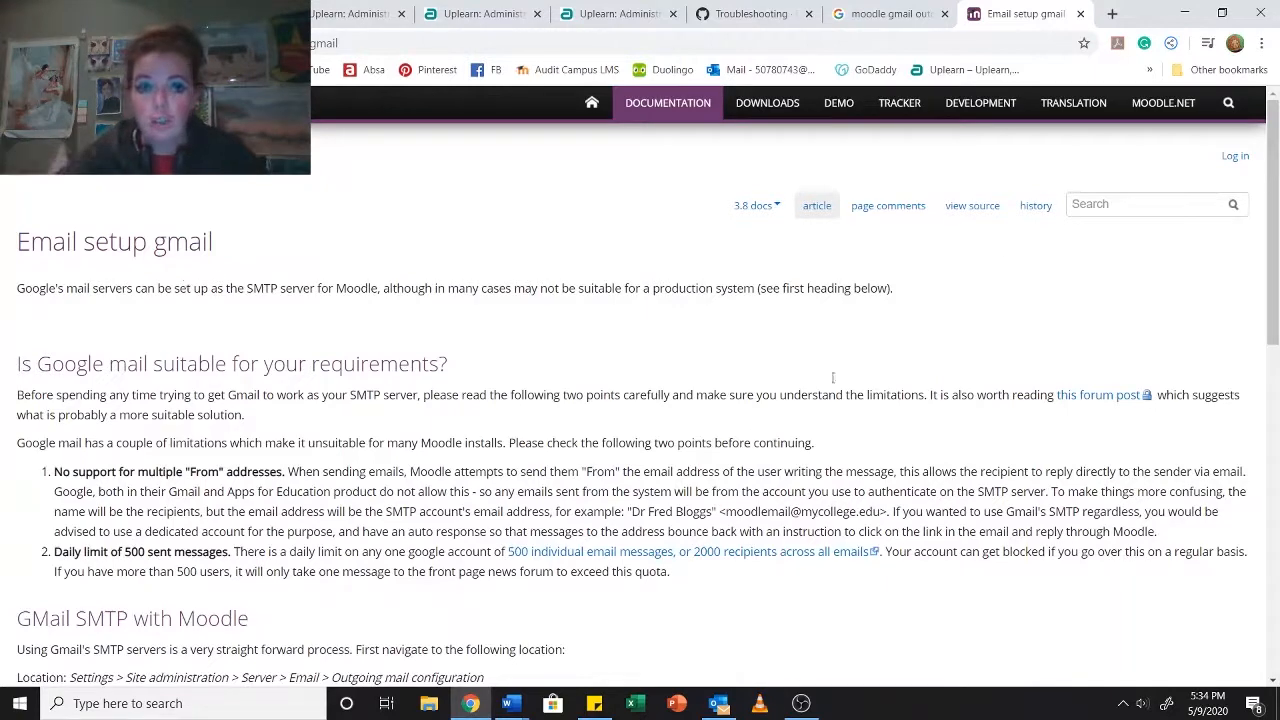
{"action": "left_click", "coordinate": [1112, 12]}
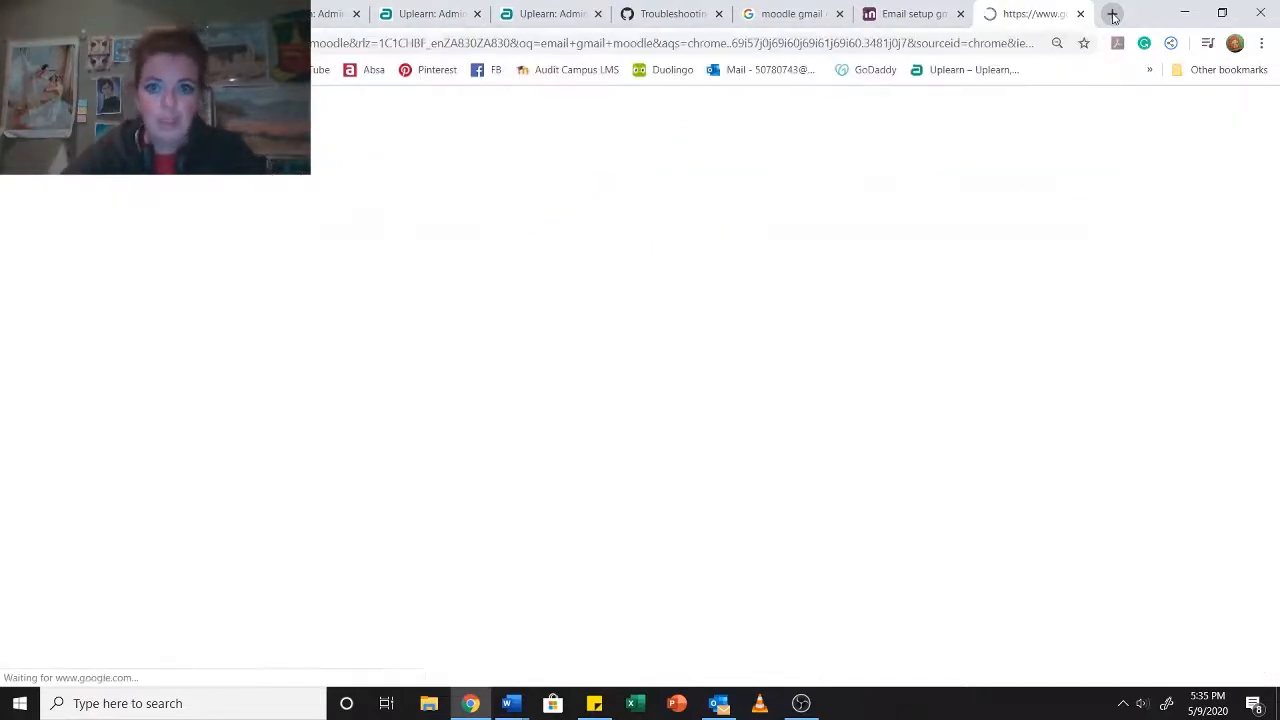
{"action": "left_click", "coordinate": [1112, 12]}
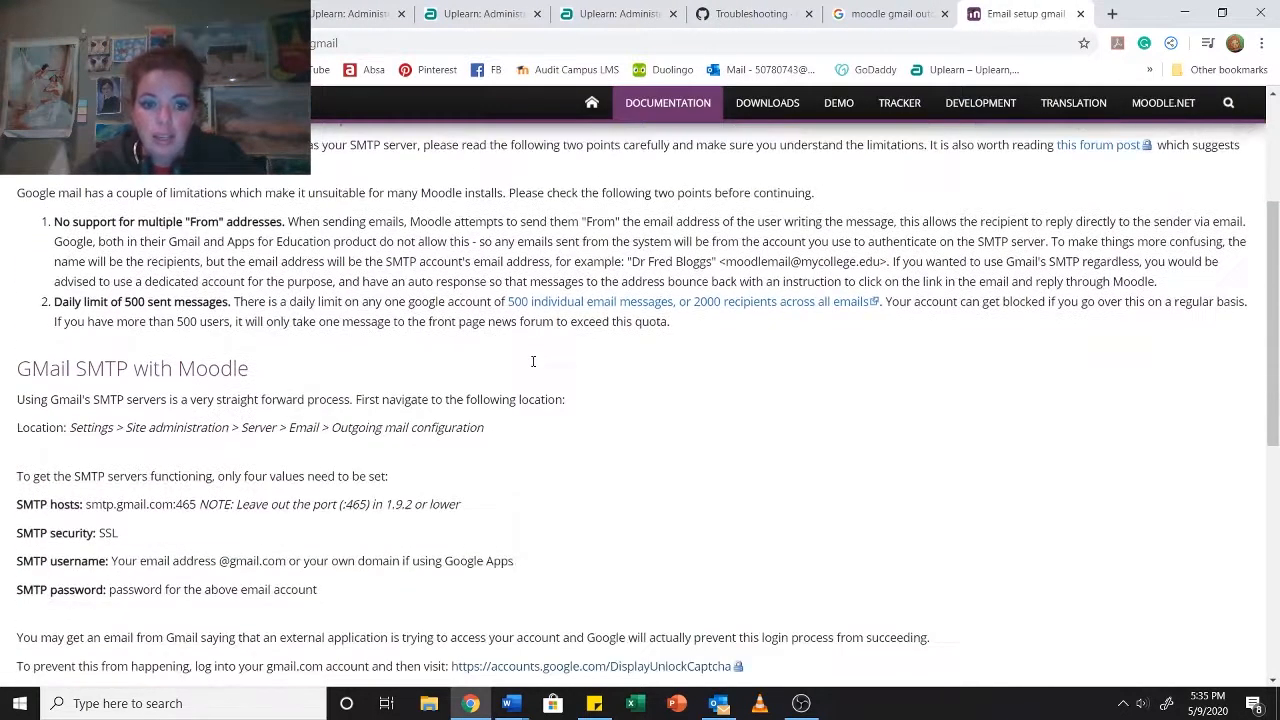
{"action": "scroll", "scroll_direction": "down", "scroll_amount": 3}
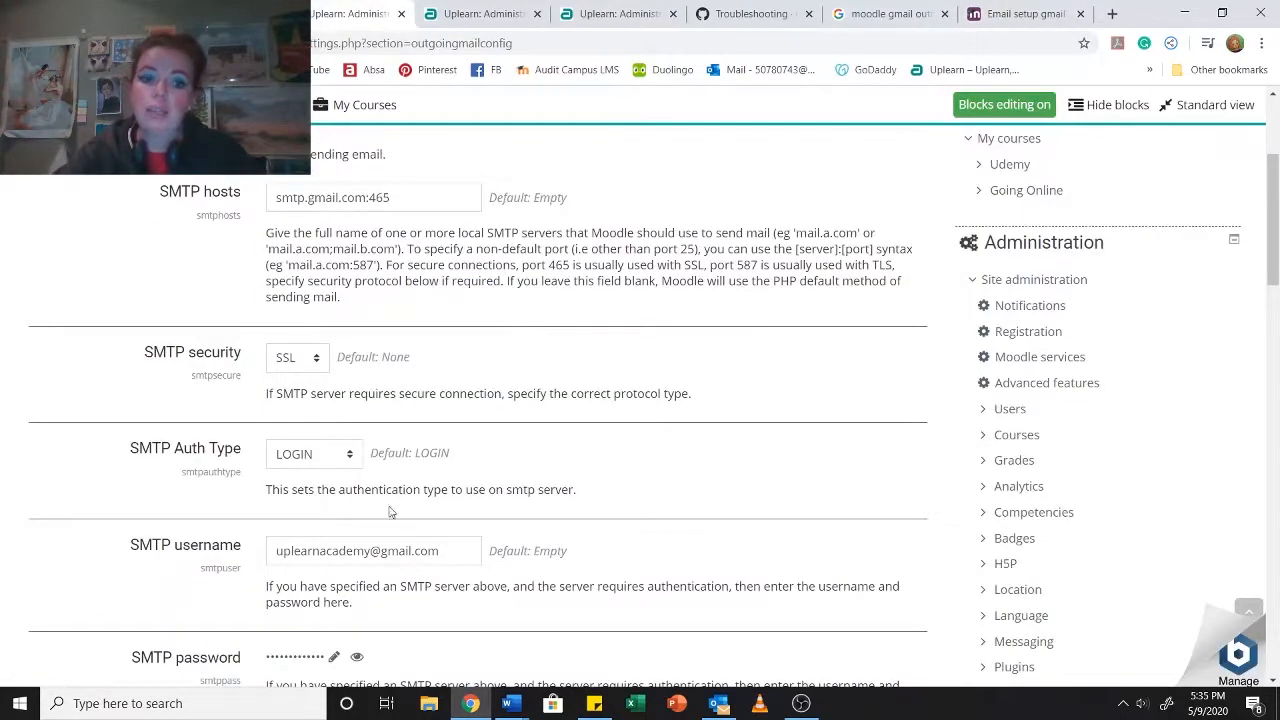
{"action": "left_click", "coordinate": [1020, 12]}
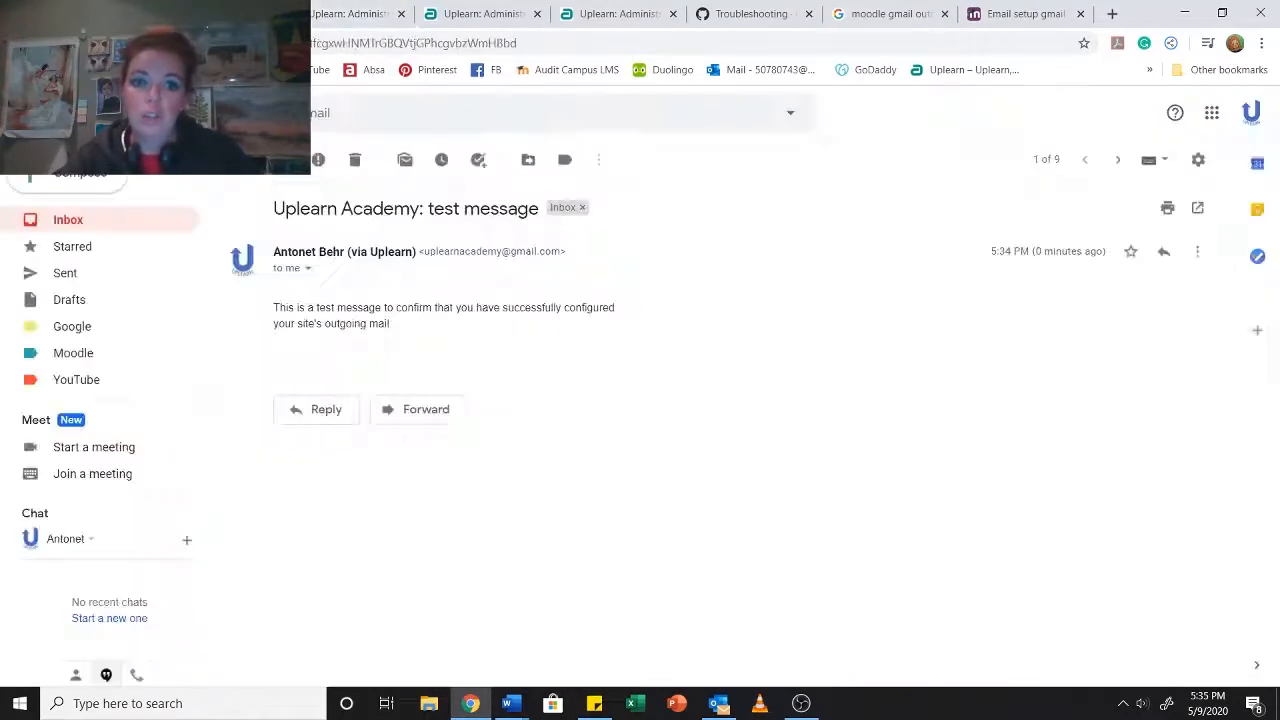
Step: Confirm Google's less-secure-apps alert as recognized activity via Check activity, leaving the account 'all set'
{"action": "left_click", "coordinate": [68, 218]}
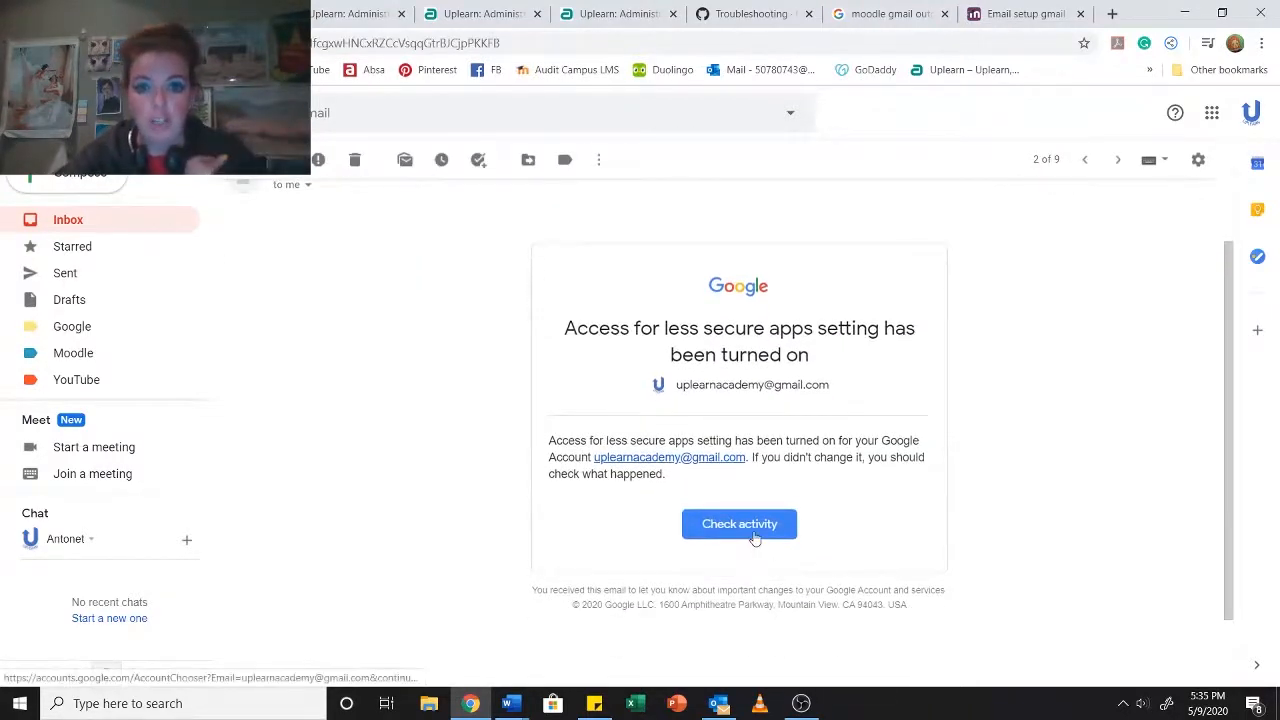
{"action": "left_click", "coordinate": [740, 524]}
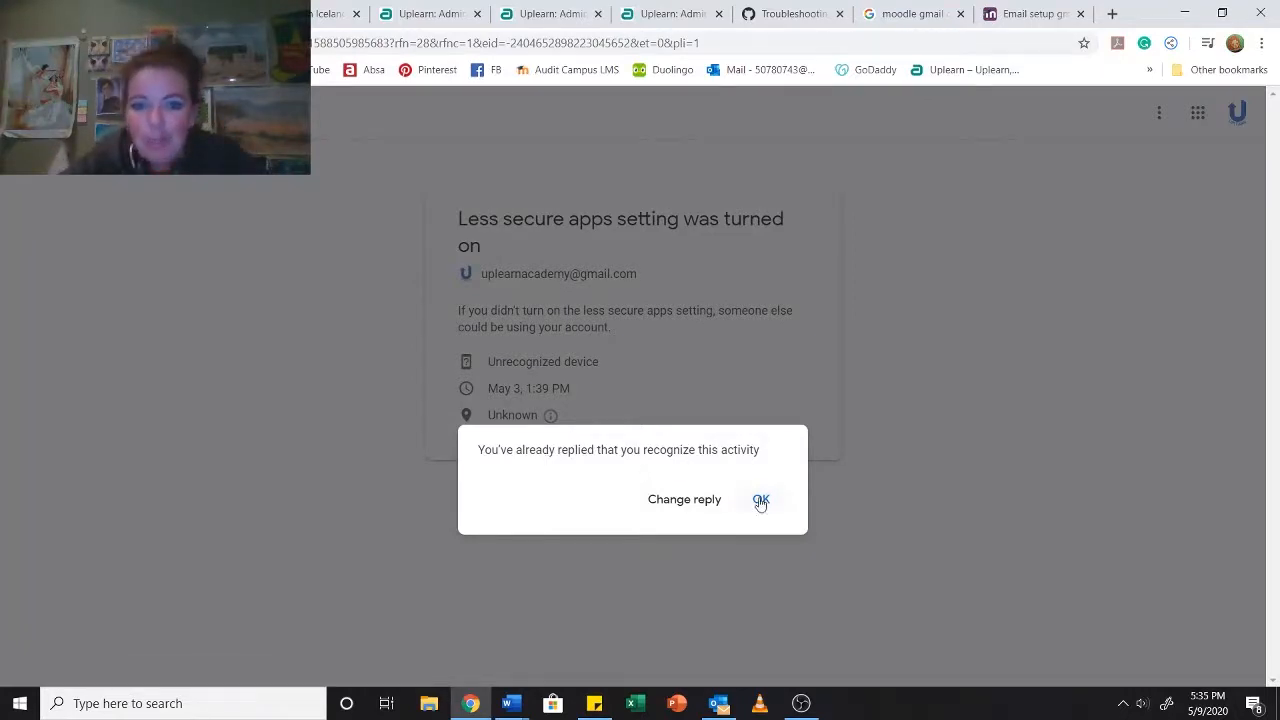
{"action": "left_click", "coordinate": [760, 500]}
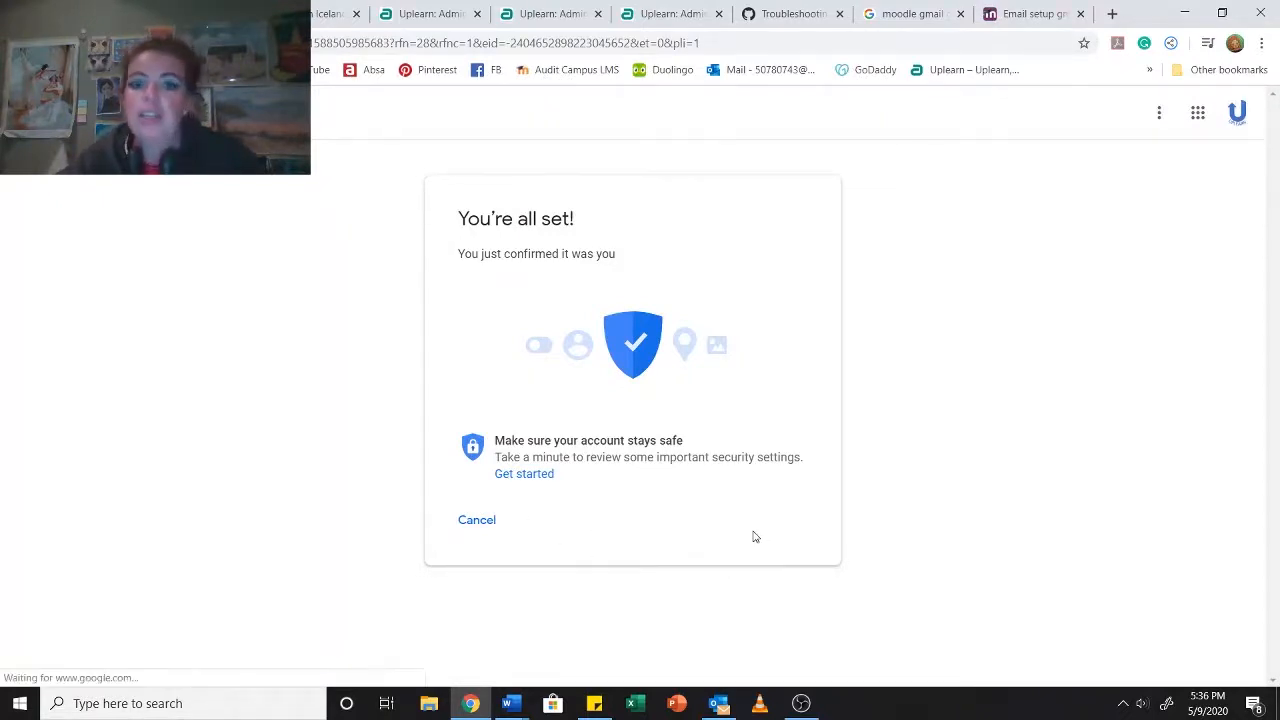
{"action": "mouse_move", "coordinate": [704, 516]}
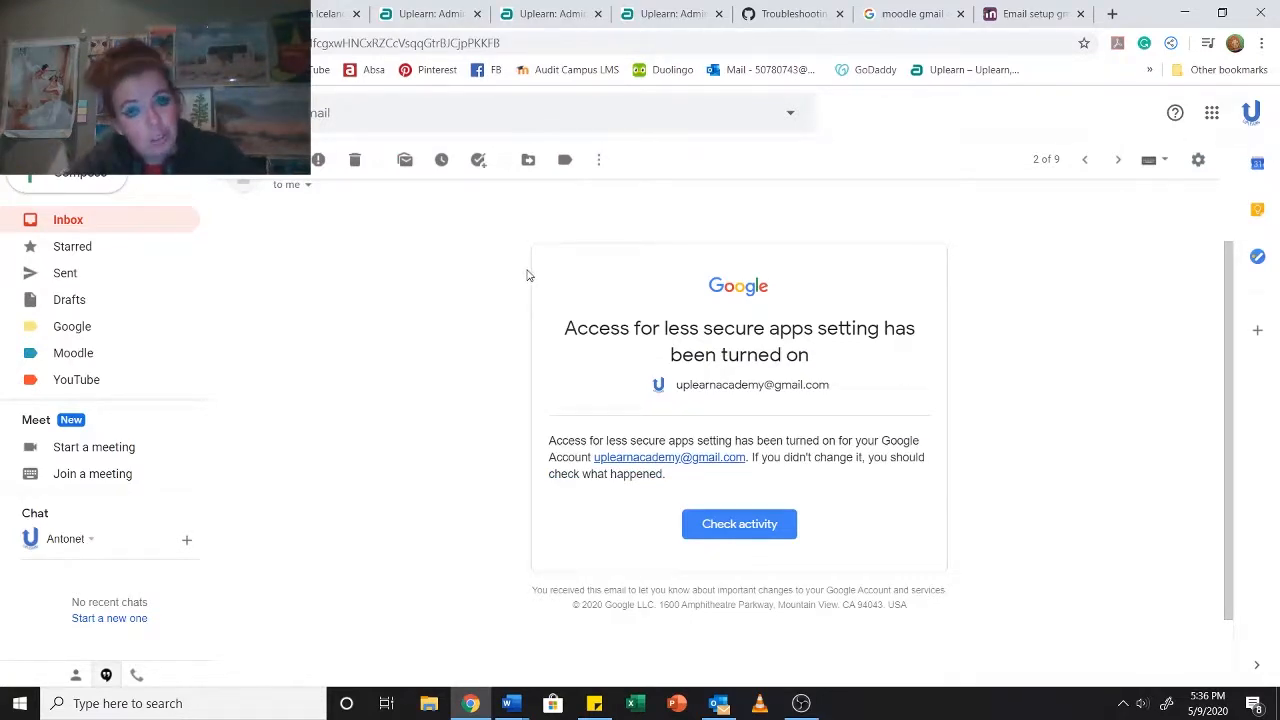
{"action": "mouse_move", "coordinate": [728, 410]}
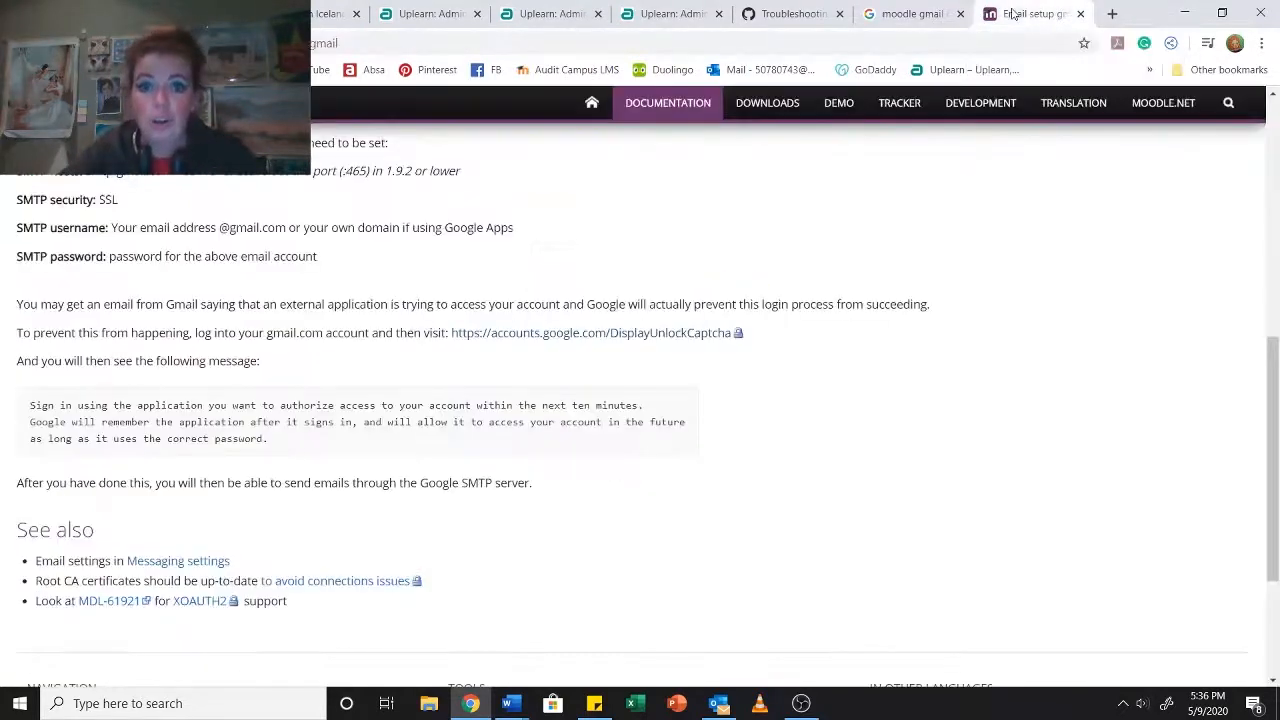
{"action": "mouse_move", "coordinate": [588, 332]}
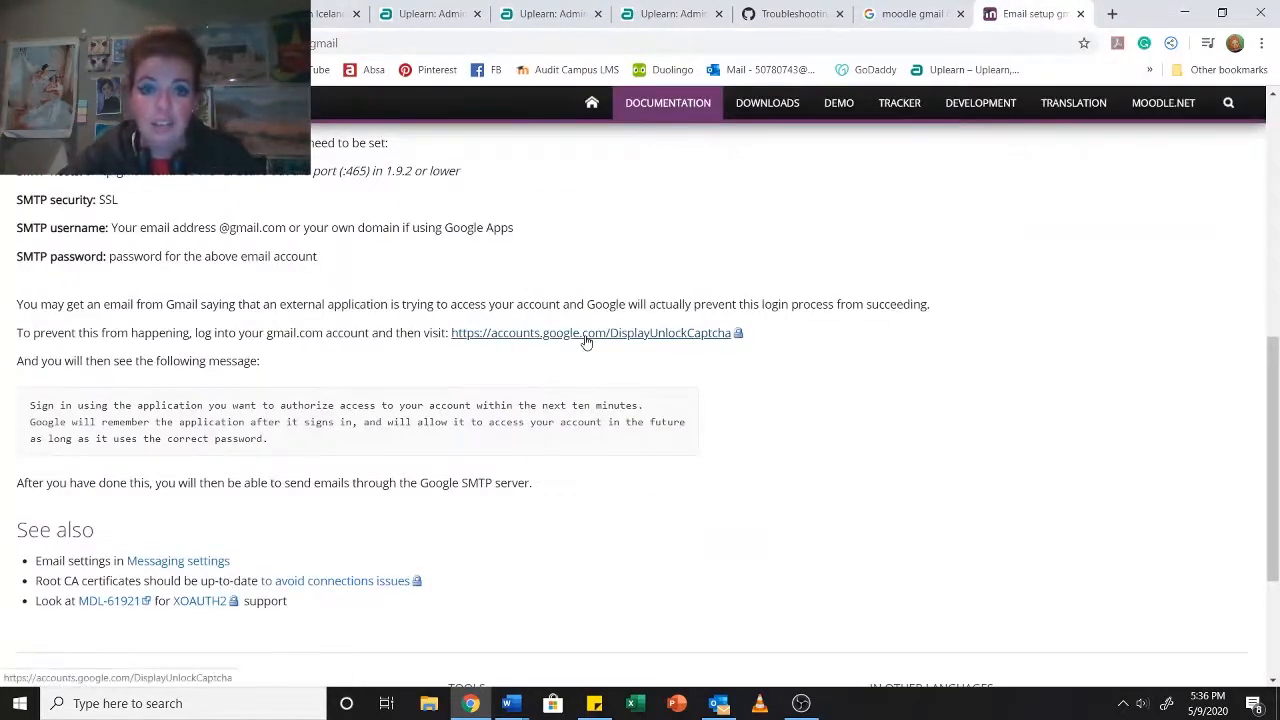
Step: Reach Google's 'Allow access to your Google account' page from the Moodle Docs DisplayUnlockCaptcha link
{"action": "left_click", "coordinate": [584, 332]}
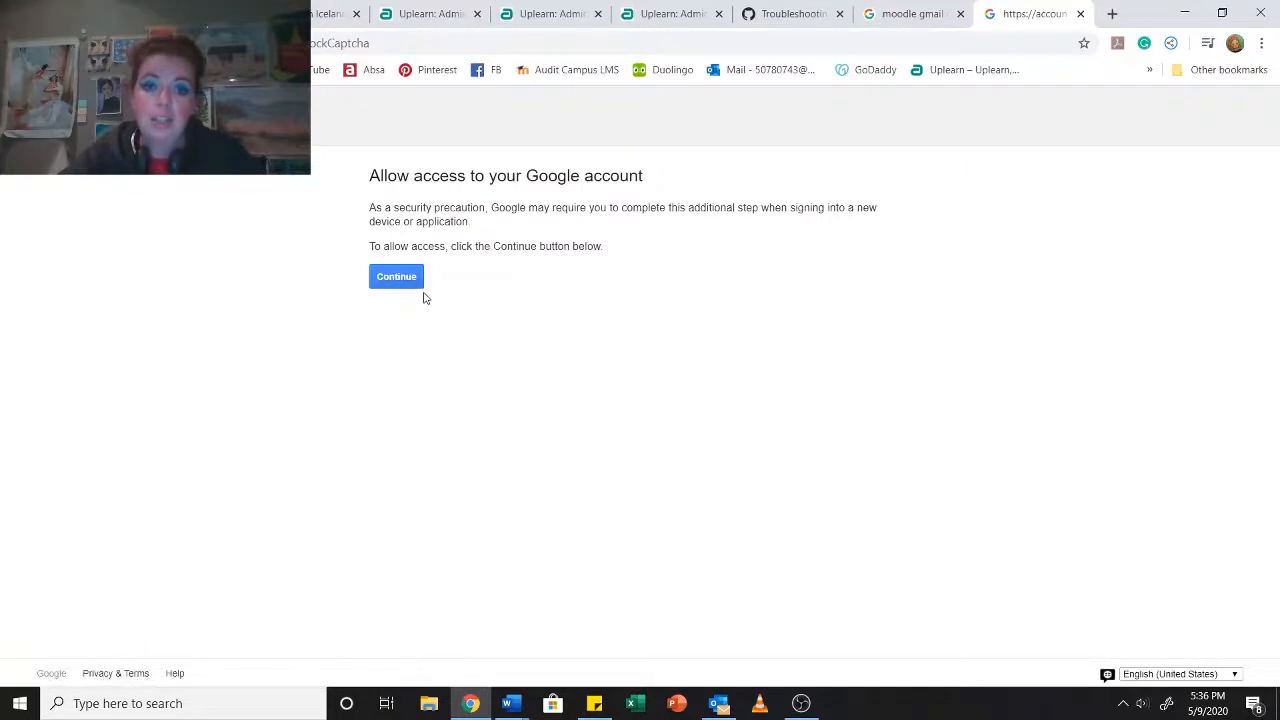
{"action": "mouse_move", "coordinate": [418, 314]}
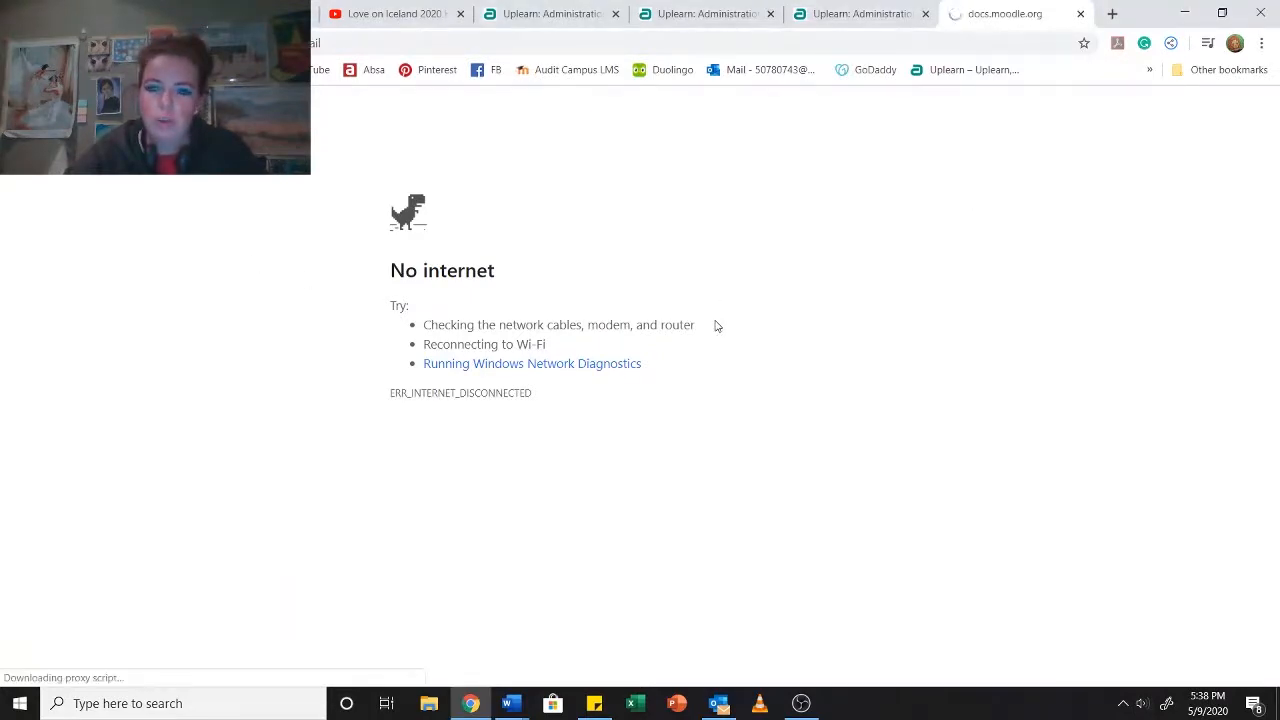
{"action": "mouse_move", "coordinate": [800, 264]}
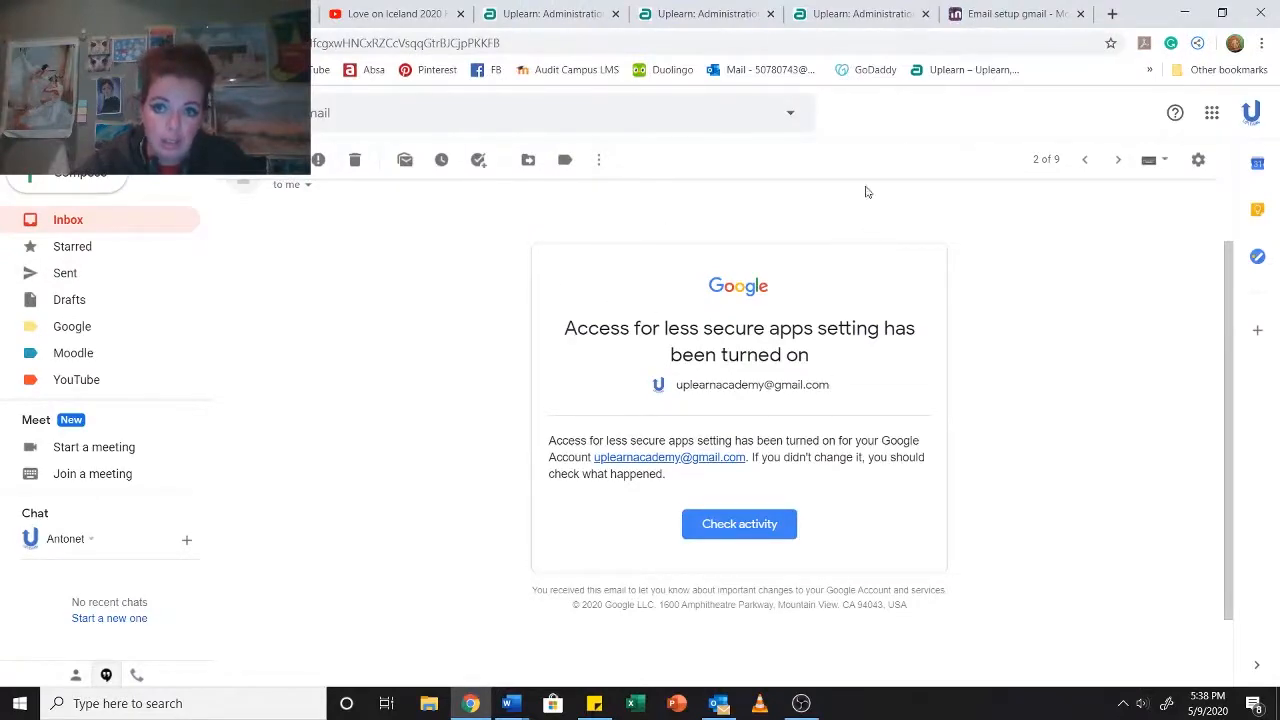
Step: Return to the Moodle outgoing mail configuration tab with host smtp.gmail.com:465
{"action": "left_click", "coordinate": [1016, 12]}
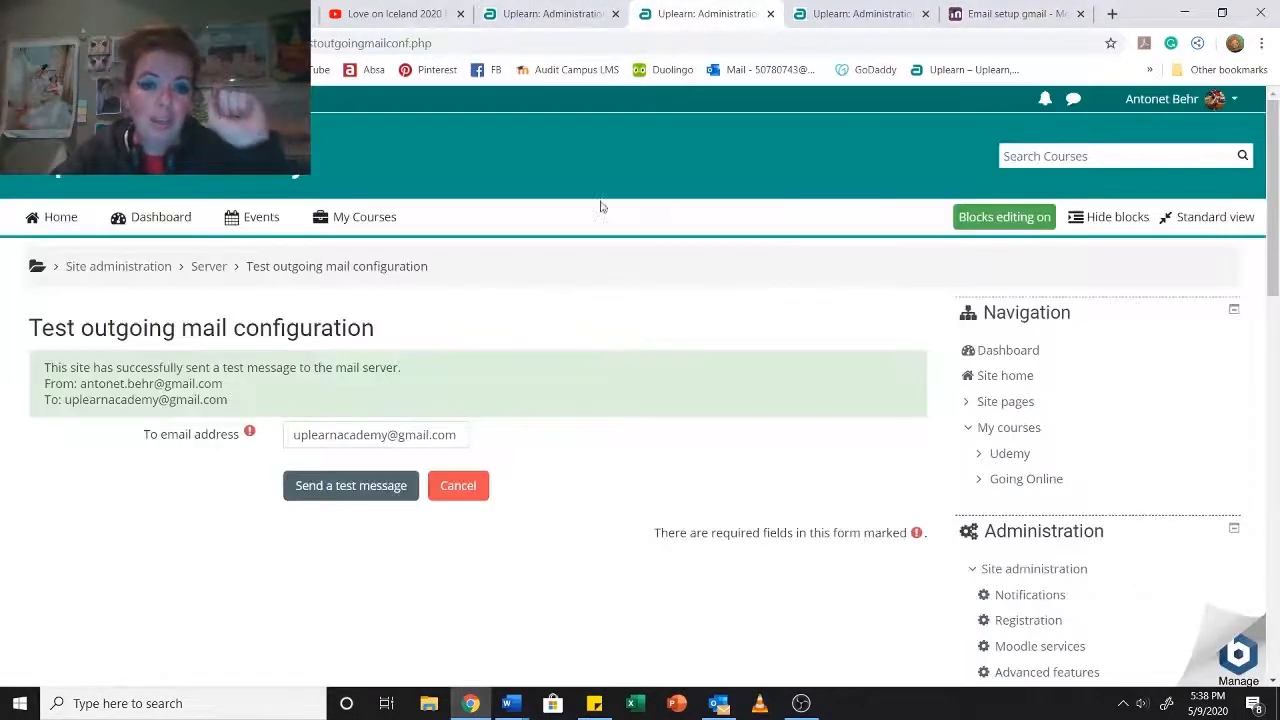
{"action": "mouse_move", "coordinate": [548, 276]}
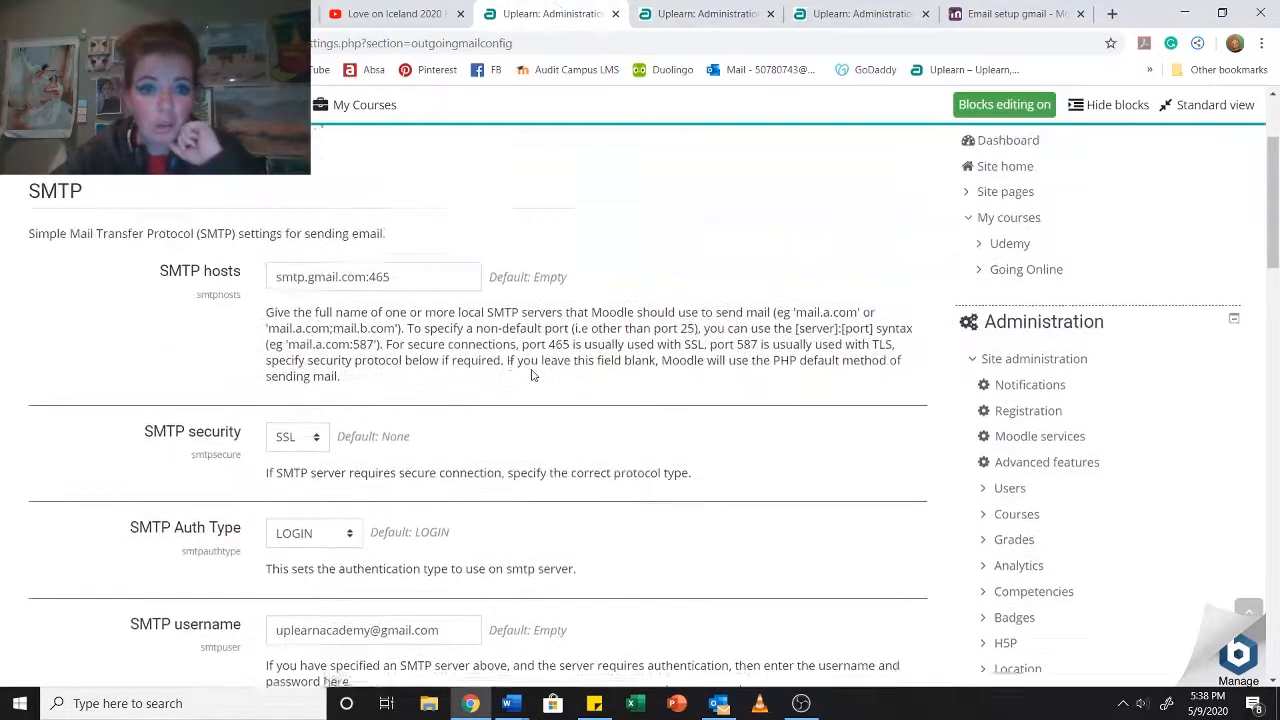
Step: Strip the smtp prefix so the host reads gmail.com:465, then send a test message that fails with a network-unreachable error
{"action": "scroll", "scroll_direction": "down", "scroll_amount": 3}
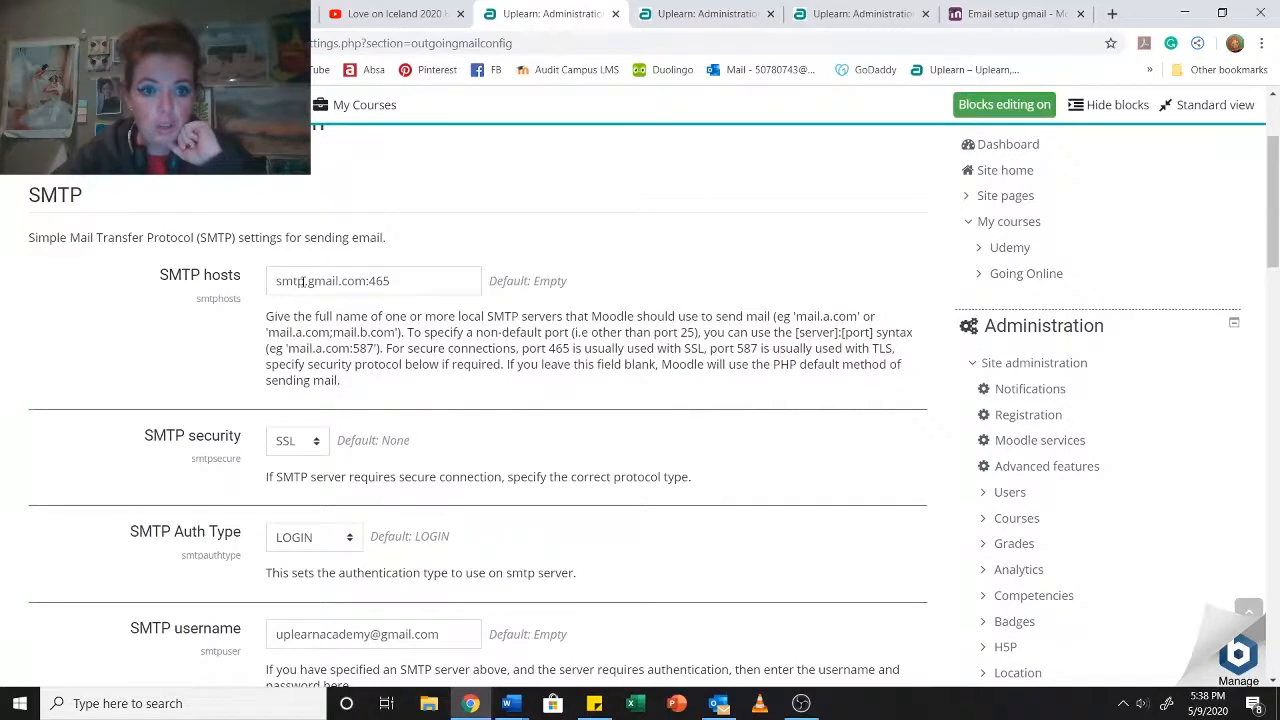
{"action": "double_click", "coordinate": [288, 280]}
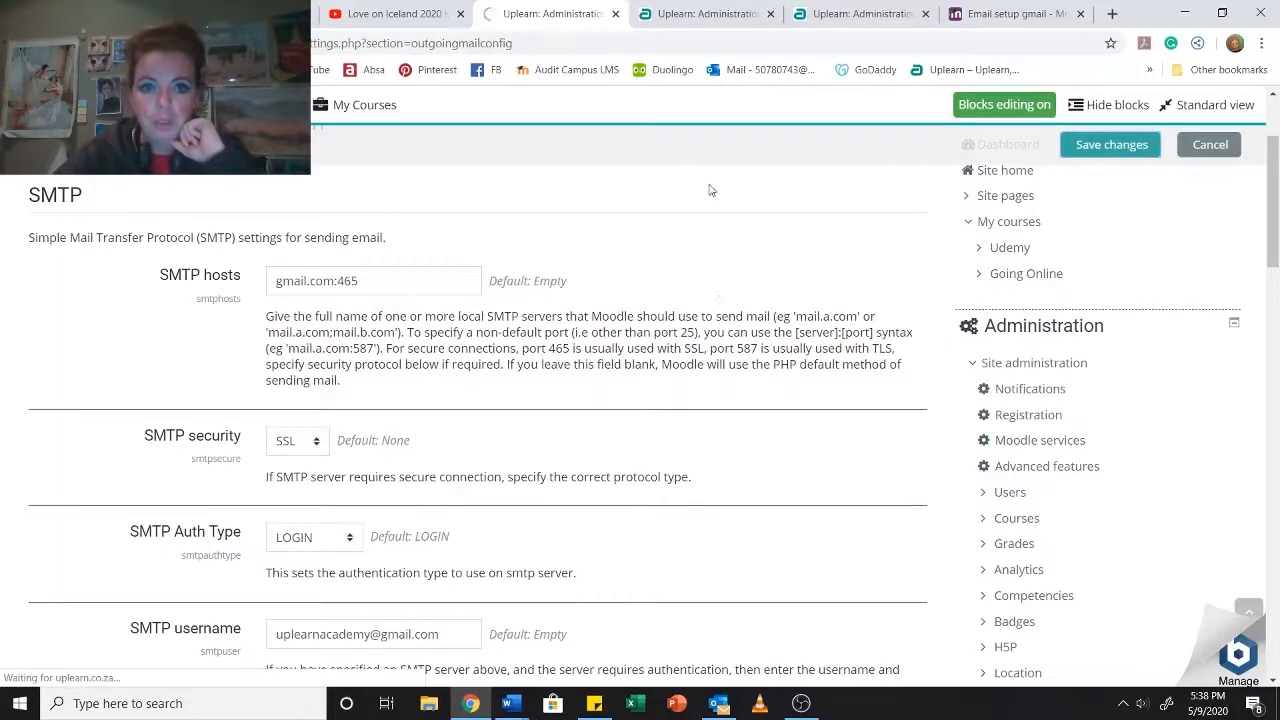
{"action": "left_click", "coordinate": [1110, 144]}
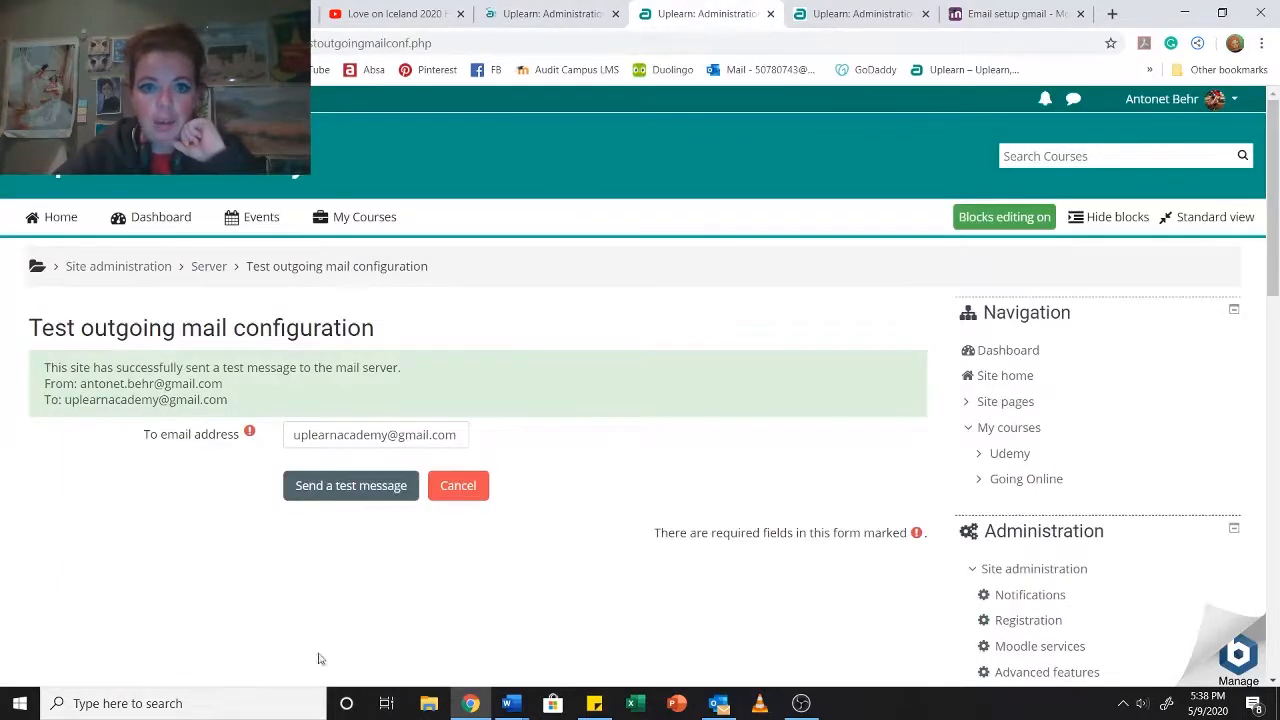
{"action": "mouse_move", "coordinate": [352, 486]}
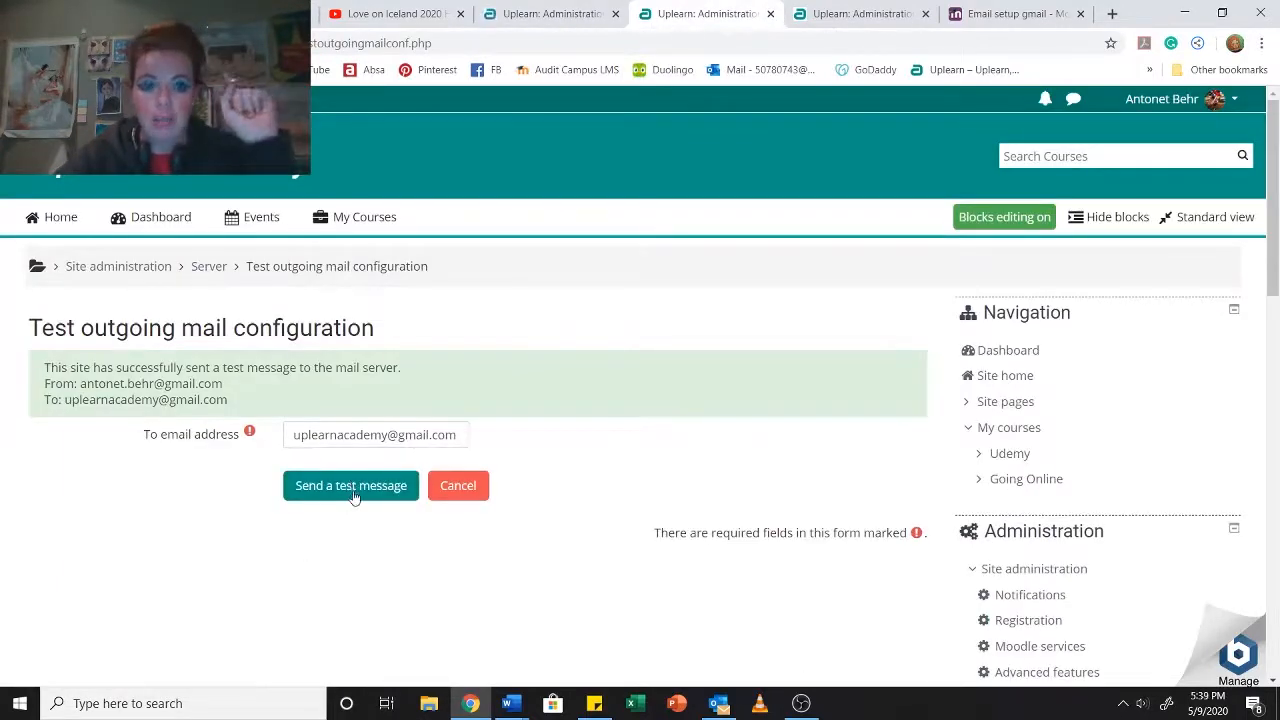
{"action": "left_click", "coordinate": [350, 486]}
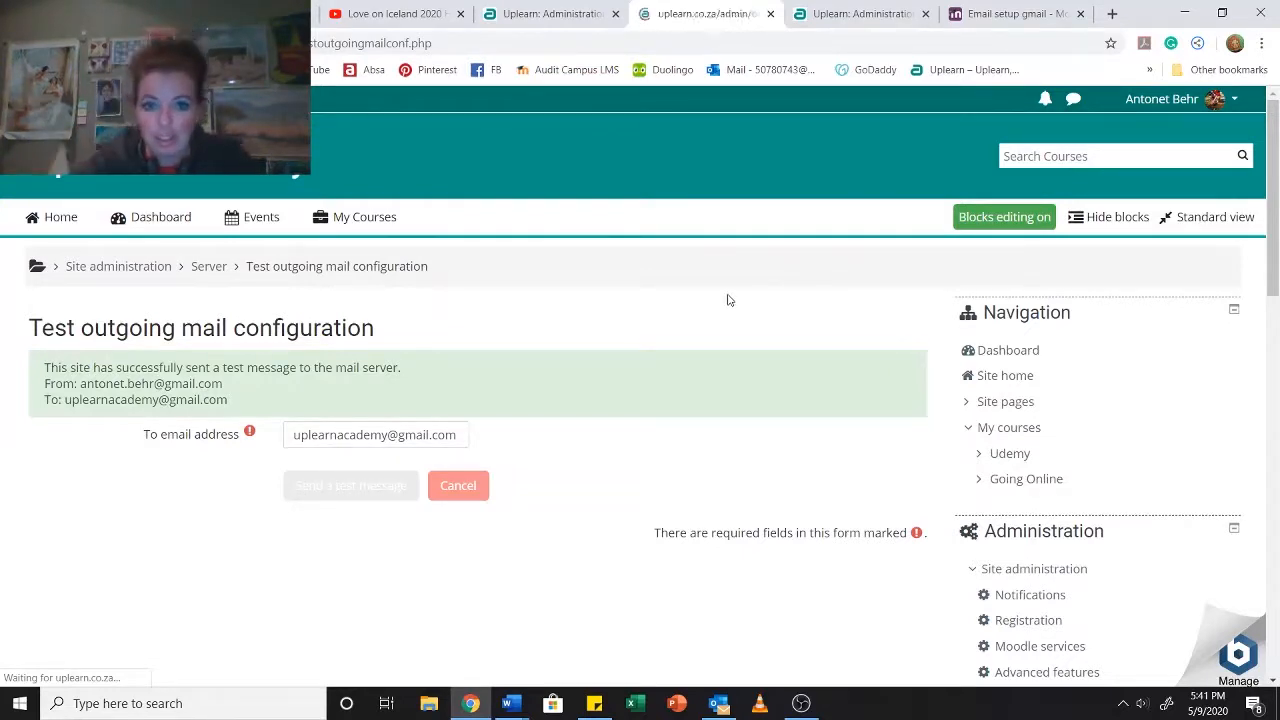
{"action": "left_click", "coordinate": [350, 486]}
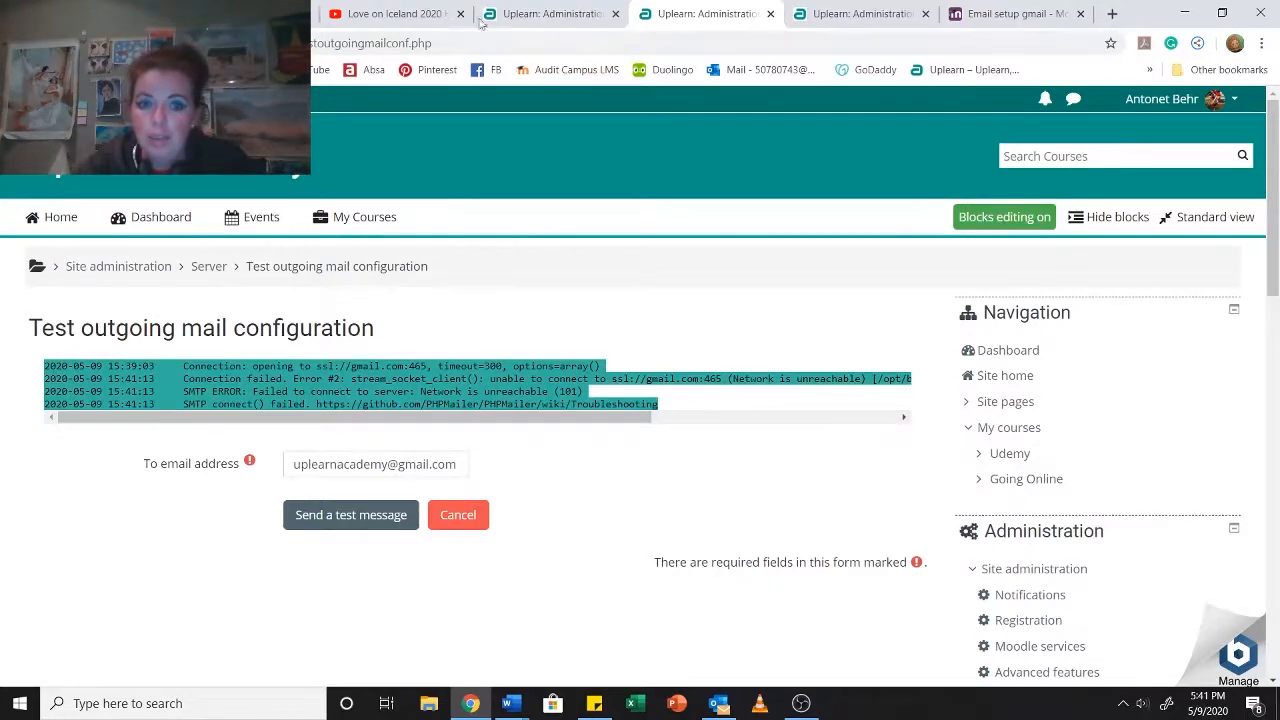
Step: Resend the test message so Moodle reports it reached the mail server for the academy Gmail address
{"action": "left_click", "coordinate": [458, 514]}
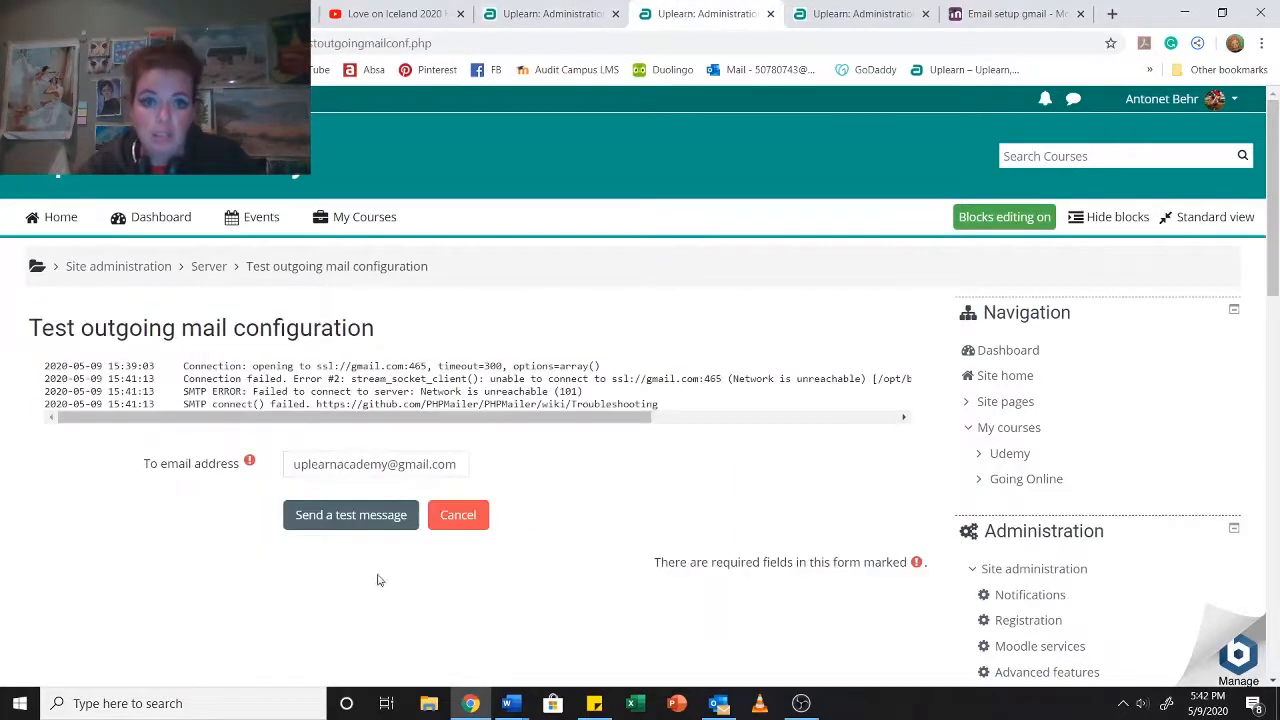
{"action": "left_click", "coordinate": [350, 514]}
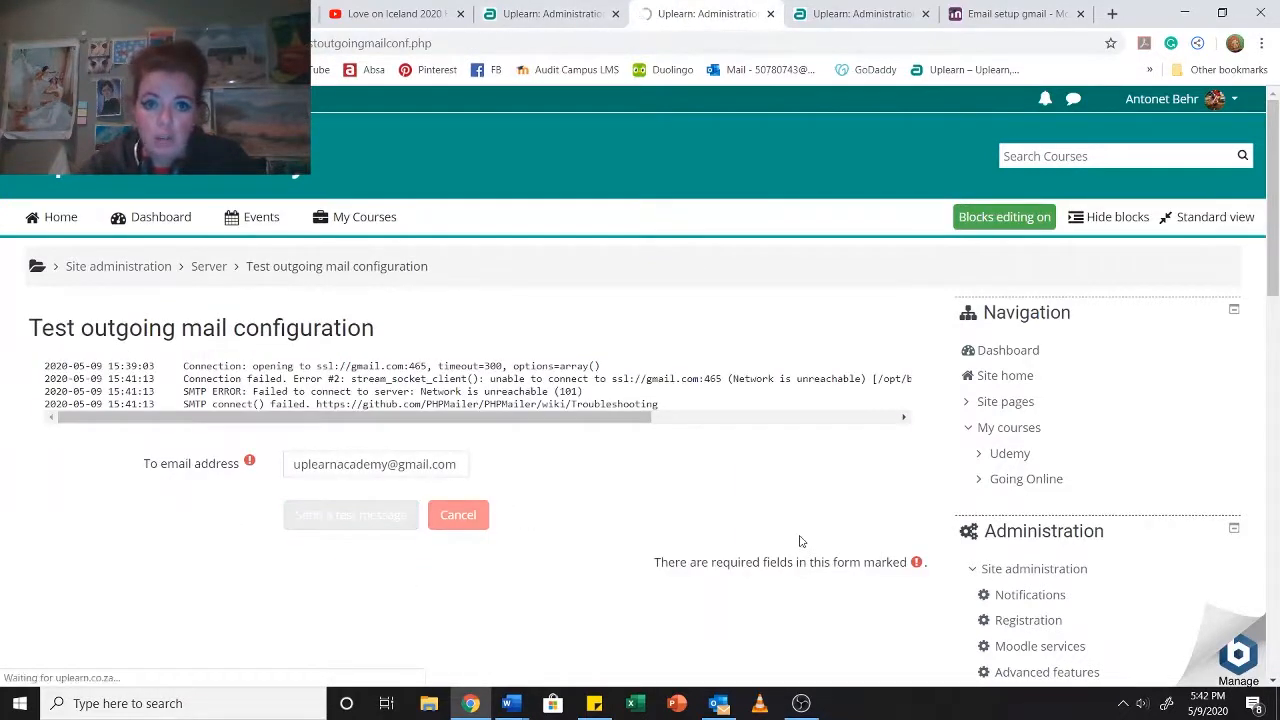
{"action": "left_click", "coordinate": [352, 514]}
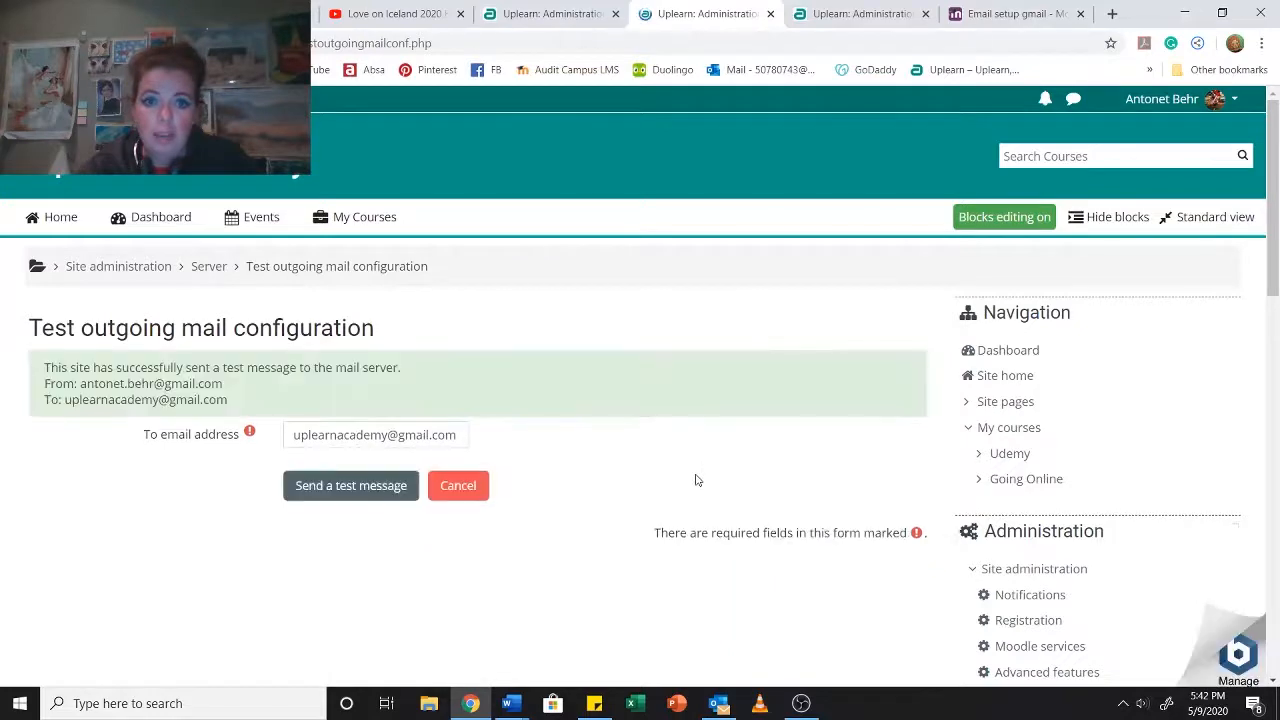